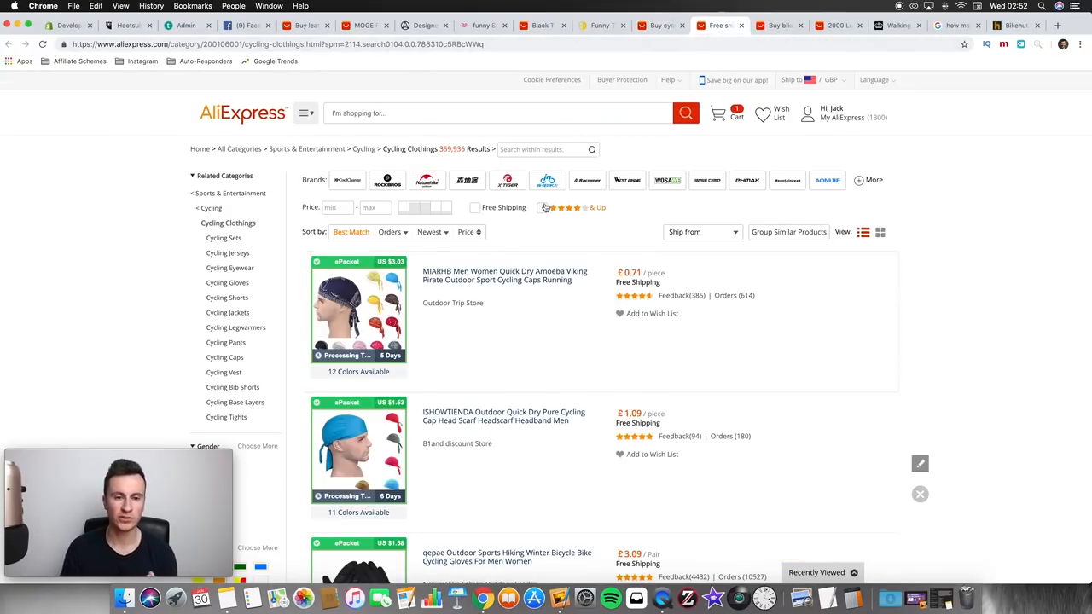
Step: Browse the AliExpress cycling clothing results, then switch to the Halfords Bikehut light page
{"action": "scroll", "scroll_direction": "down", "scroll_amount": 3}
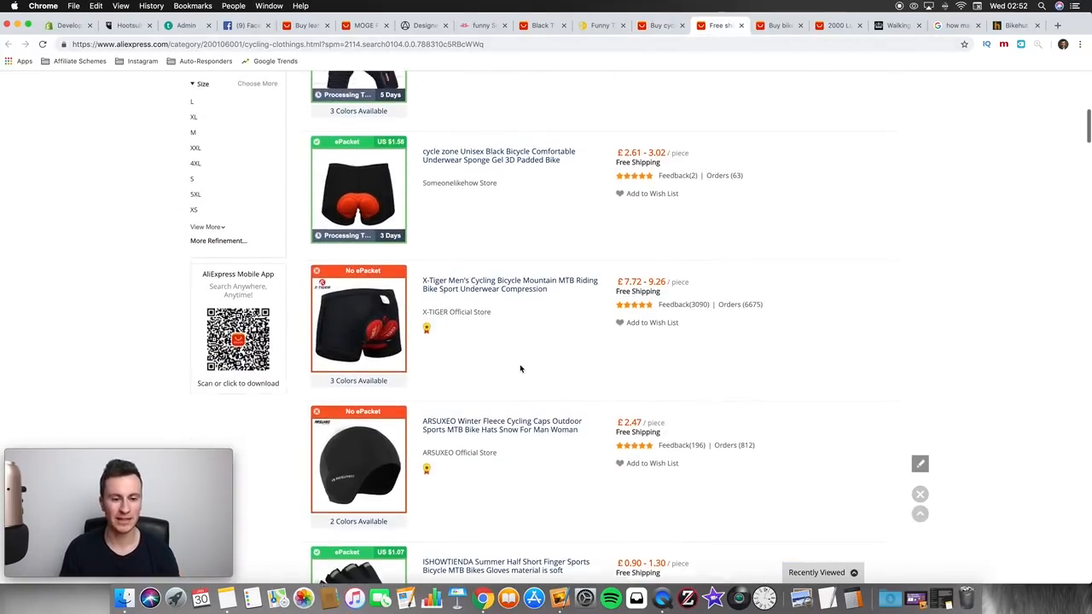
{"action": "scroll", "scroll_direction": "down", "scroll_amount": 3}
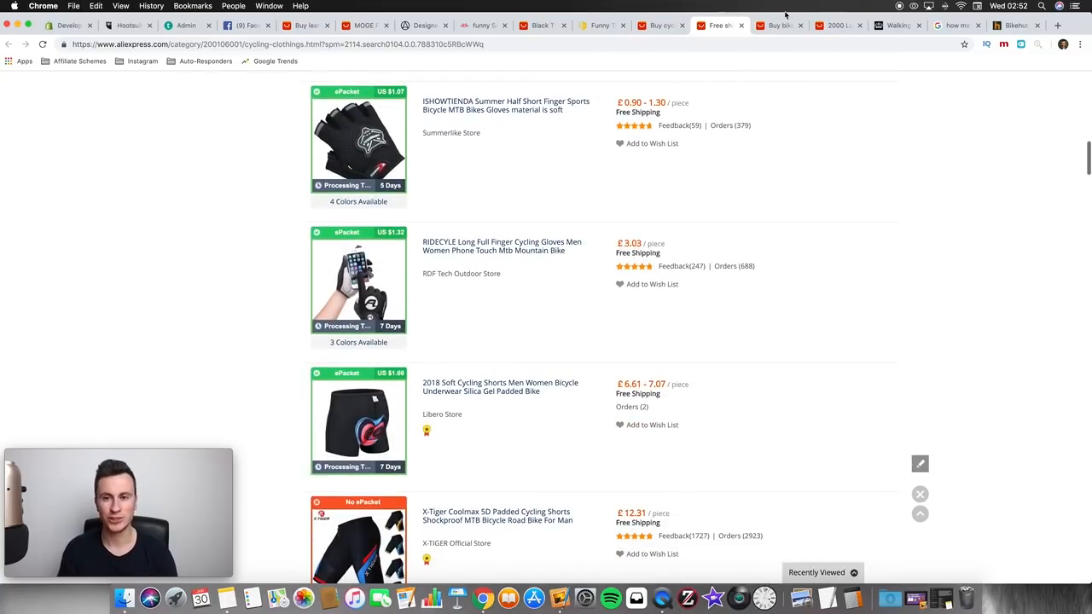
{"action": "left_click", "coordinate": [776, 25]}
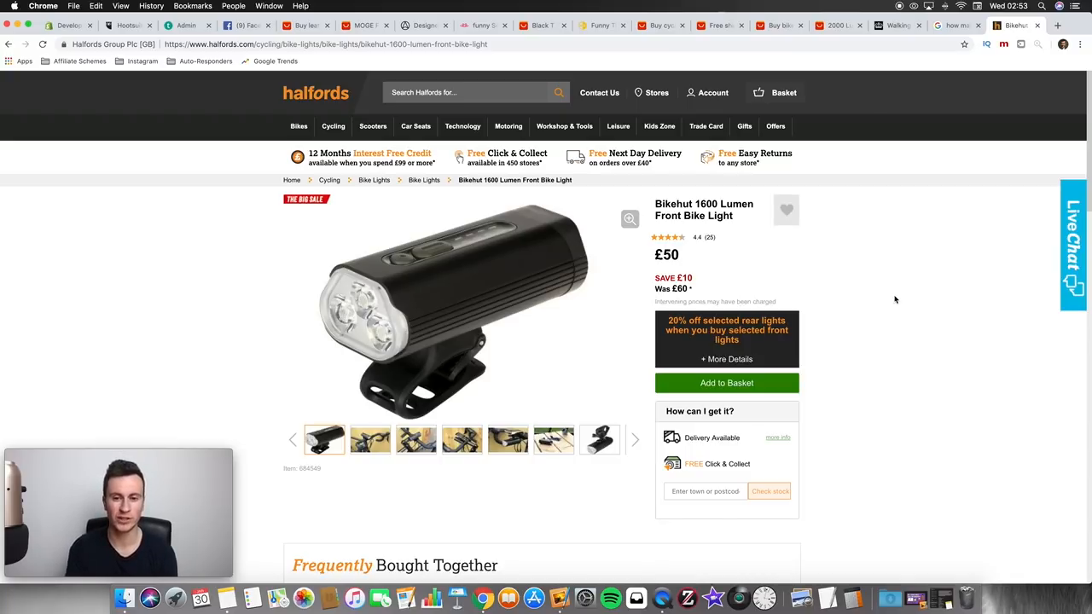
Step: Read the Halfords Bikehut light description and compare it with the AliExpress 2000 Lumen light
{"action": "scroll", "scroll_direction": "down", "scroll_amount": 3}
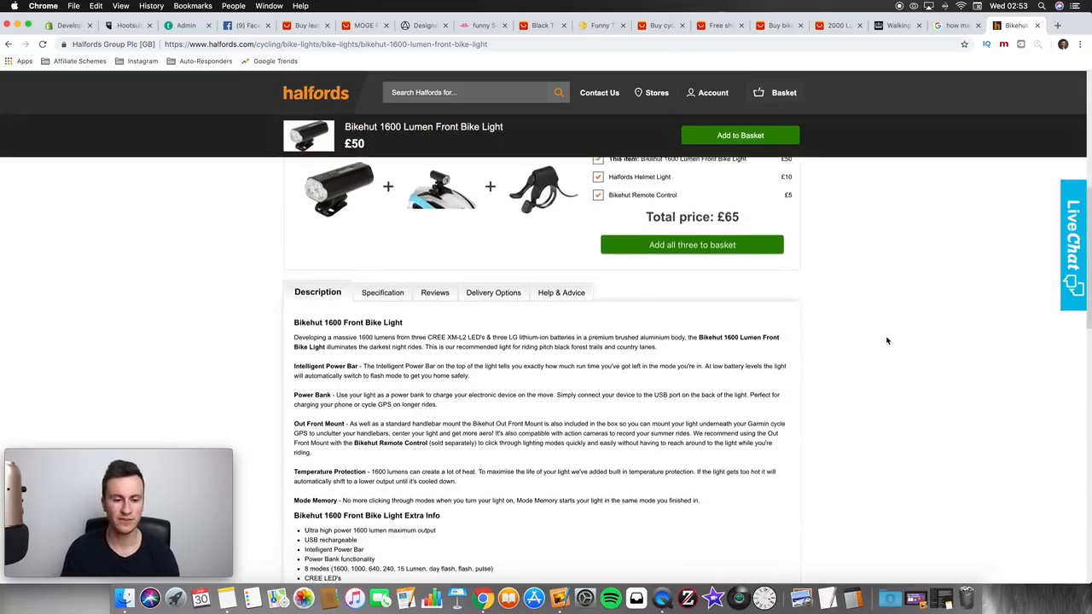
{"action": "scroll", "scroll_direction": "down", "scroll_amount": 3}
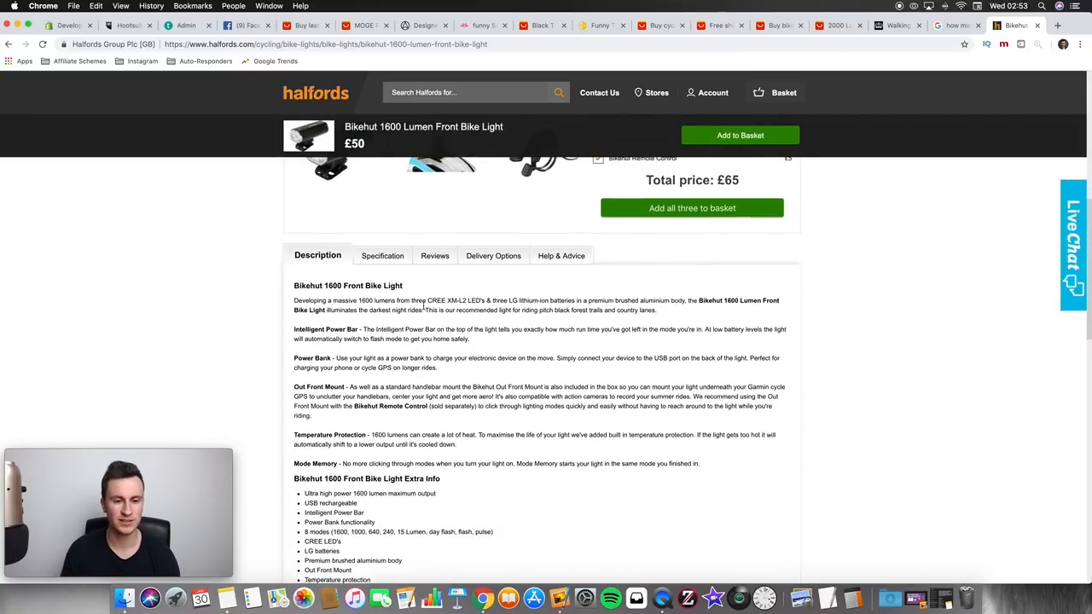
{"action": "scroll", "scroll_direction": "down", "scroll_amount": 3}
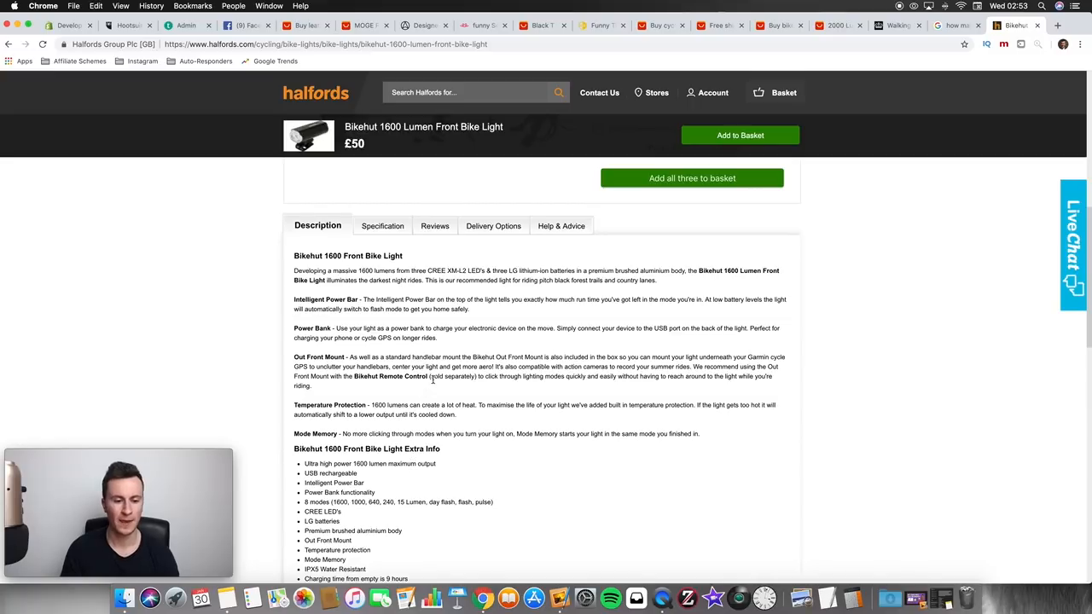
{"action": "left_click", "coordinate": [838, 25]}
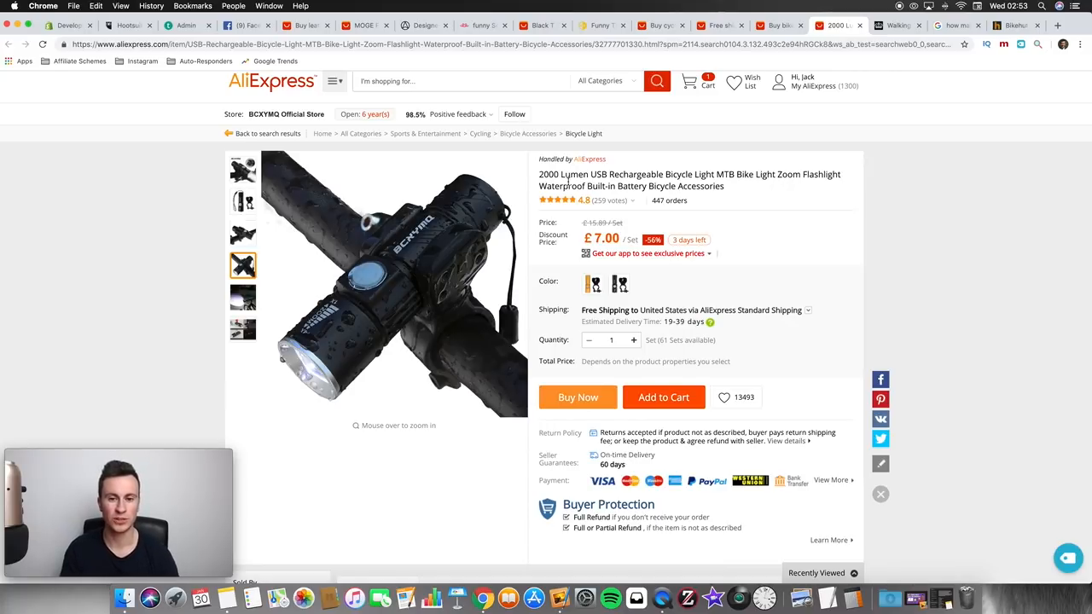
{"action": "mouse_move", "coordinate": [771, 186]}
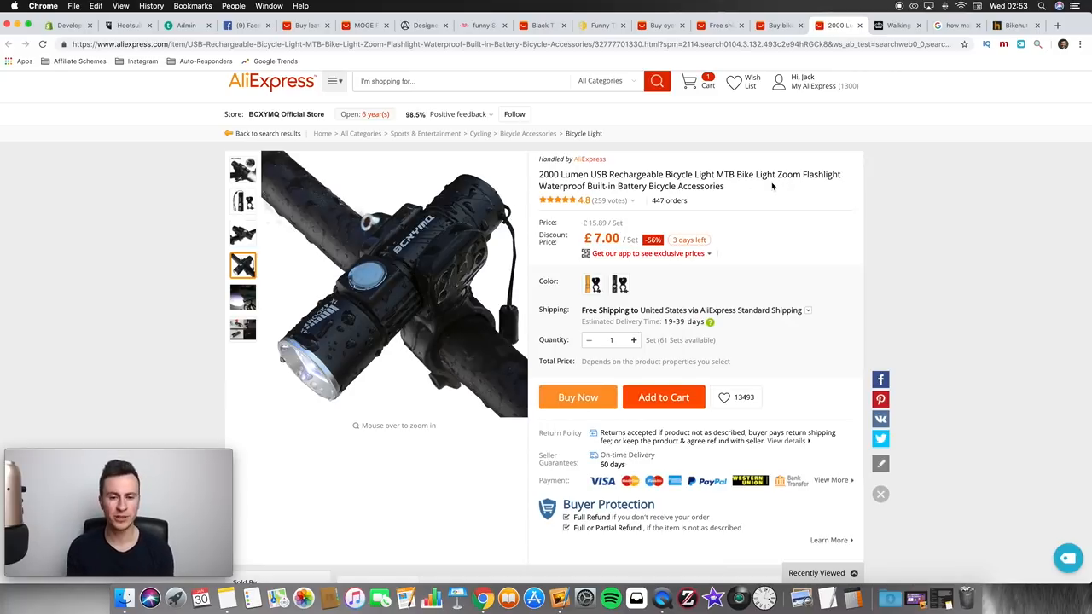
Step: Flip between the Halfords and AliExpress light pages, then bring up the England cycling statistics report
{"action": "left_click", "coordinate": [1015, 26]}
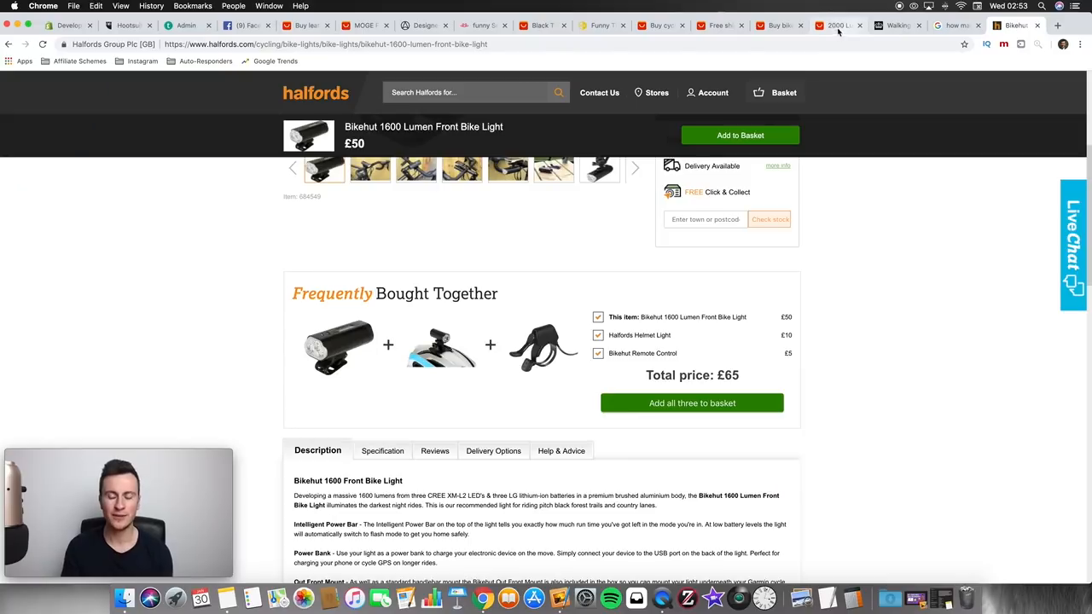
{"action": "left_click", "coordinate": [839, 26]}
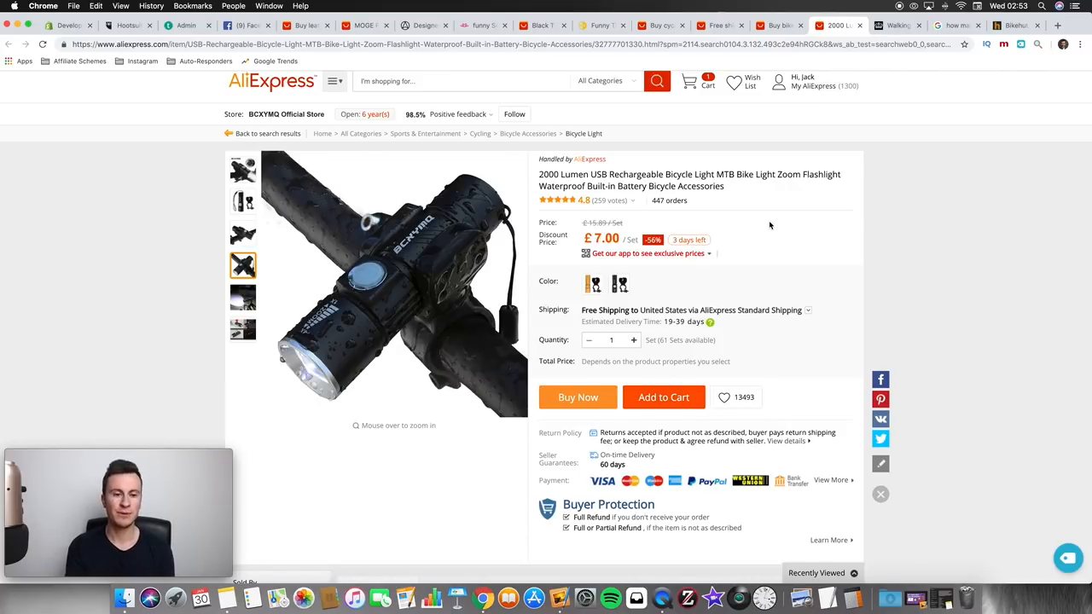
{"action": "left_click", "coordinate": [1014, 26]}
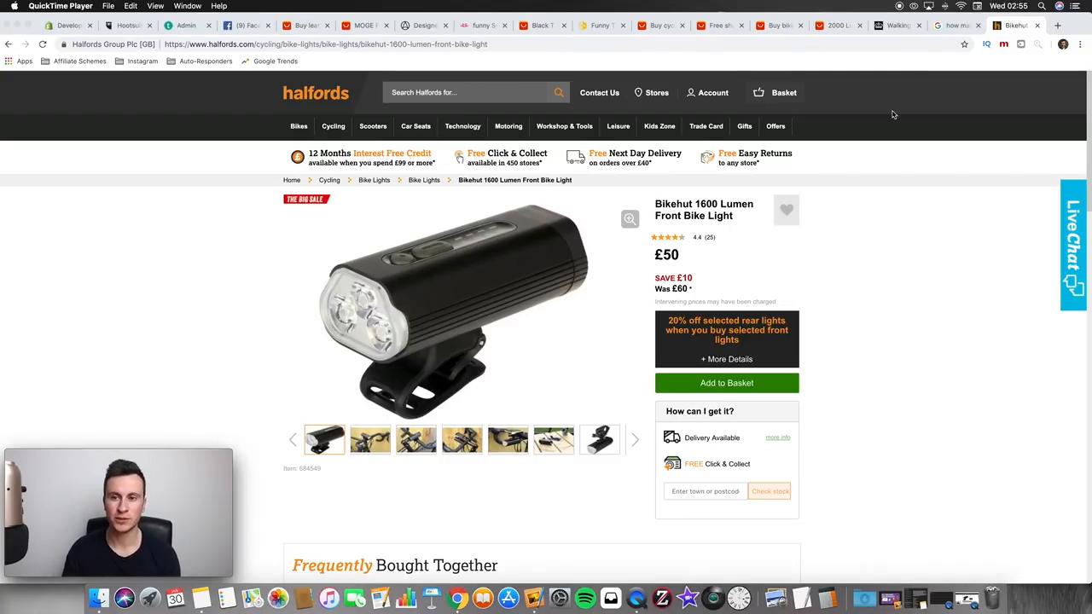
{"action": "left_click", "coordinate": [895, 26]}
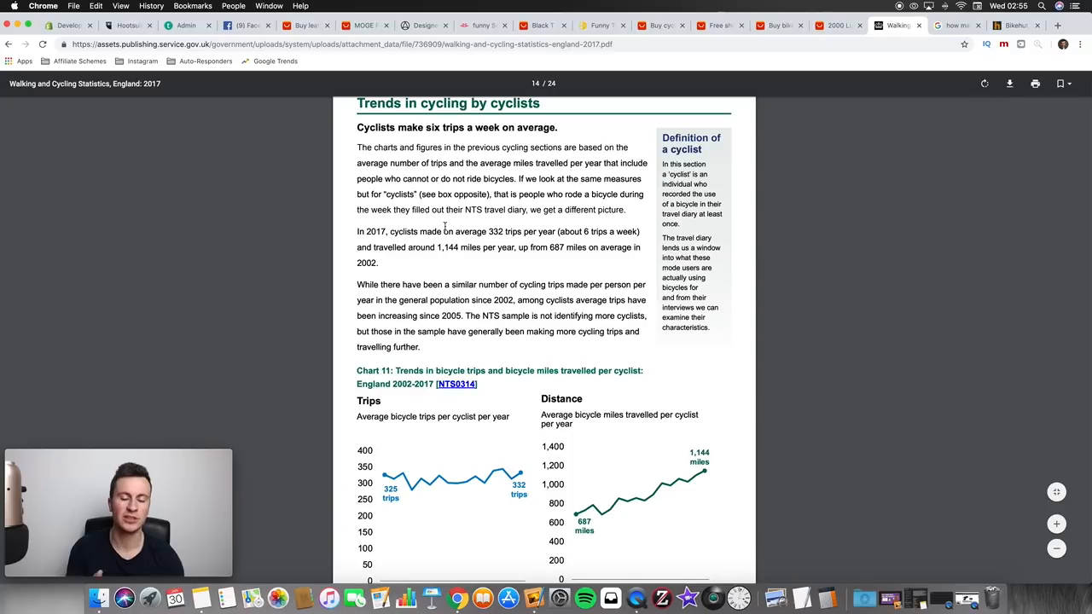
Step: Scroll the 2017 cycling statistics report to the trips and miles per cyclist chart
{"action": "scroll", "scroll_direction": "down", "scroll_amount": 3}
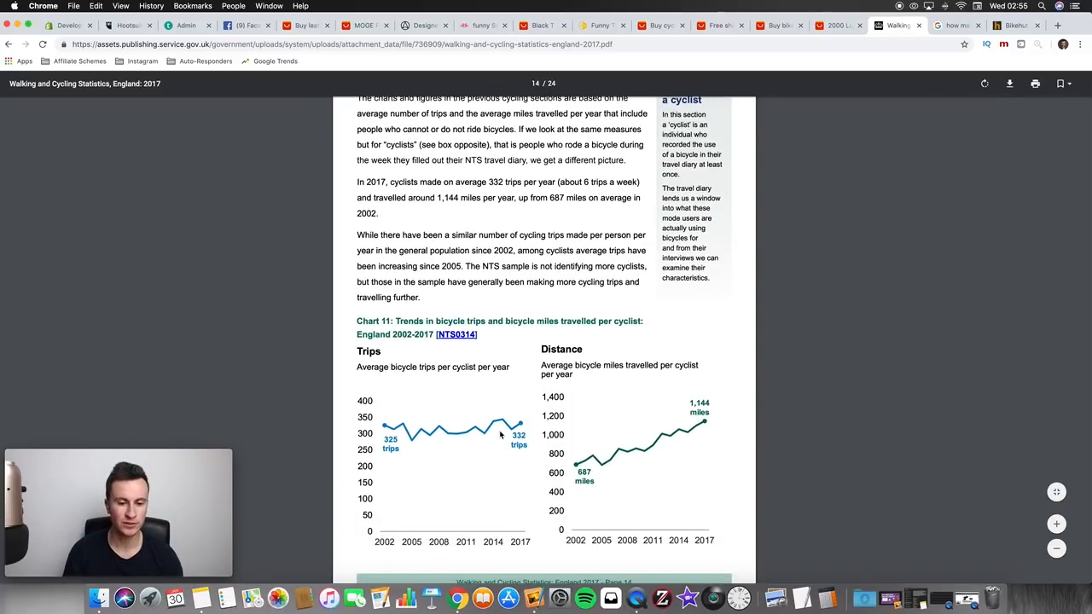
{"action": "mouse_move", "coordinate": [449, 450]}
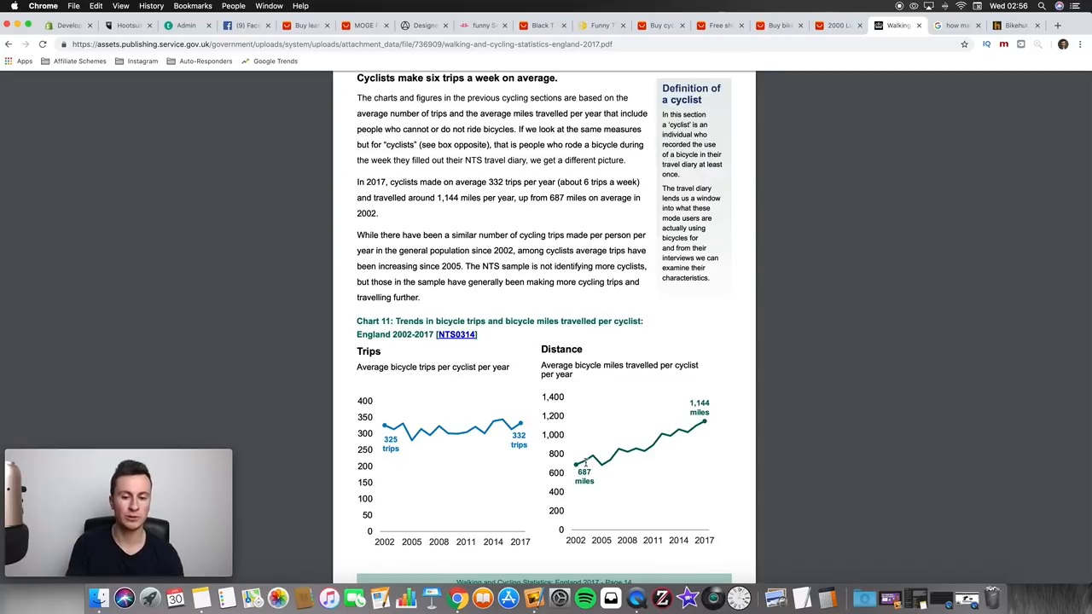
{"action": "mouse_move", "coordinate": [628, 466]}
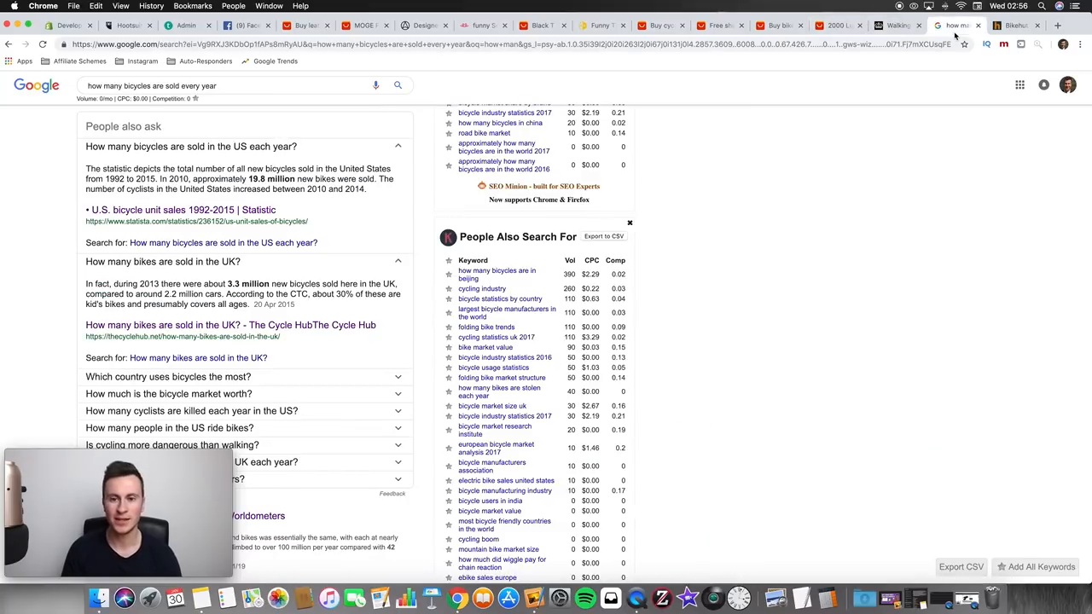
Step: Scroll through the Google 'People also ask' answers on yearly bicycle sales
{"action": "scroll", "scroll_direction": "down", "scroll_amount": 3}
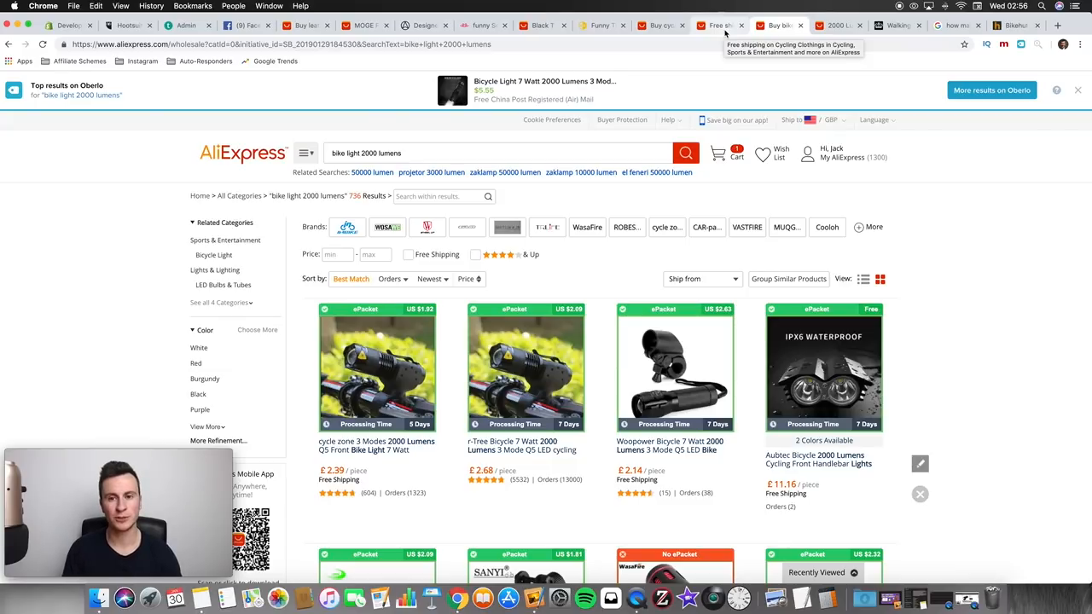
Step: Switch to the AliExpress cycling glasses search results
{"action": "left_click", "coordinate": [838, 26]}
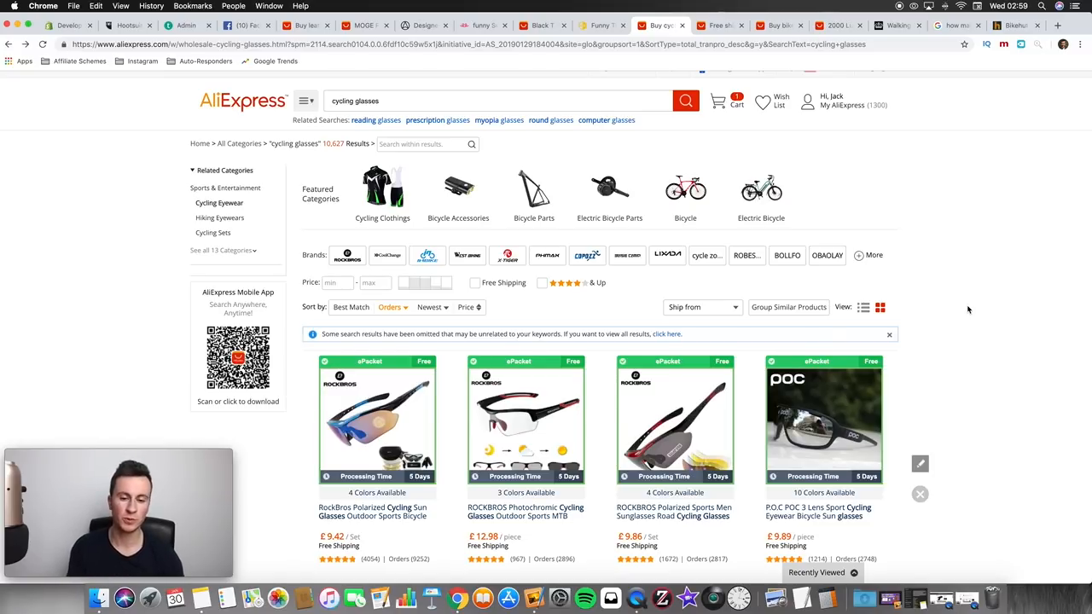
Step: Browse the cycling glasses results, revisit the Halfords light page, and return to the glasses results
{"action": "scroll", "scroll_direction": "down", "scroll_amount": 3}
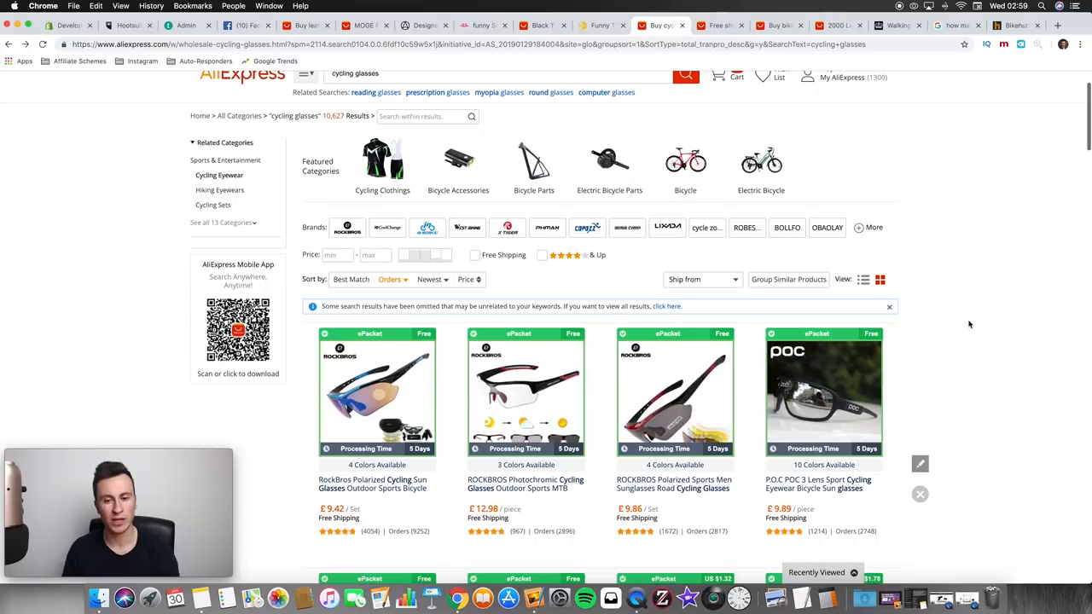
{"action": "scroll", "scroll_direction": "down", "scroll_amount": 3}
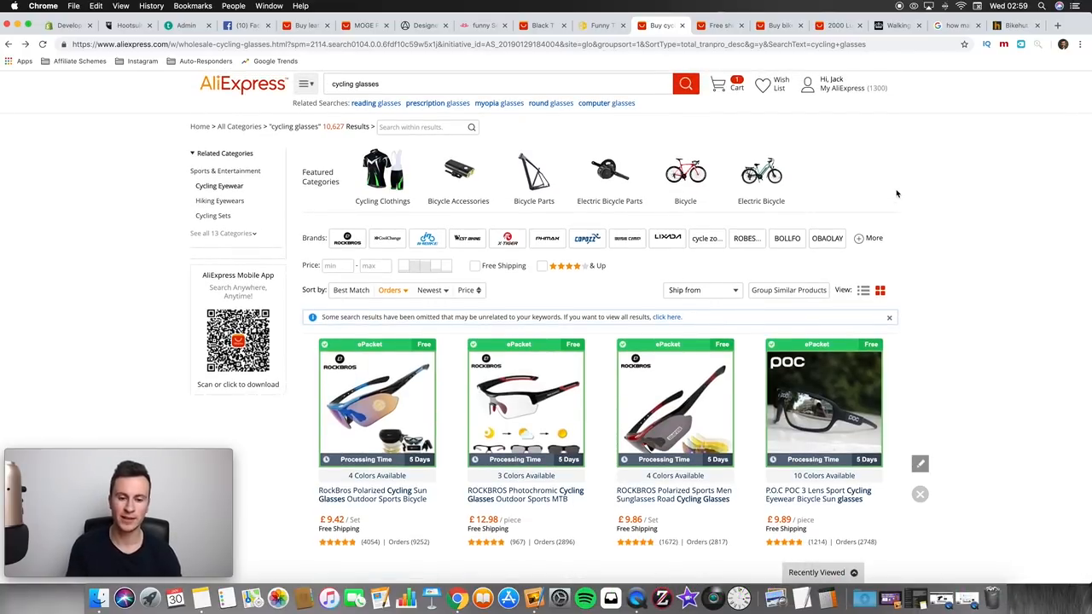
{"action": "mouse_move", "coordinate": [921, 145]}
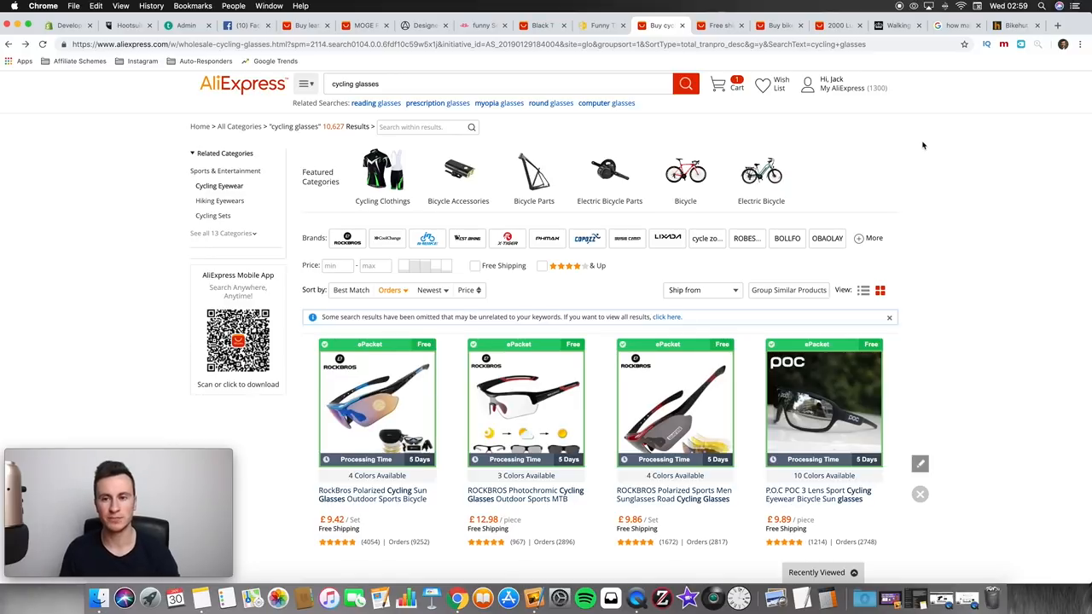
{"action": "left_click", "coordinate": [1010, 25]}
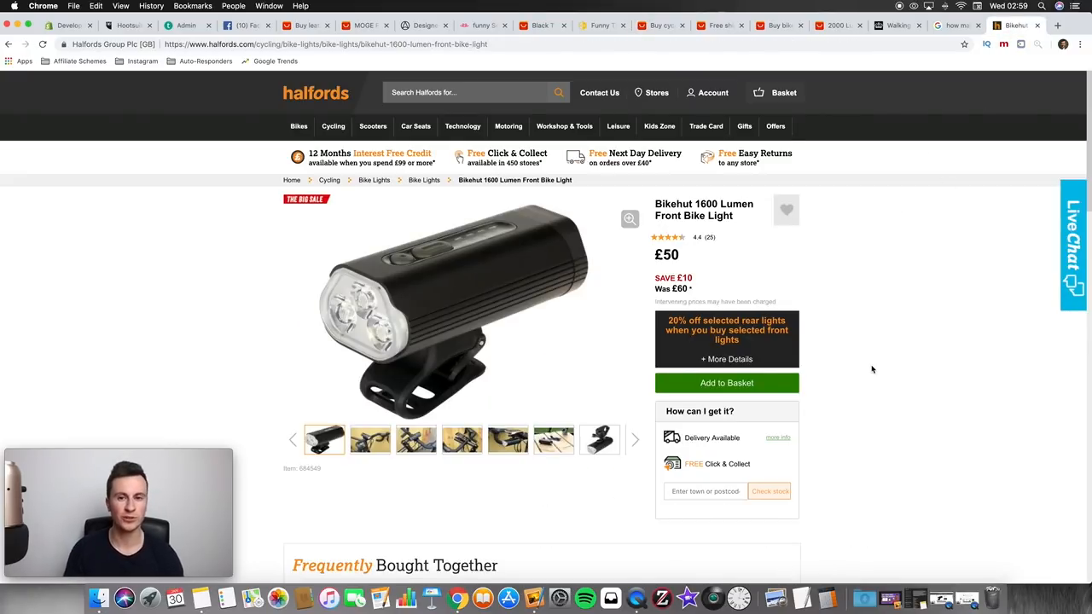
{"action": "left_click", "coordinate": [661, 25]}
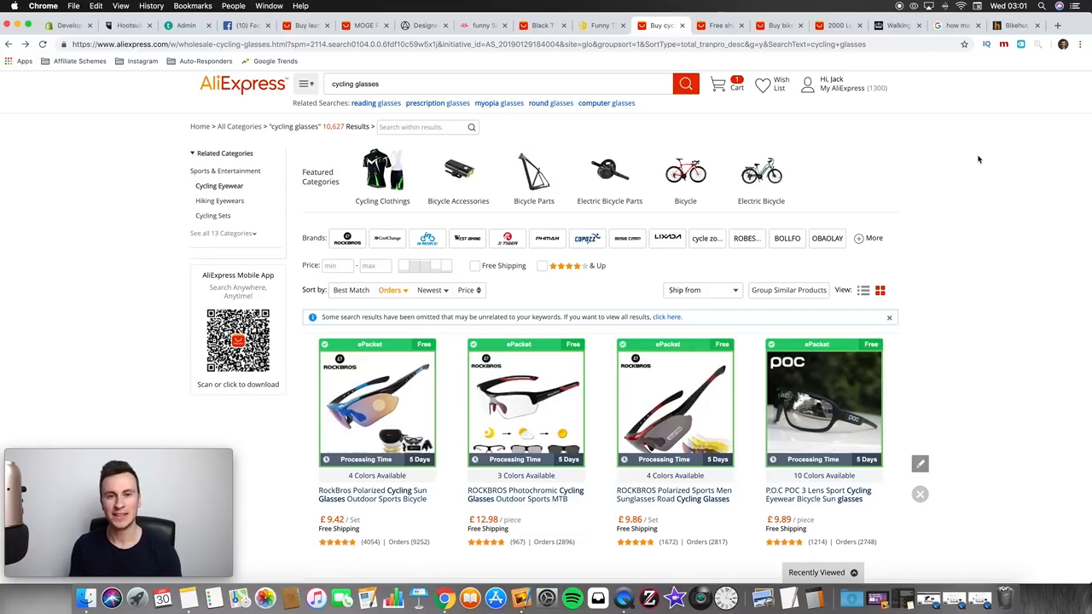
{"action": "mouse_move", "coordinate": [551, 119]}
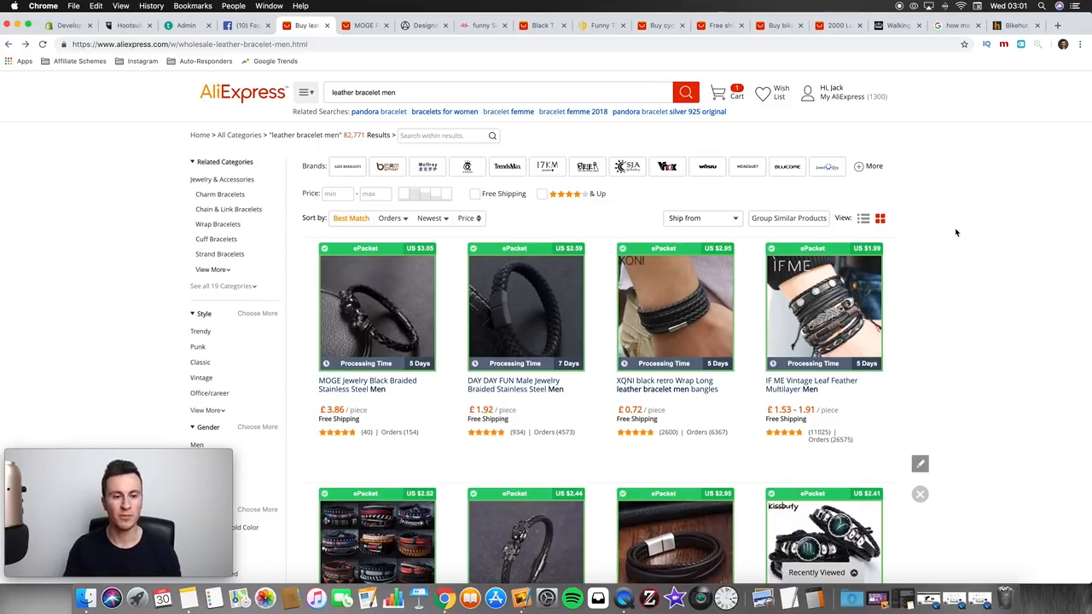
Step: Scroll down the AliExpress men's leather bracelet results
{"action": "scroll", "scroll_direction": "down", "scroll_amount": 3}
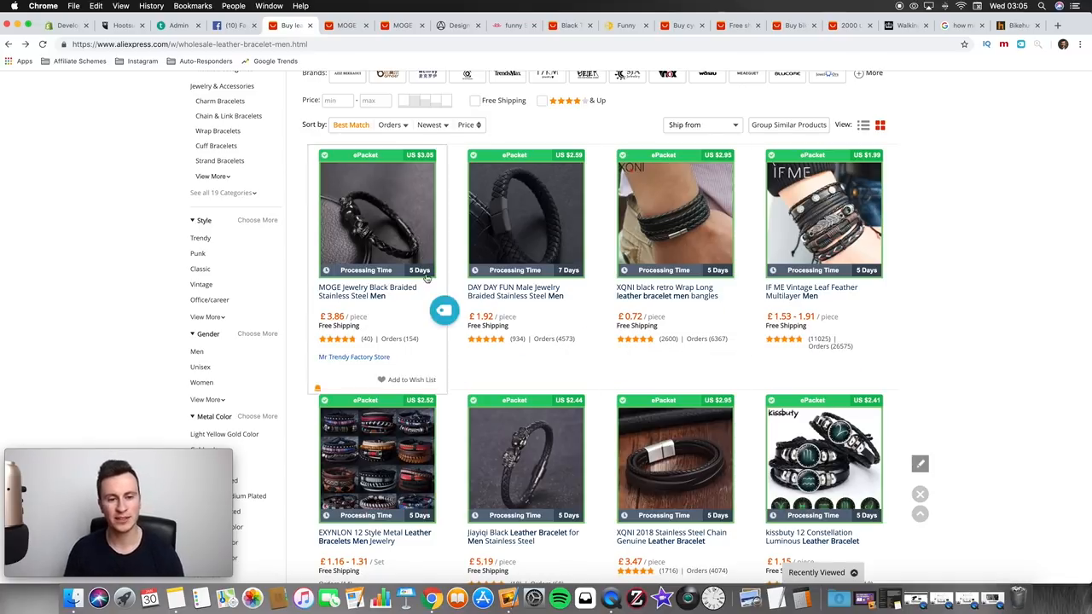
{"action": "scroll", "scroll_direction": "down", "scroll_amount": 3}
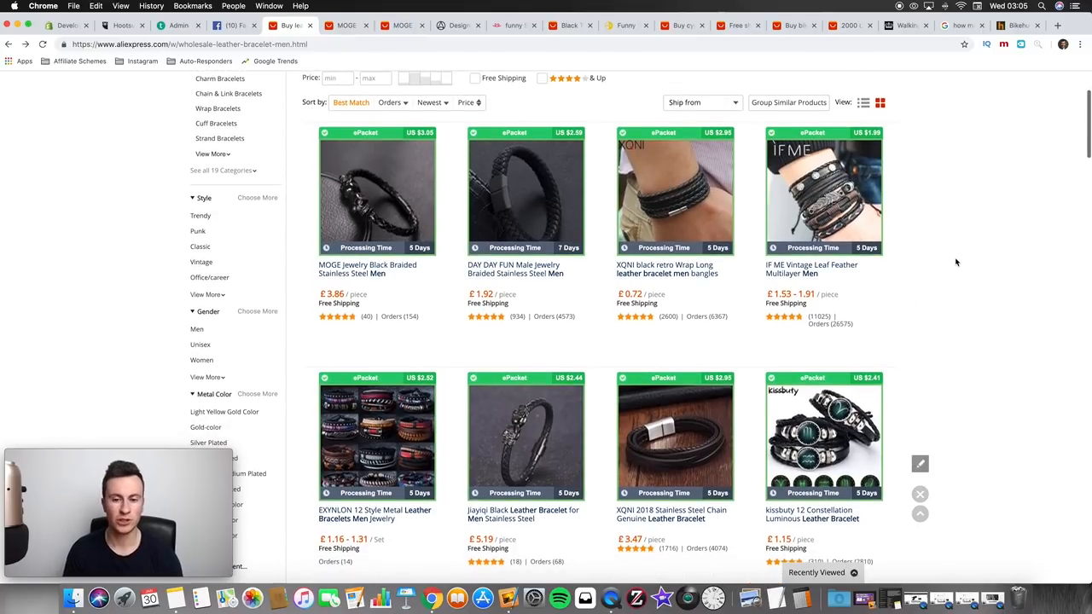
{"action": "mouse_move", "coordinate": [97, 293]}
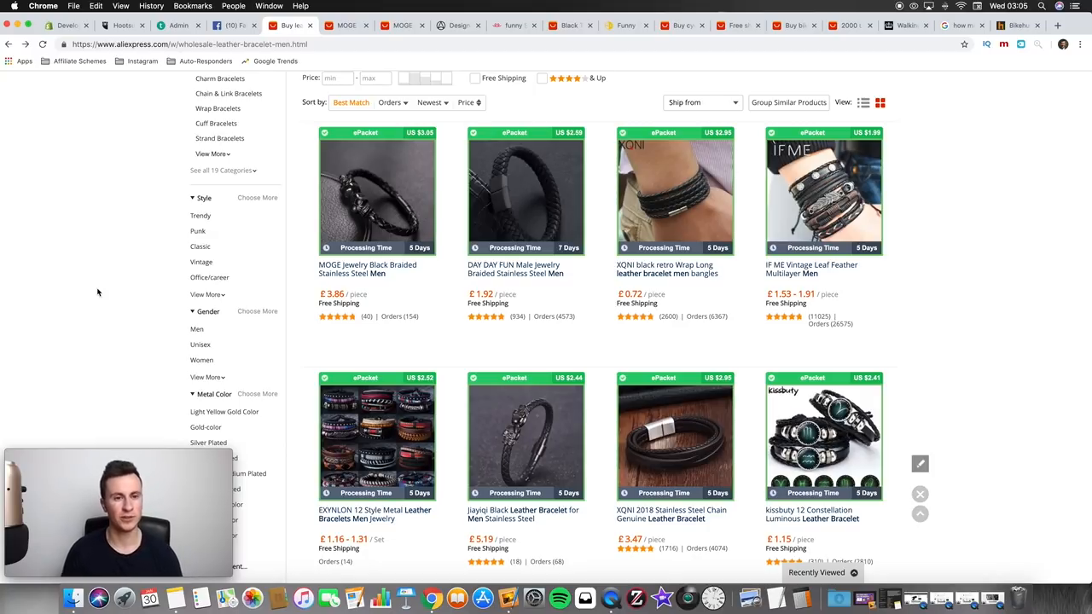
Step: Browse the Northskull leather bracelets collection priced about £80 to £155
{"action": "left_click", "coordinate": [458, 26]}
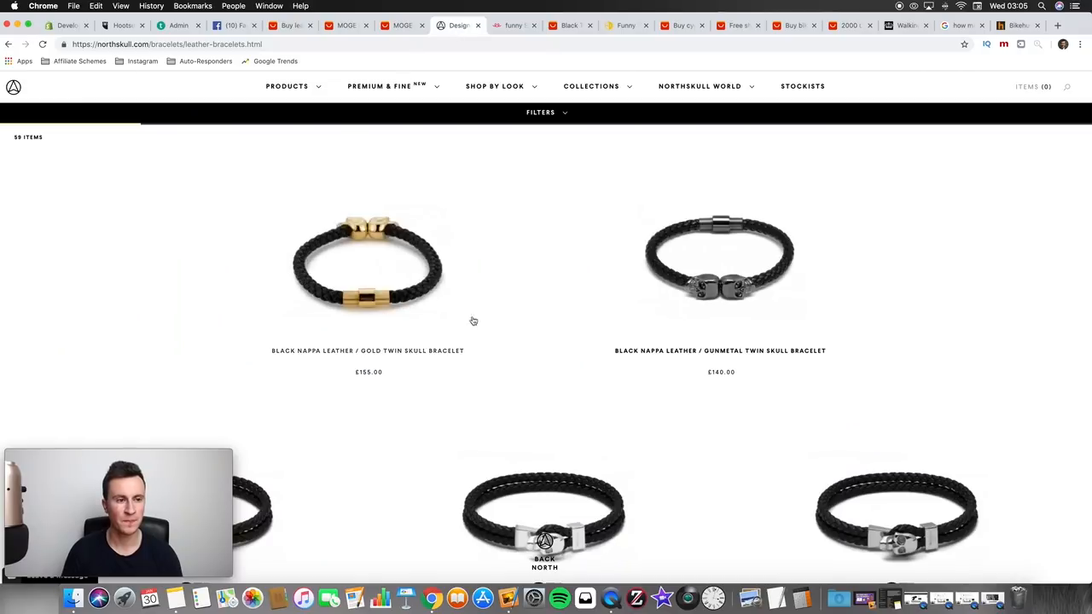
{"action": "scroll", "scroll_direction": "up", "scroll_amount": 3}
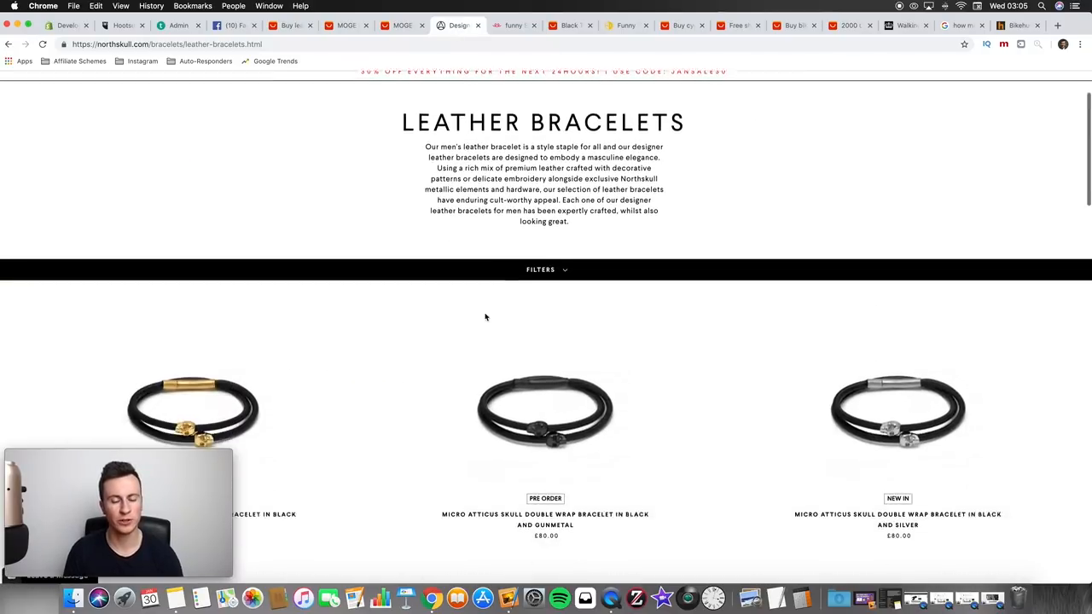
{"action": "scroll", "scroll_direction": "down", "scroll_amount": 3}
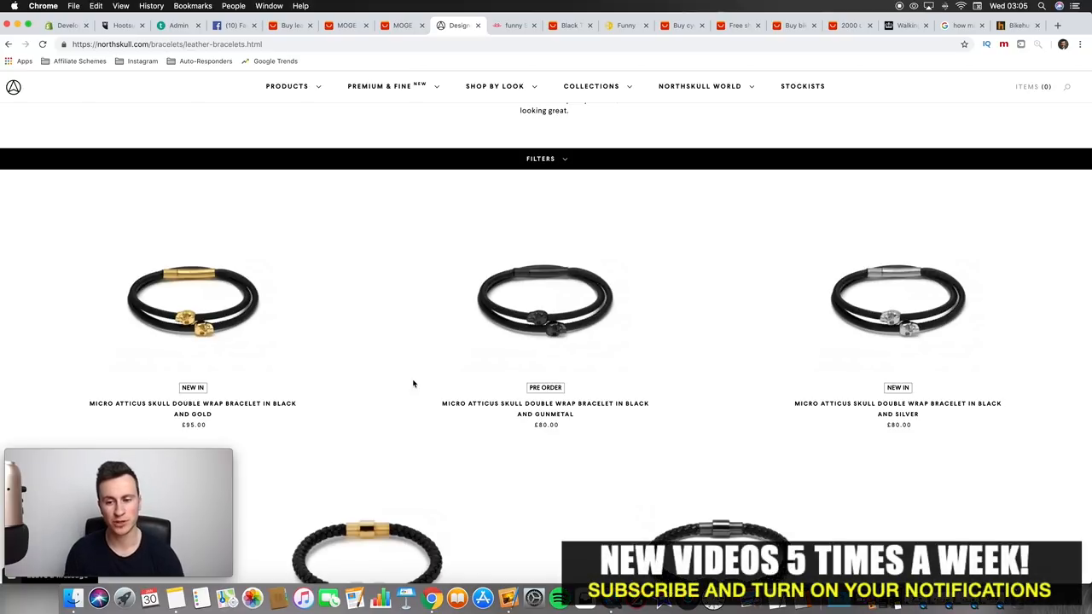
{"action": "scroll", "scroll_direction": "down", "scroll_amount": 3}
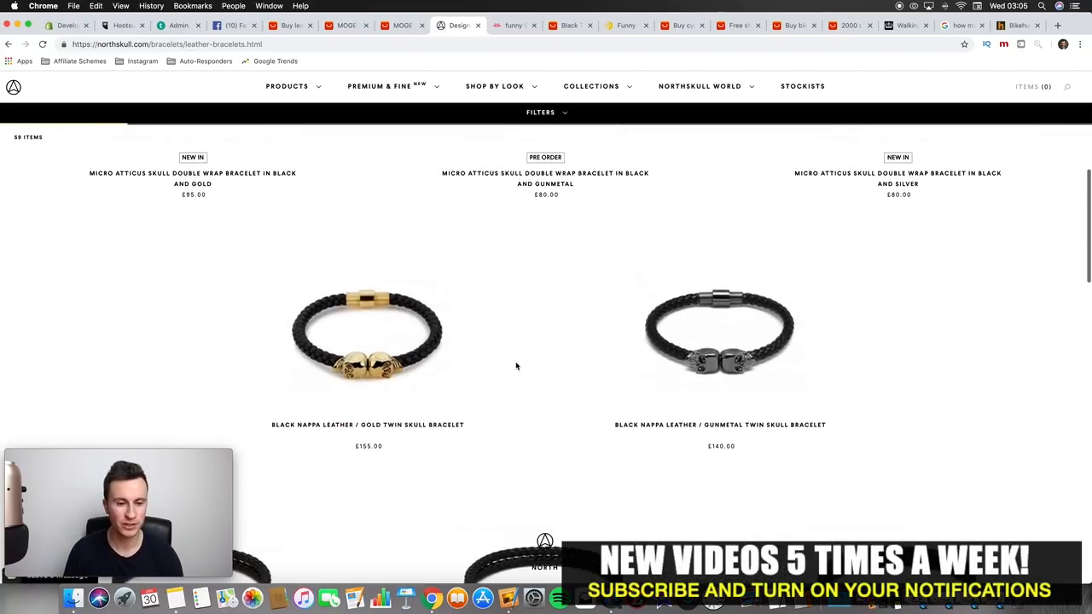
{"action": "scroll", "scroll_direction": "down", "scroll_amount": 3}
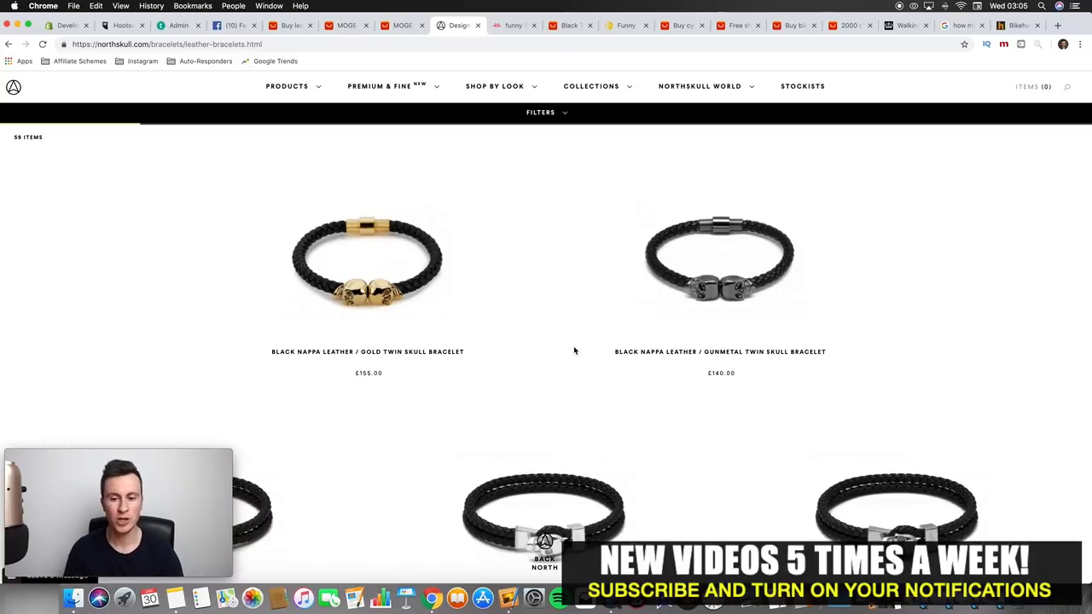
{"action": "scroll", "scroll_direction": "down", "scroll_amount": 3}
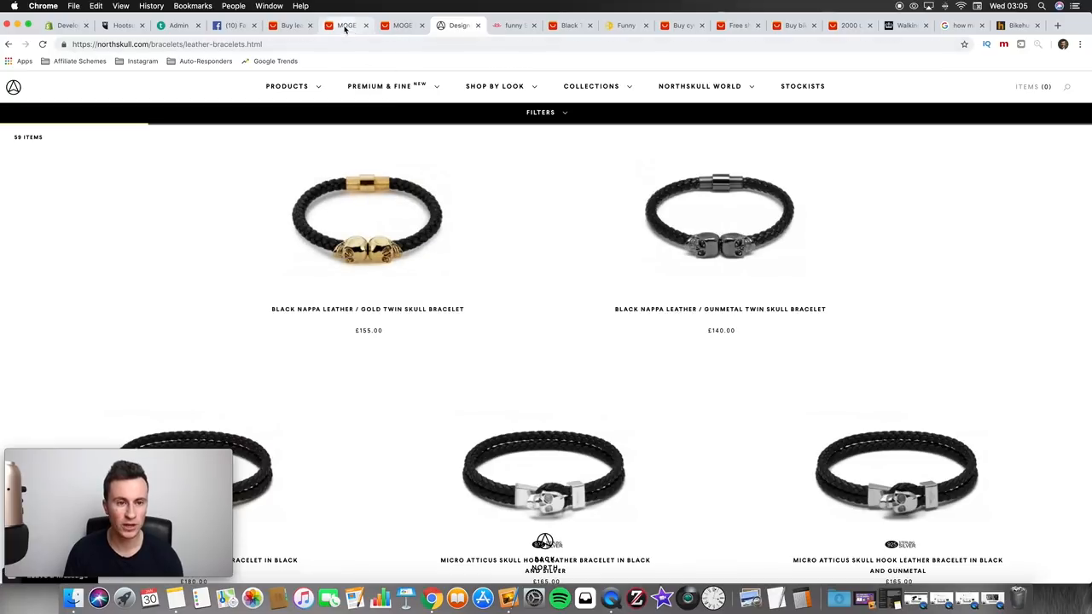
Step: Compare with the AliExpress skull bracelet, then return to the AliExpress leather bracelet results
{"action": "left_click", "coordinate": [345, 26]}
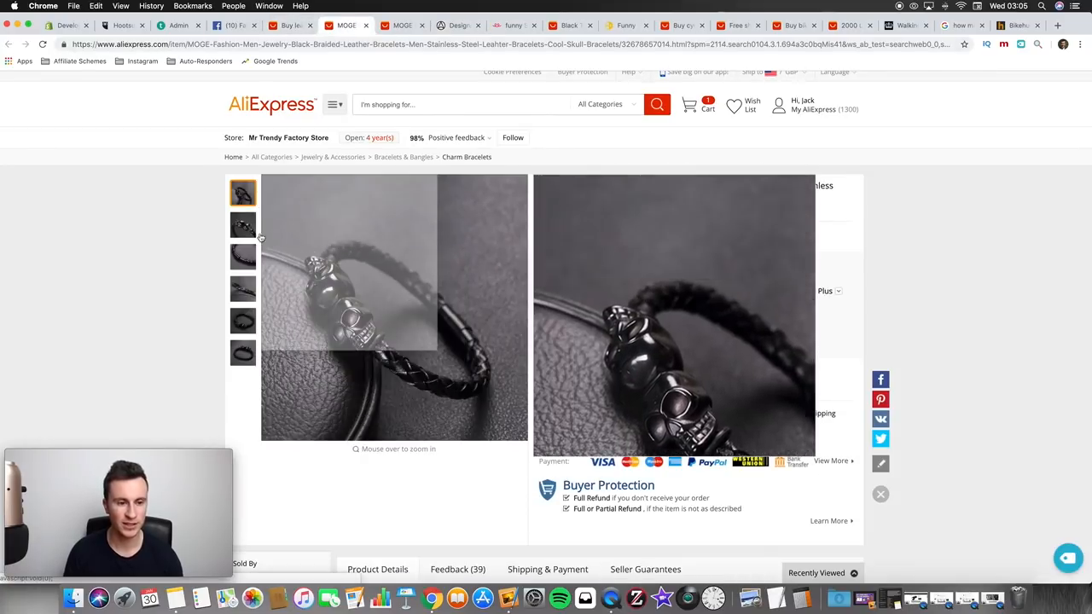
{"action": "left_click", "coordinate": [242, 225]}
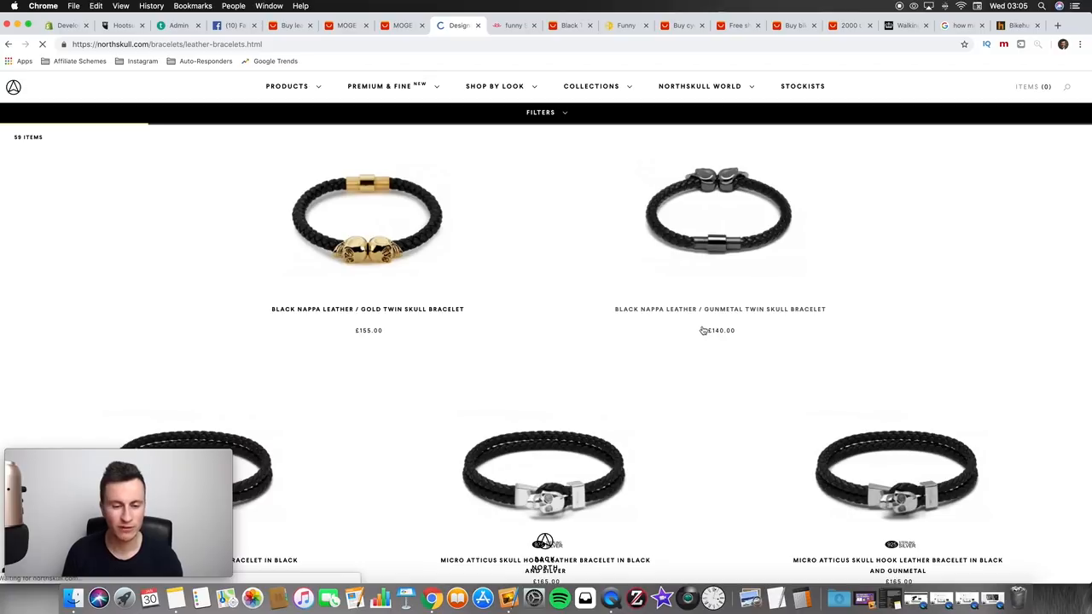
{"action": "left_click", "coordinate": [719, 218]}
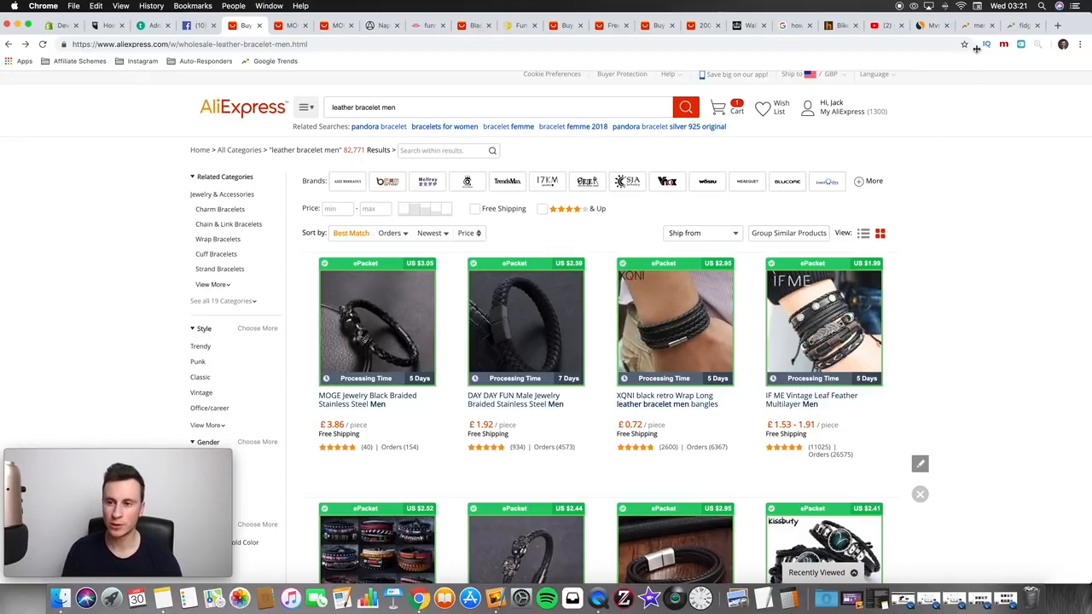
Step: View the Google Trends interest-over-time chart for 'mens bracelets' since 2004
{"action": "left_click", "coordinate": [975, 25]}
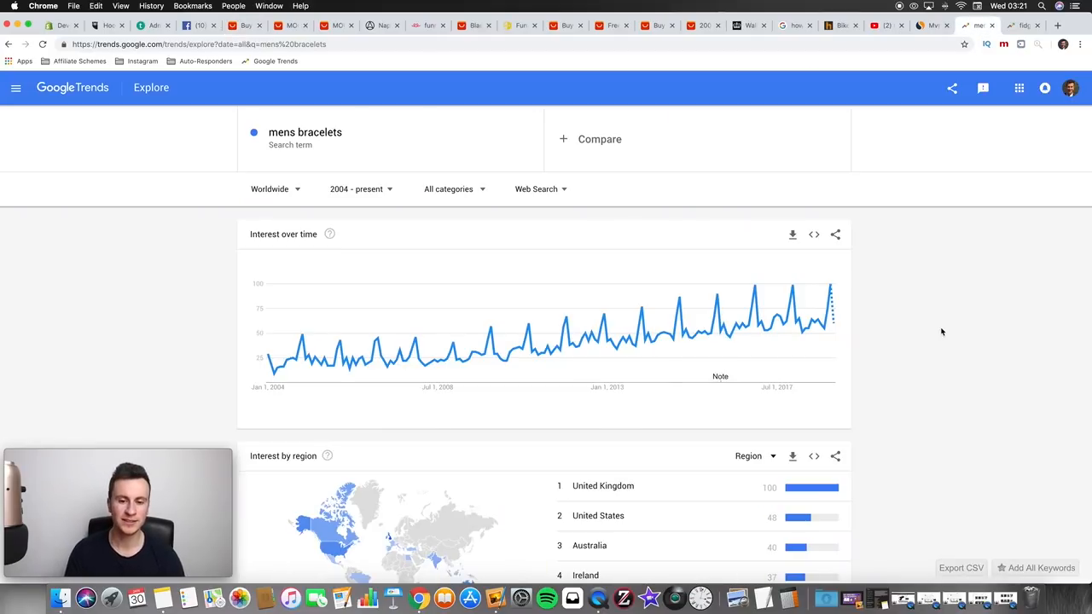
{"action": "mouse_move", "coordinate": [585, 481]}
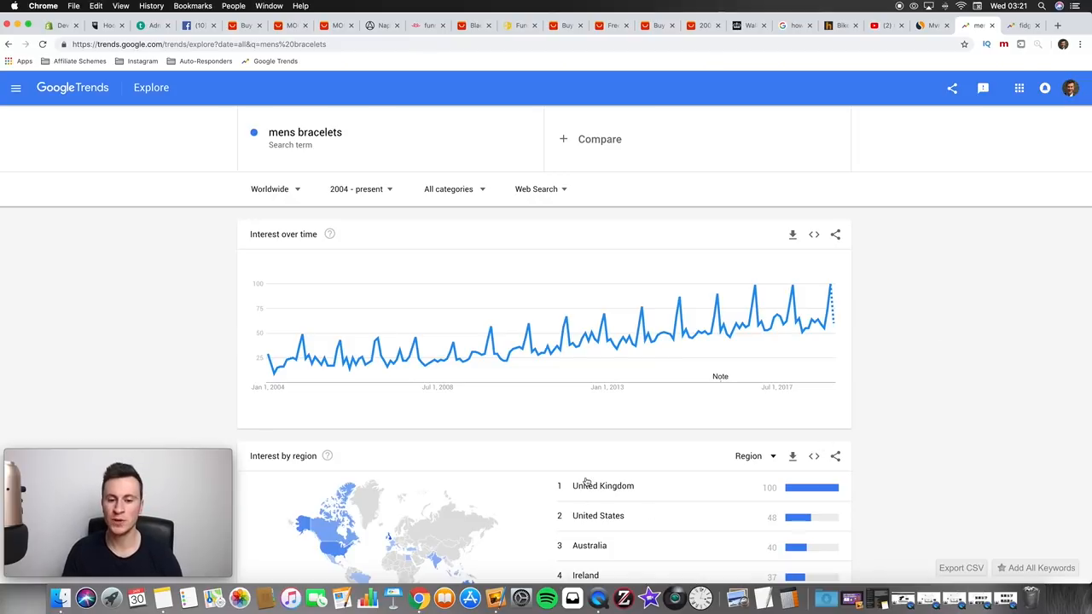
{"action": "mouse_move", "coordinate": [440, 367]}
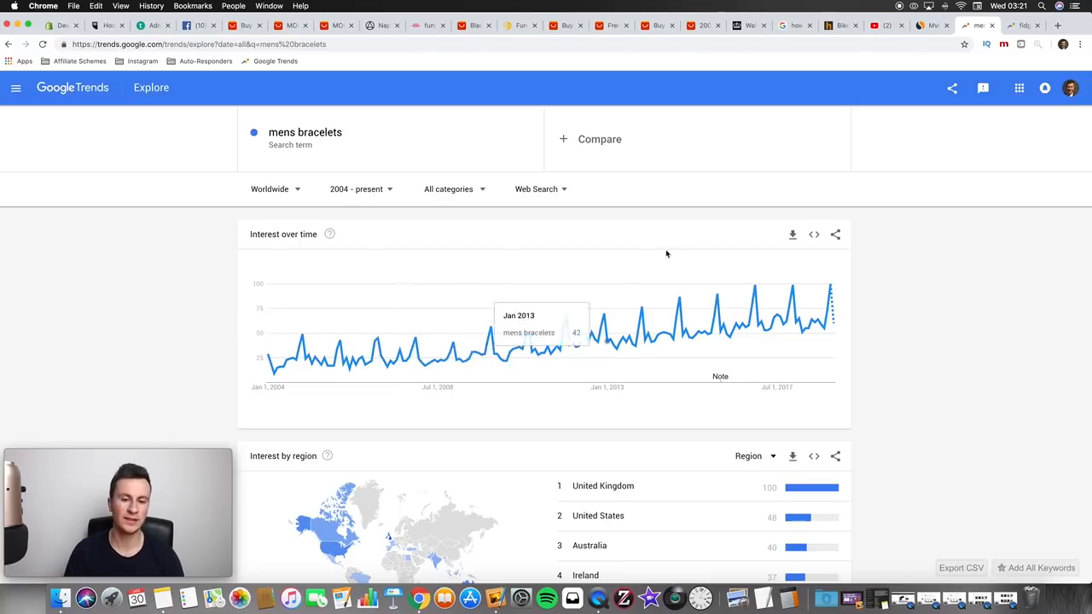
{"action": "mouse_move", "coordinate": [925, 280]}
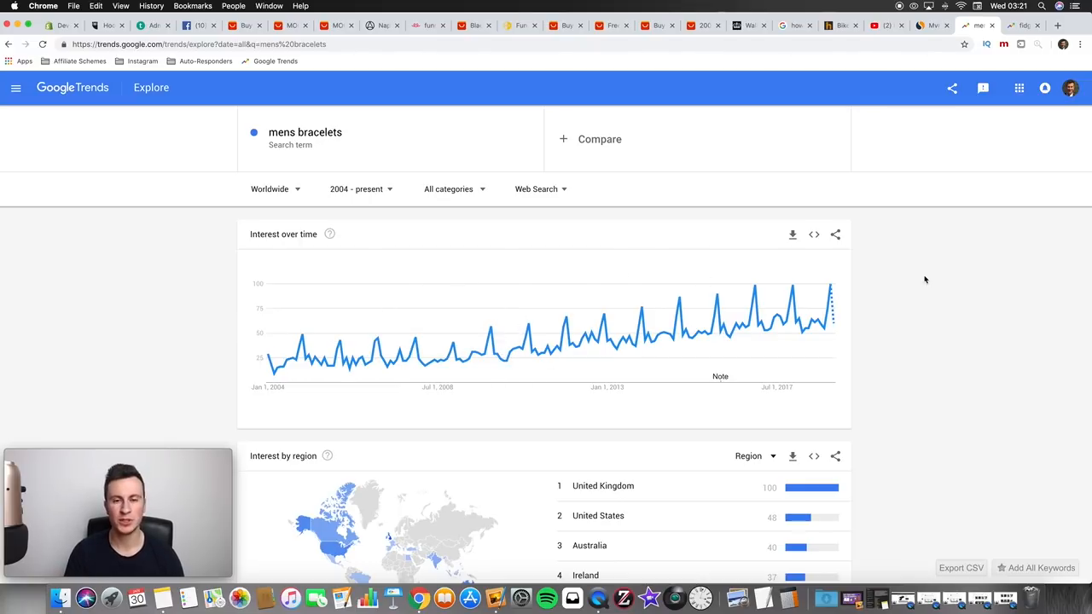
{"action": "mouse_move", "coordinate": [628, 270]}
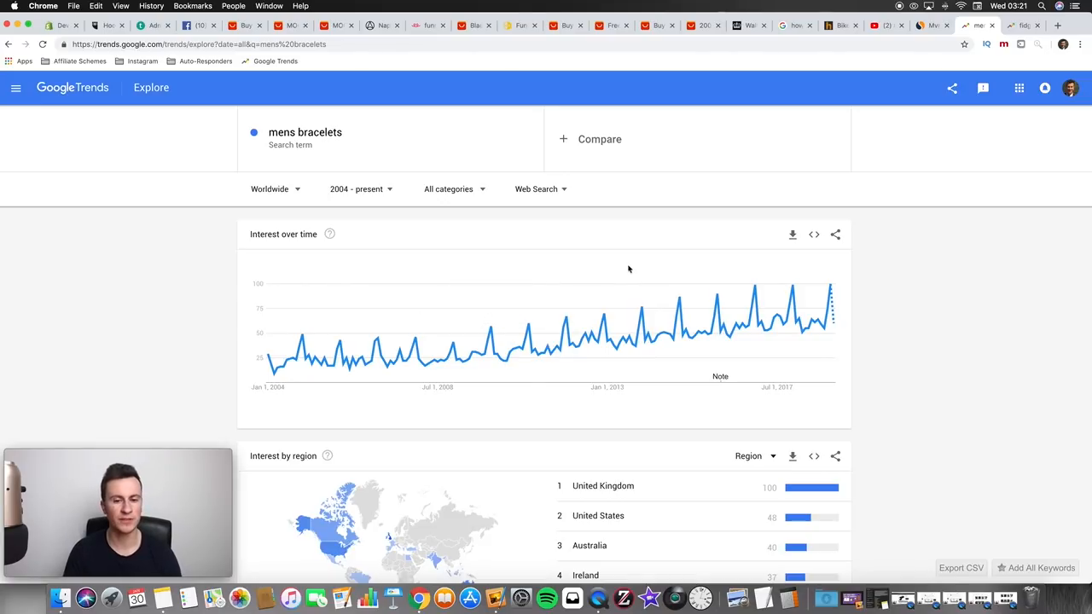
{"action": "mouse_move", "coordinate": [987, 310]}
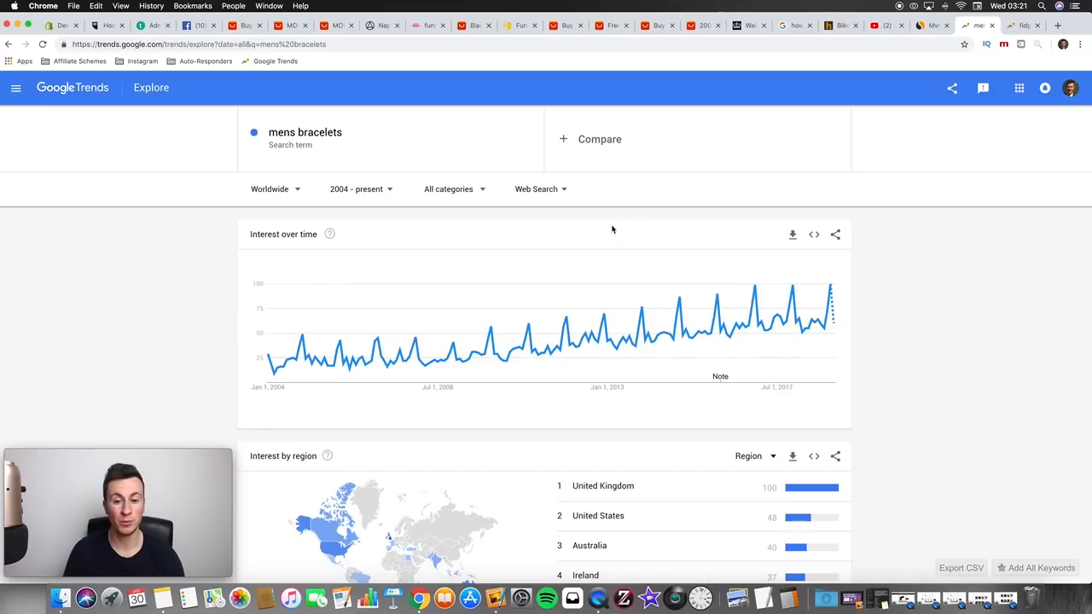
{"action": "mouse_move", "coordinate": [594, 256]}
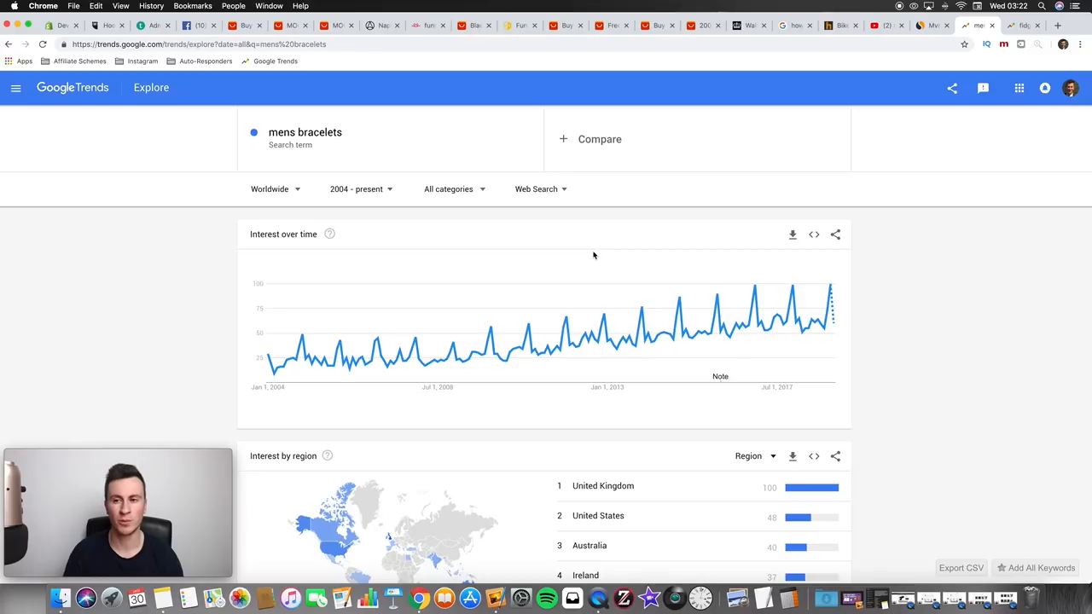
{"action": "left_click", "coordinate": [1023, 25]}
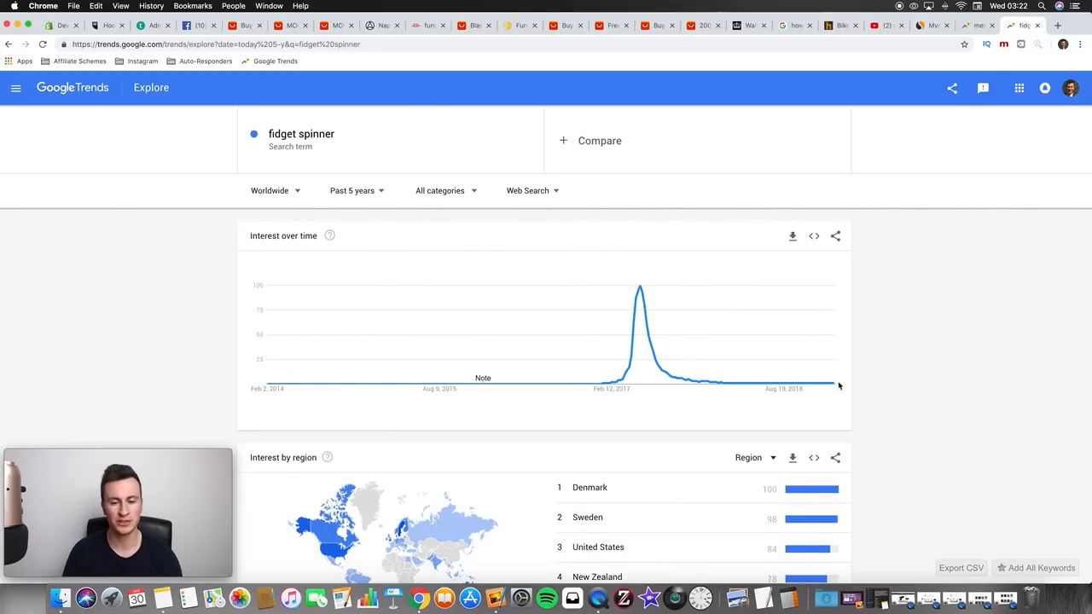
{"action": "mouse_move", "coordinate": [906, 348]}
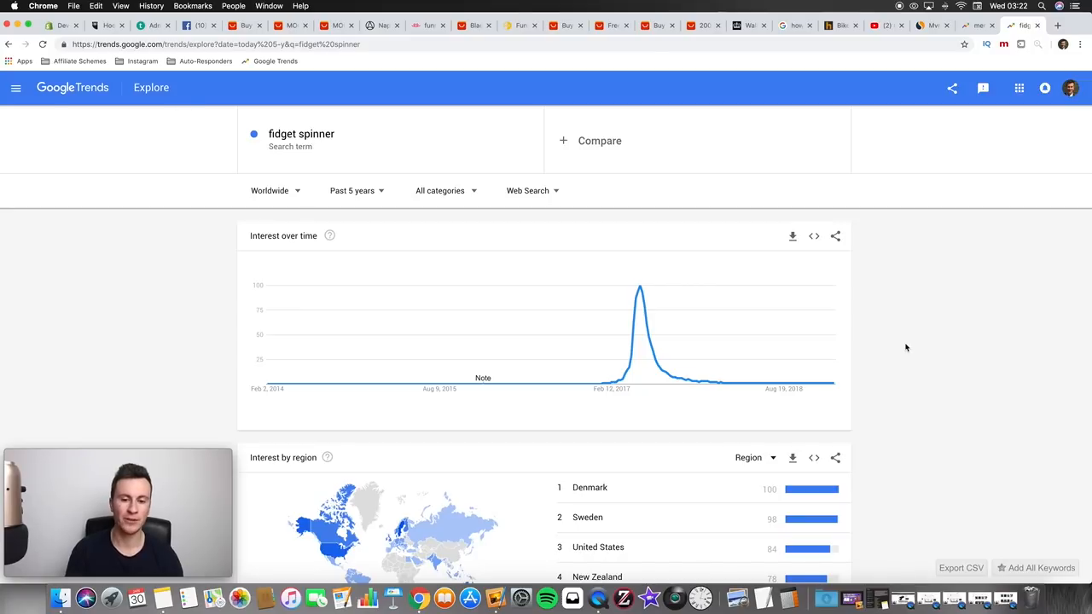
{"action": "mouse_move", "coordinate": [614, 383]}
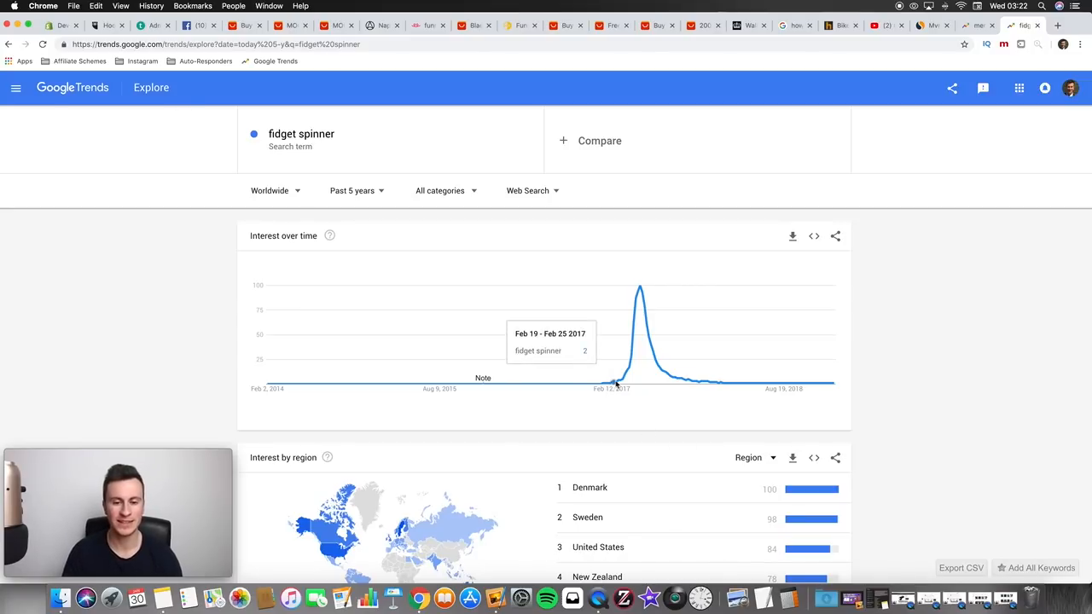
{"action": "mouse_move", "coordinate": [639, 290]}
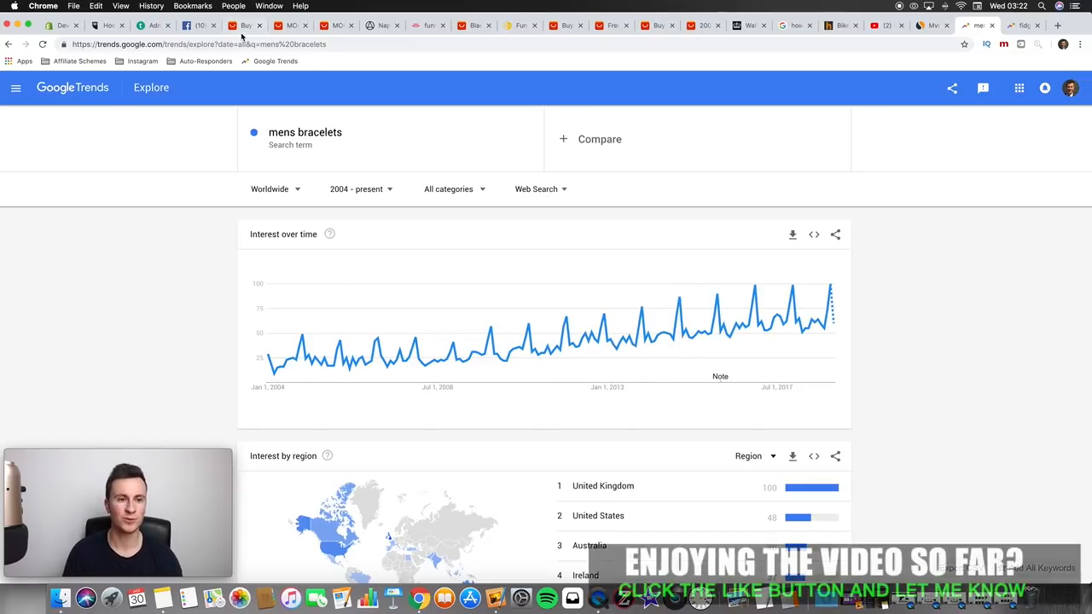
Step: Return to the AliExpress men's leather bracelet search results
{"action": "left_click", "coordinate": [246, 26]}
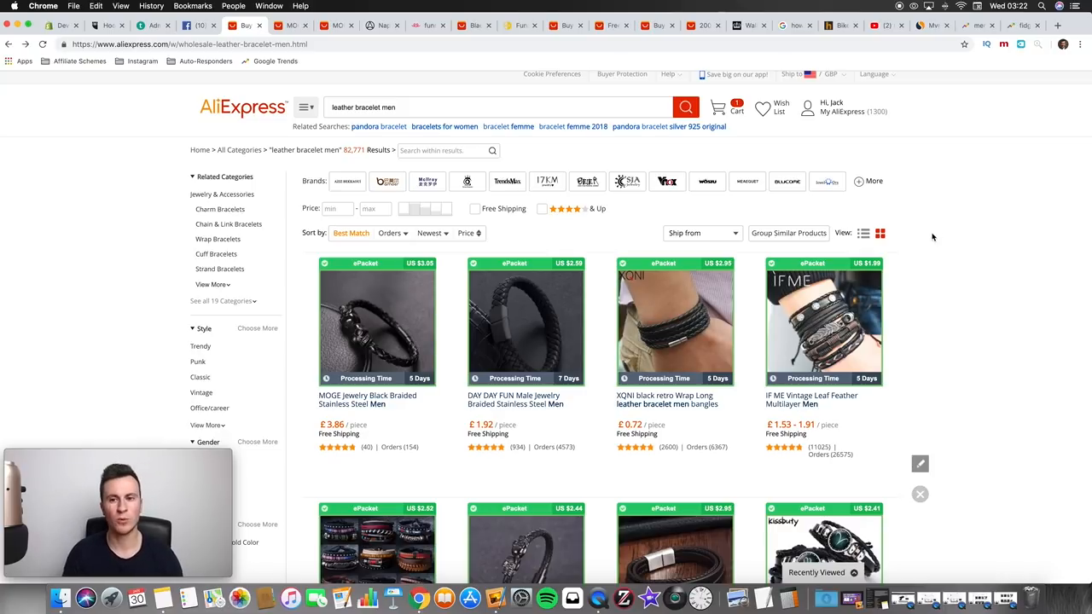
Step: View SimilarWeb's traffic overview for mvmtwatches.com showing 3.26M total visits
{"action": "left_click", "coordinate": [929, 26]}
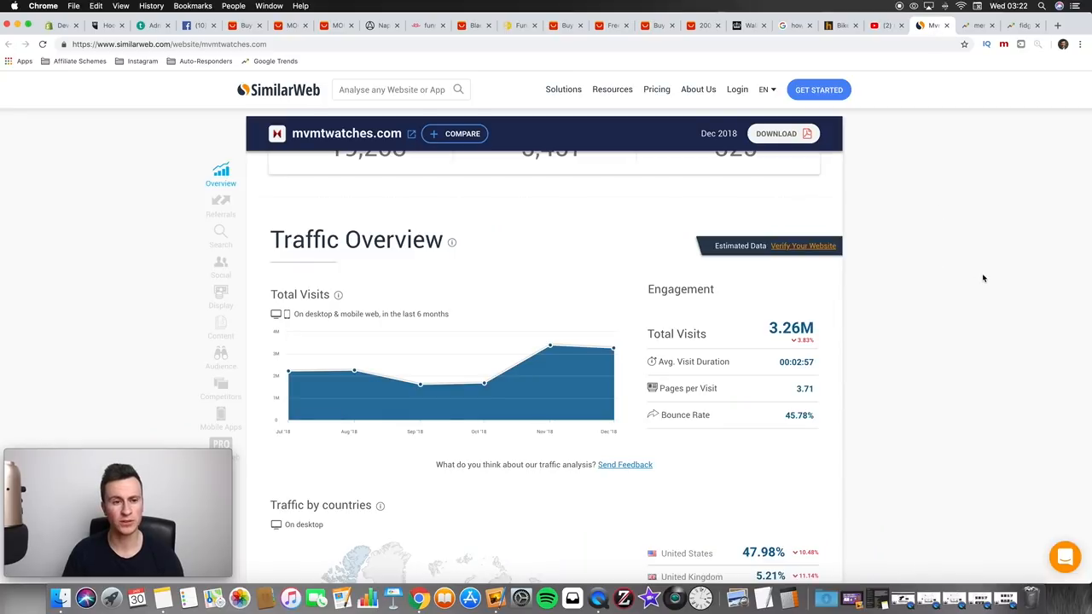
{"action": "mouse_move", "coordinate": [948, 255]}
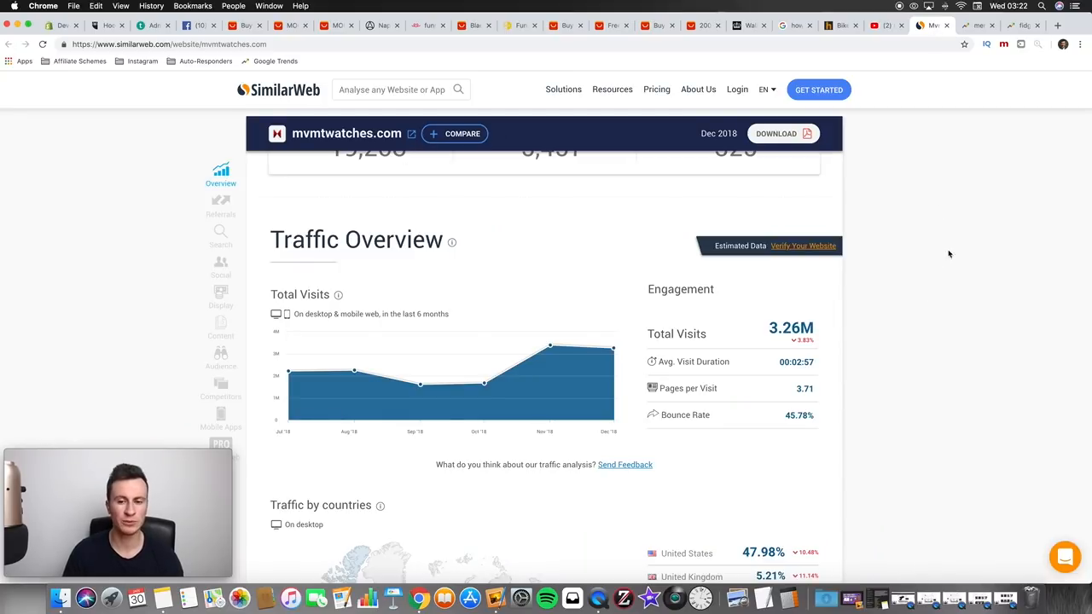
{"action": "mouse_move", "coordinate": [941, 286]}
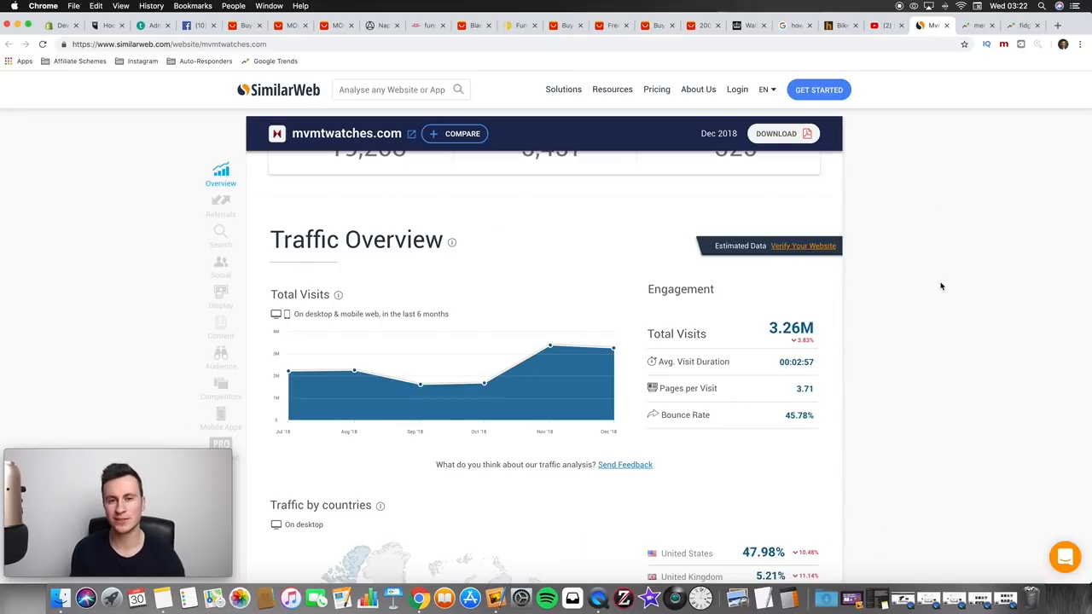
{"action": "mouse_move", "coordinate": [420, 382]}
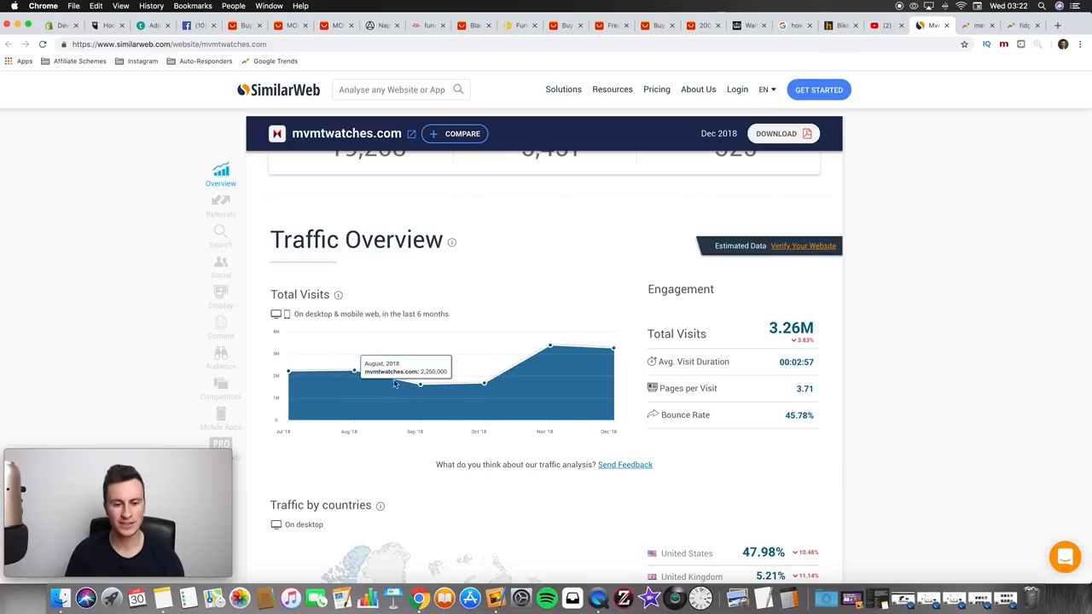
{"action": "mouse_move", "coordinate": [539, 356]}
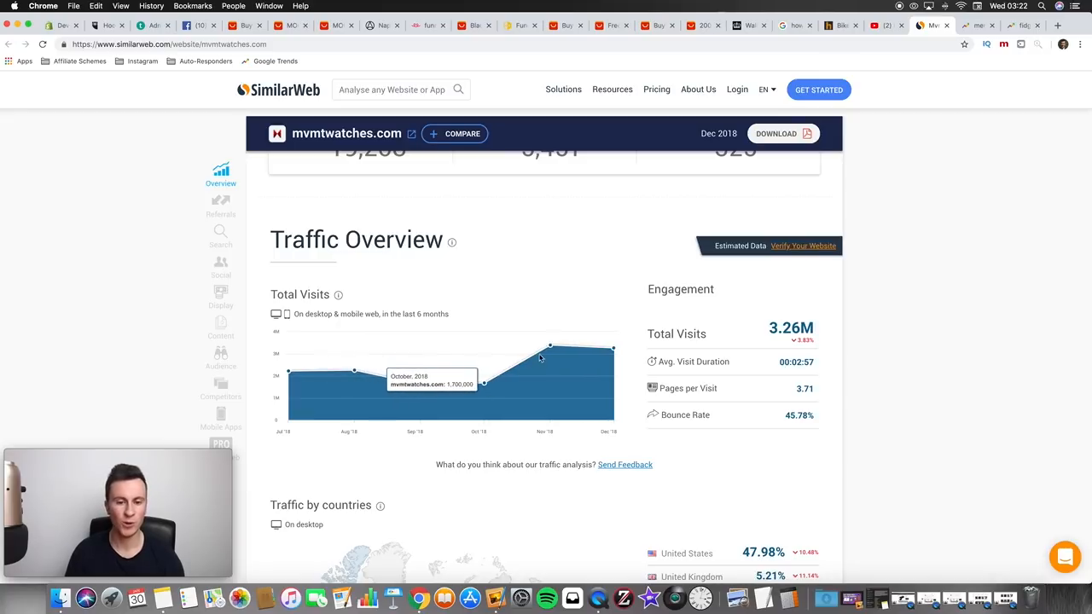
{"action": "mouse_move", "coordinate": [549, 350]}
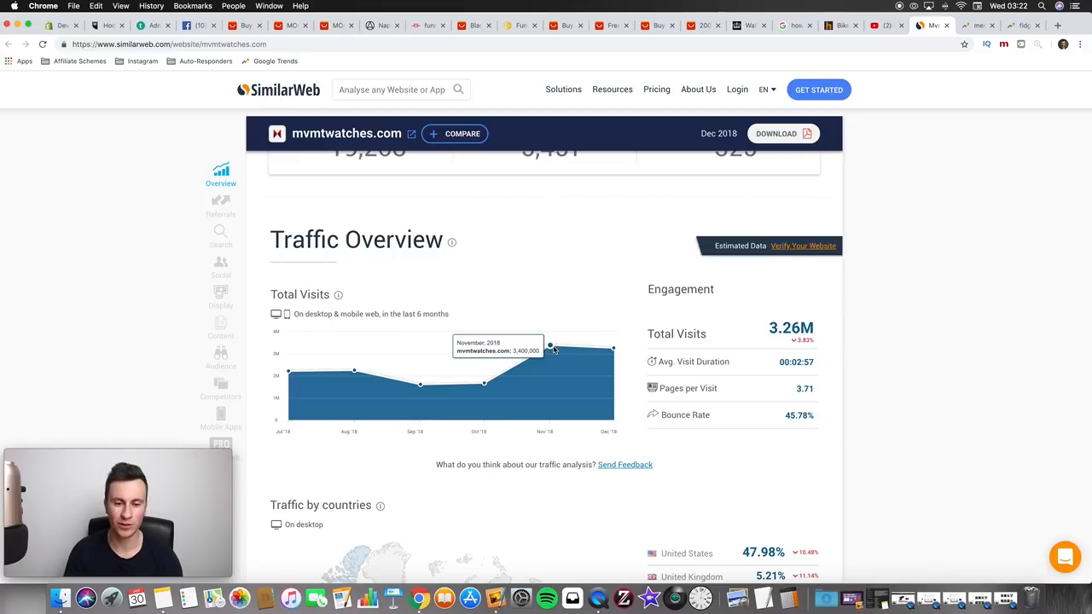
{"action": "mouse_move", "coordinate": [894, 281]}
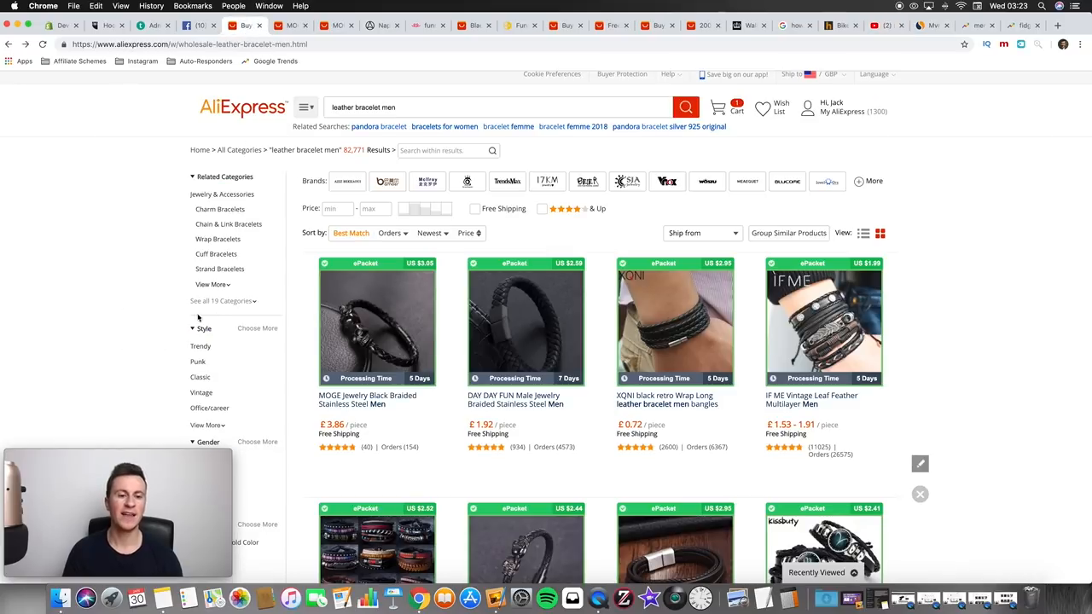
{"action": "mouse_move", "coordinate": [998, 311]}
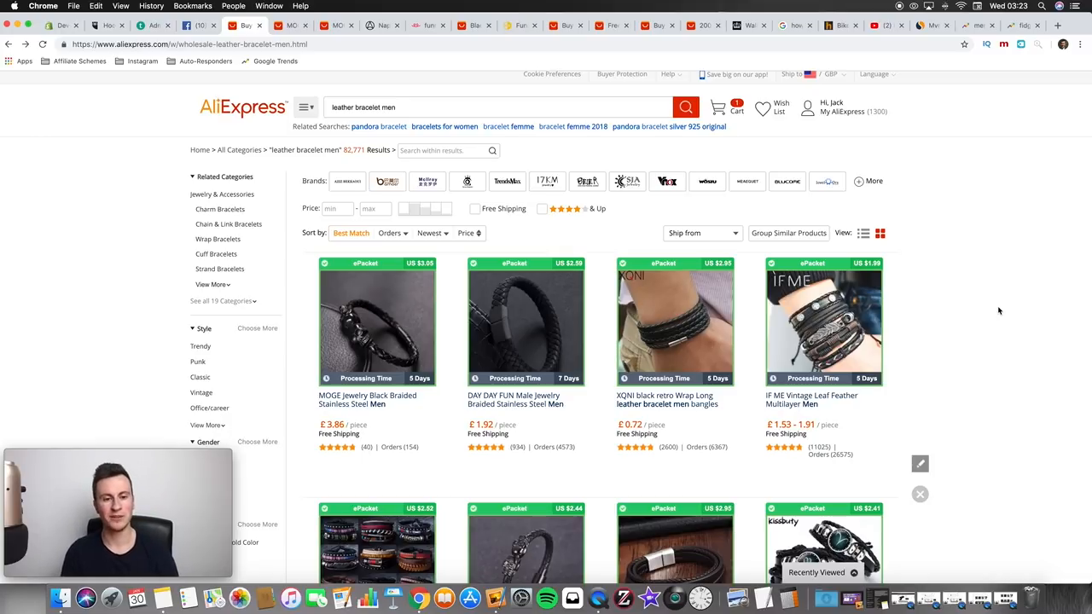
{"action": "mouse_move", "coordinate": [962, 280]}
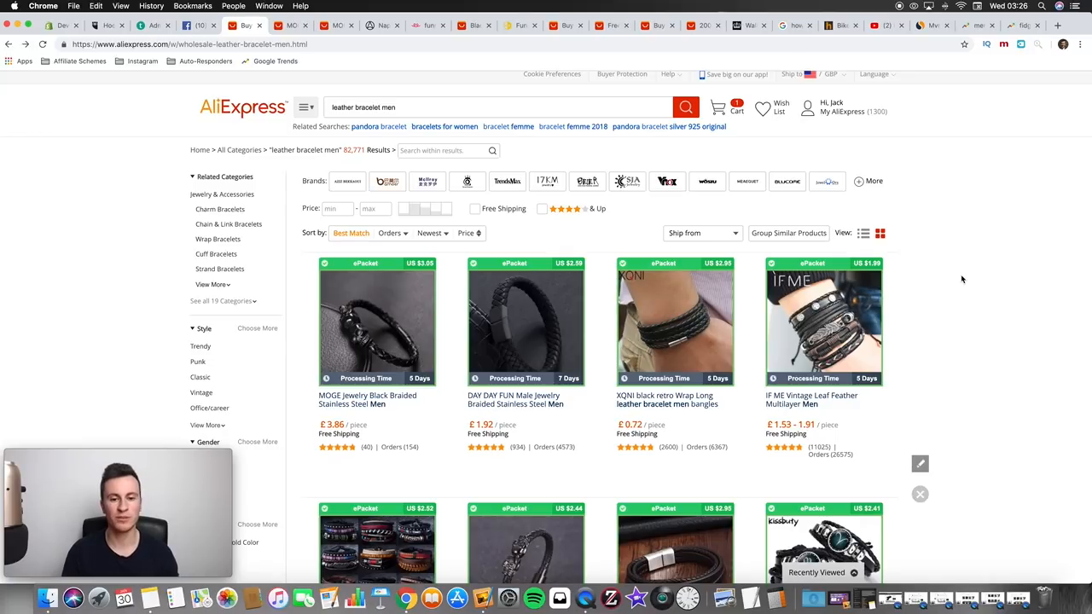
{"action": "mouse_move", "coordinate": [823, 341]}
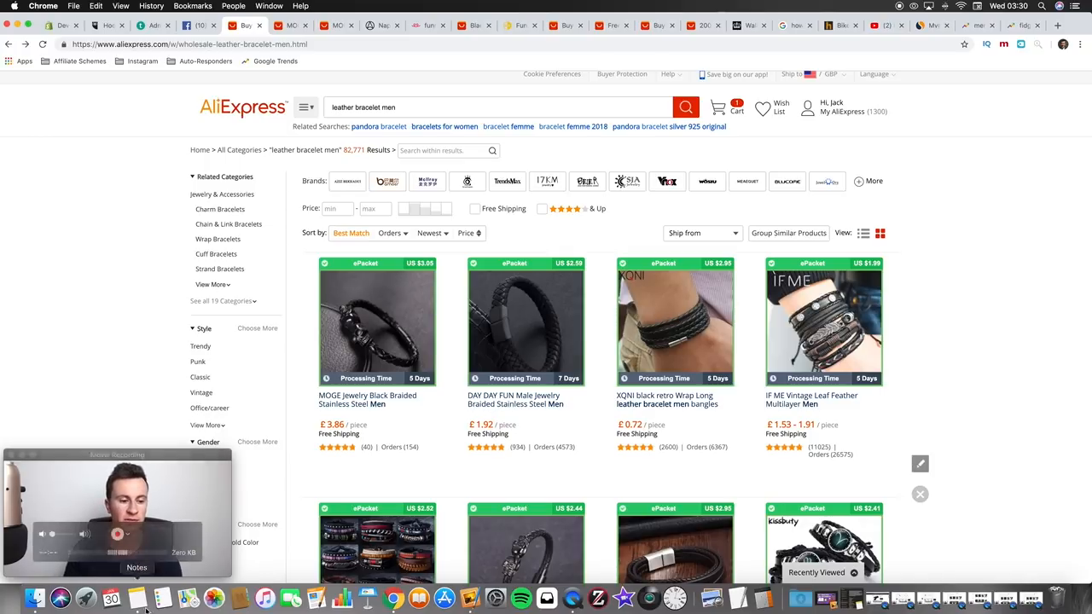
Step: Switch to the Northskull Black Nappa Leather twin skull bracelet page, priced £140
{"action": "left_click", "coordinate": [382, 26]}
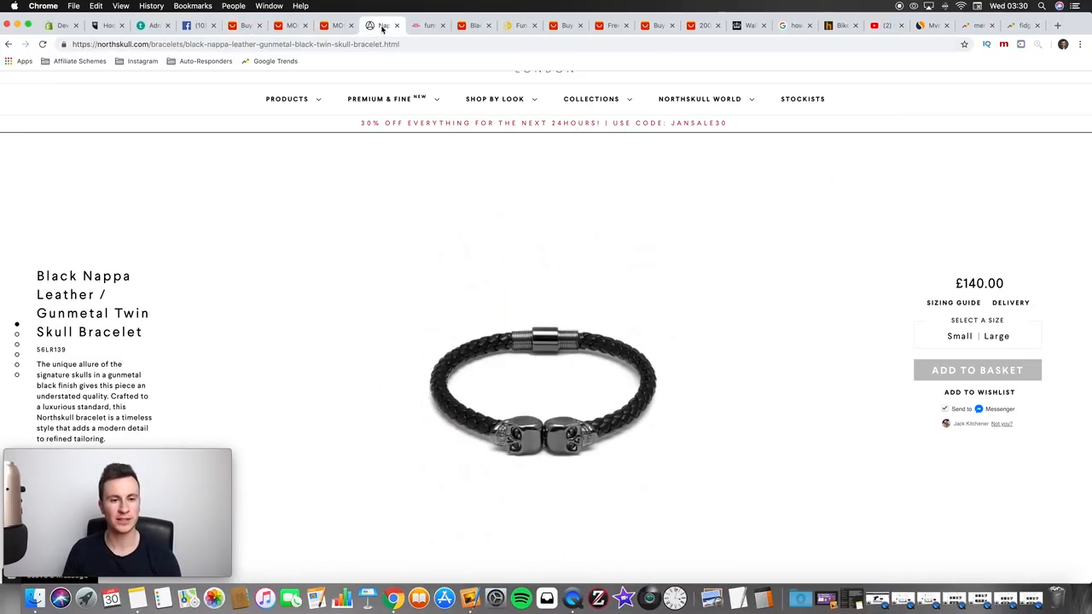
Step: Browse Teespring's 577,281 'funny' results, scrolling through mugs and slogan tees
{"action": "left_click", "coordinate": [426, 25]}
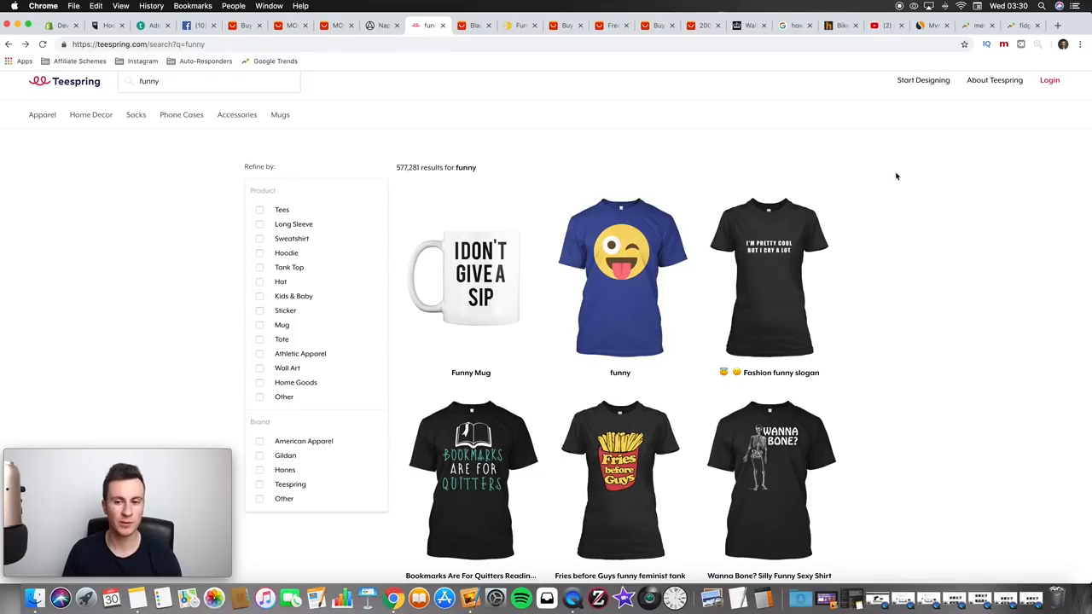
{"action": "mouse_move", "coordinate": [928, 203]}
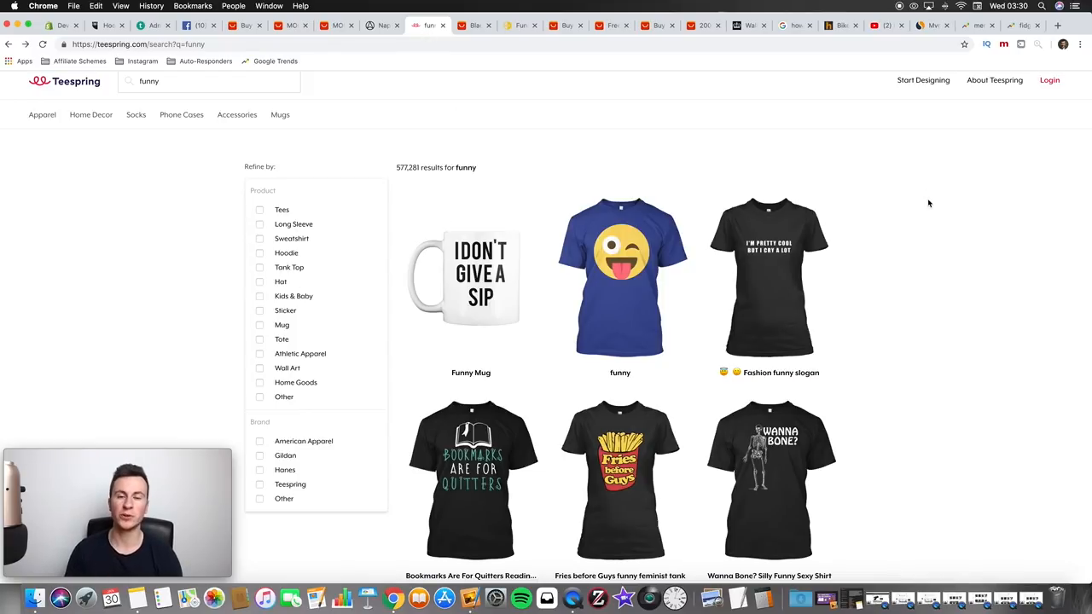
{"action": "mouse_move", "coordinate": [815, 192]}
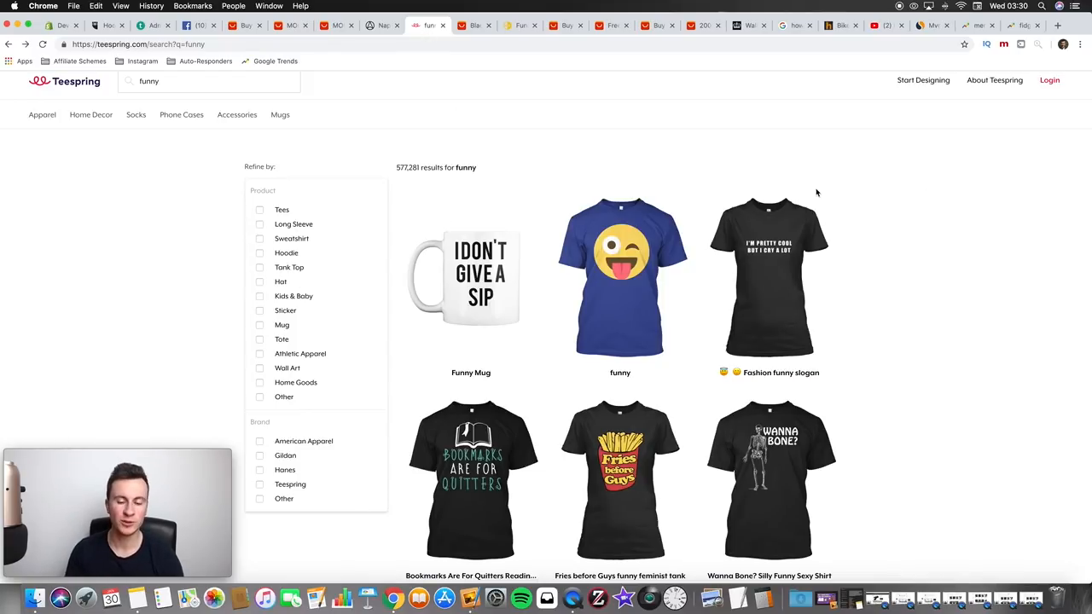
{"action": "mouse_move", "coordinate": [890, 187]}
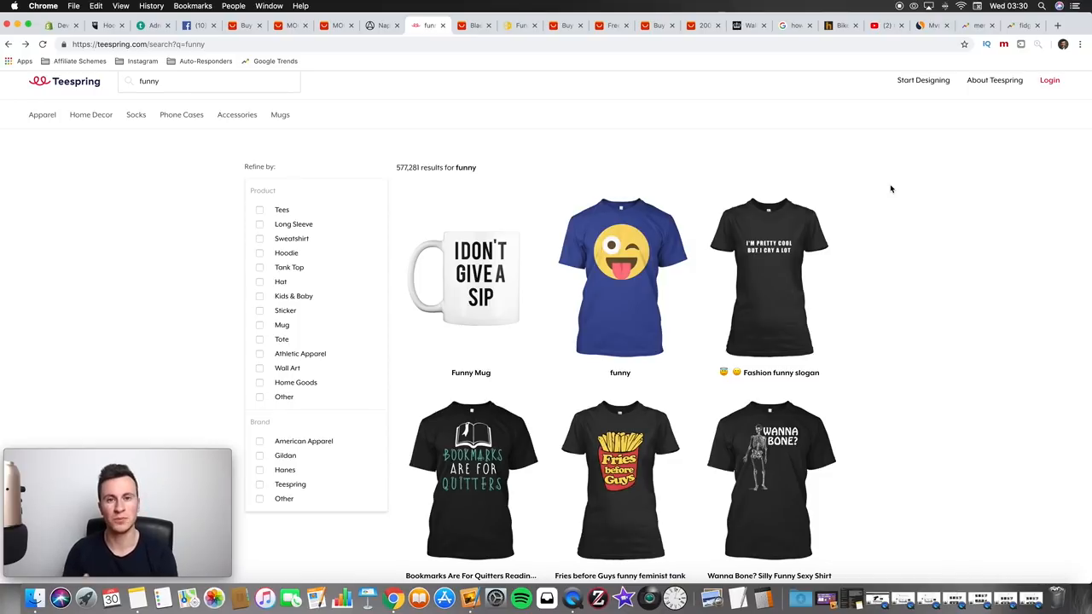
{"action": "scroll", "scroll_direction": "down", "scroll_amount": 3}
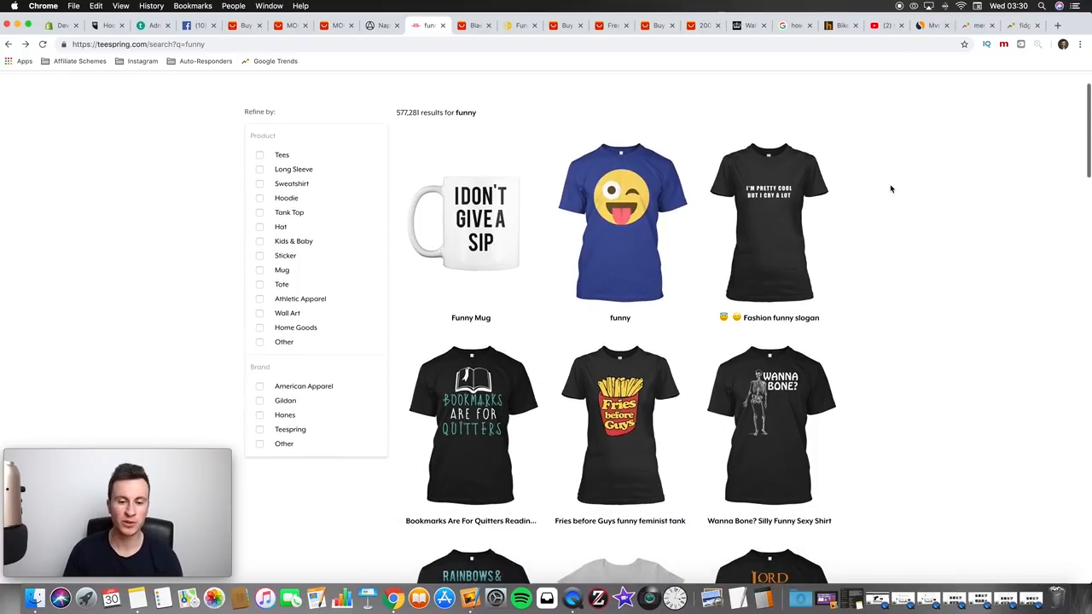
{"action": "scroll", "scroll_direction": "down", "scroll_amount": 3}
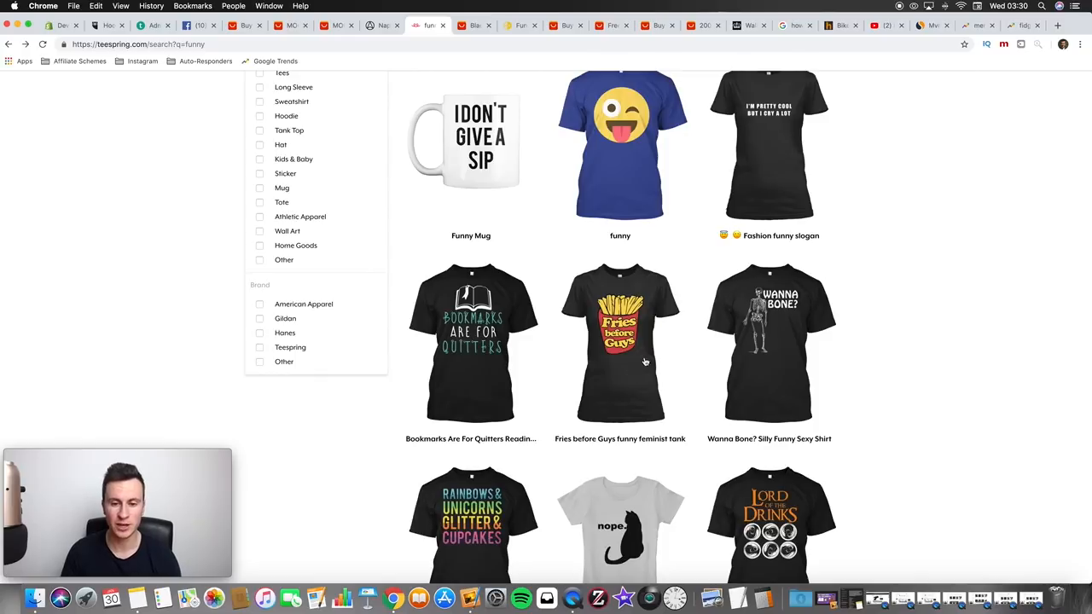
{"action": "scroll", "scroll_direction": "down", "scroll_amount": 3}
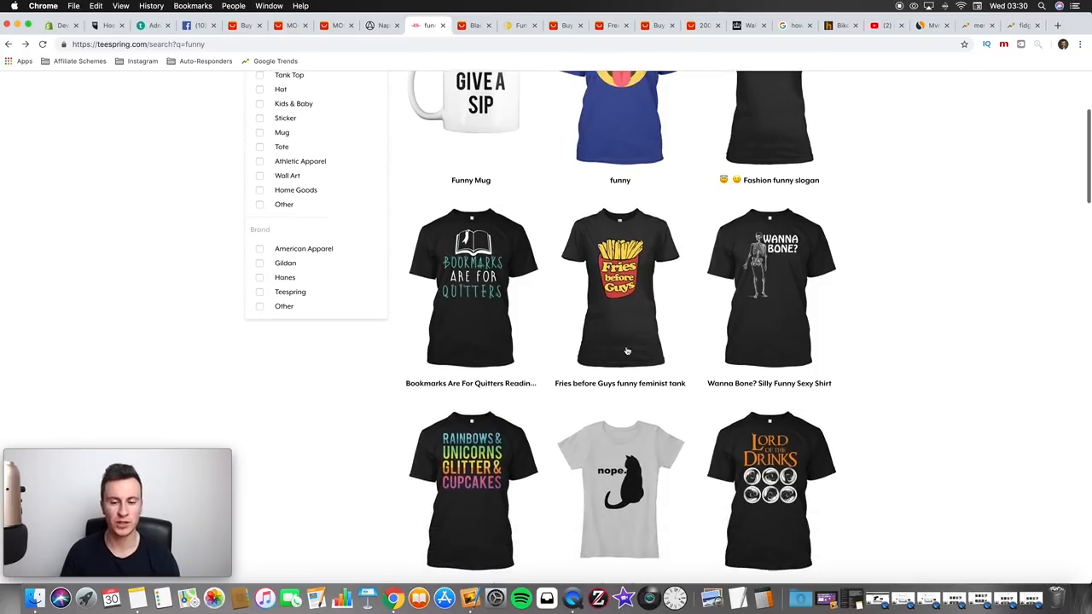
{"action": "mouse_move", "coordinate": [672, 338]}
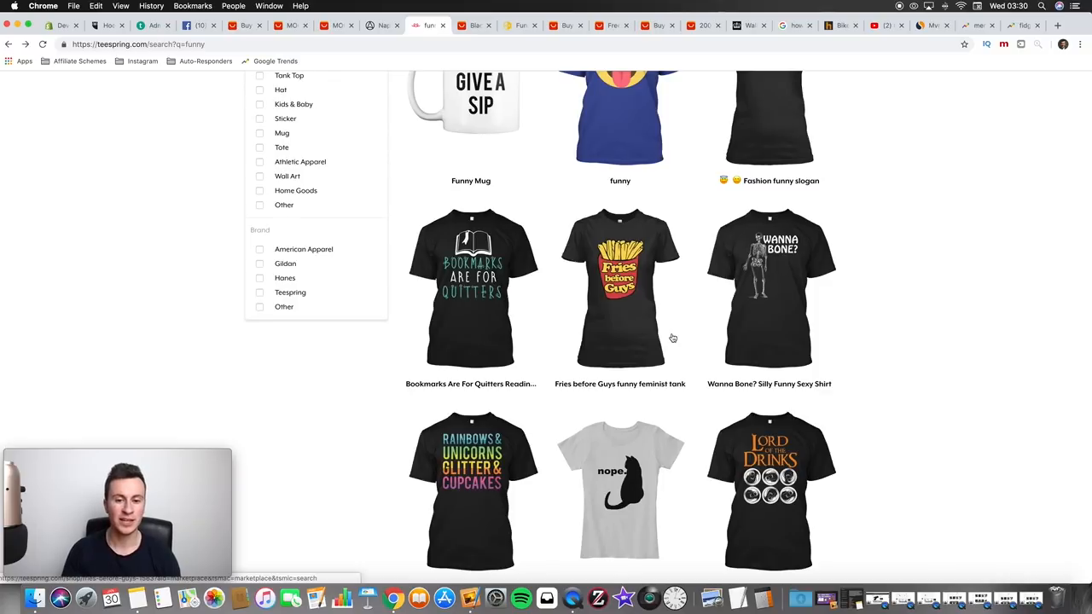
{"action": "mouse_move", "coordinate": [670, 314]}
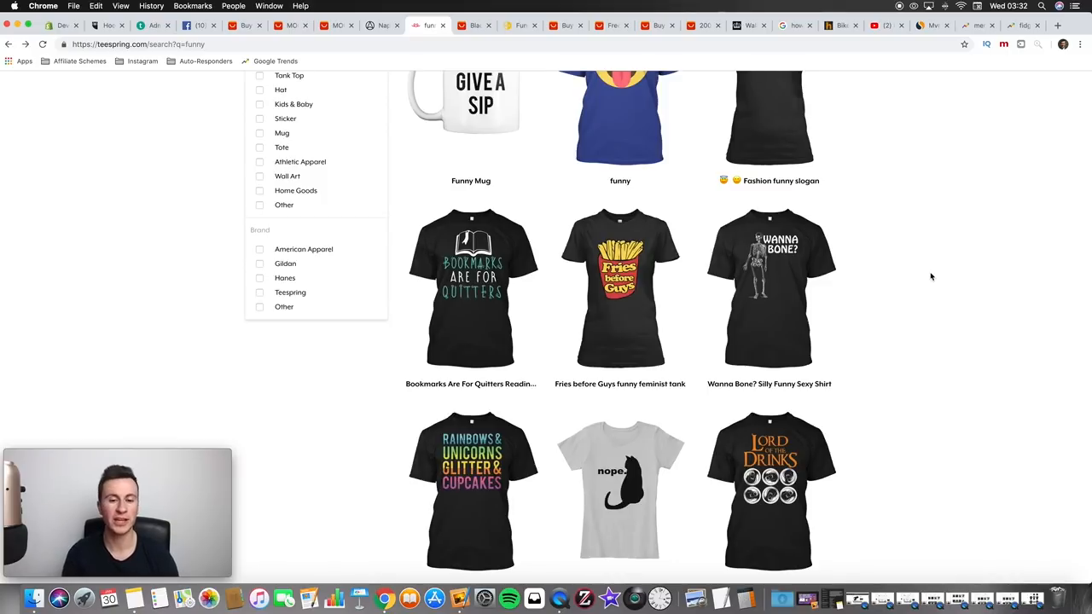
{"action": "scroll", "scroll_direction": "down", "scroll_amount": 3}
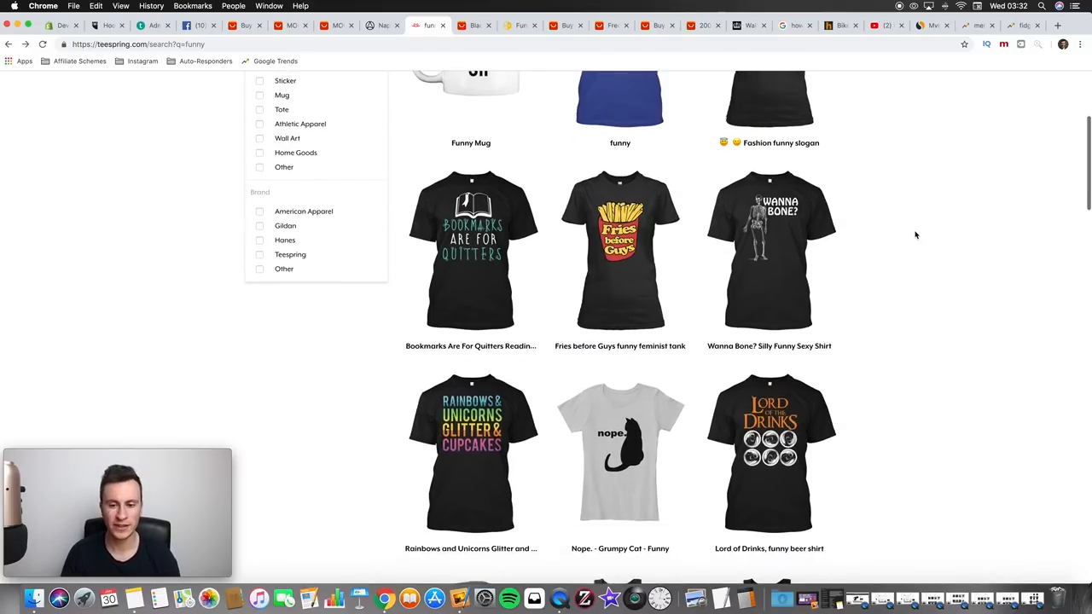
{"action": "scroll", "scroll_direction": "down", "scroll_amount": 3}
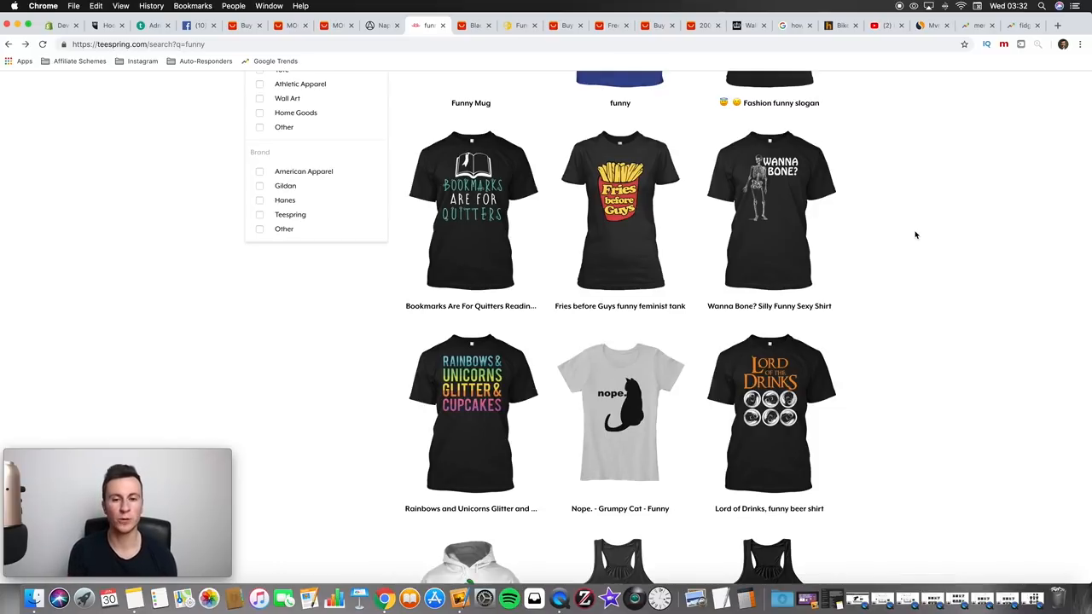
{"action": "scroll", "scroll_direction": "down", "scroll_amount": 3}
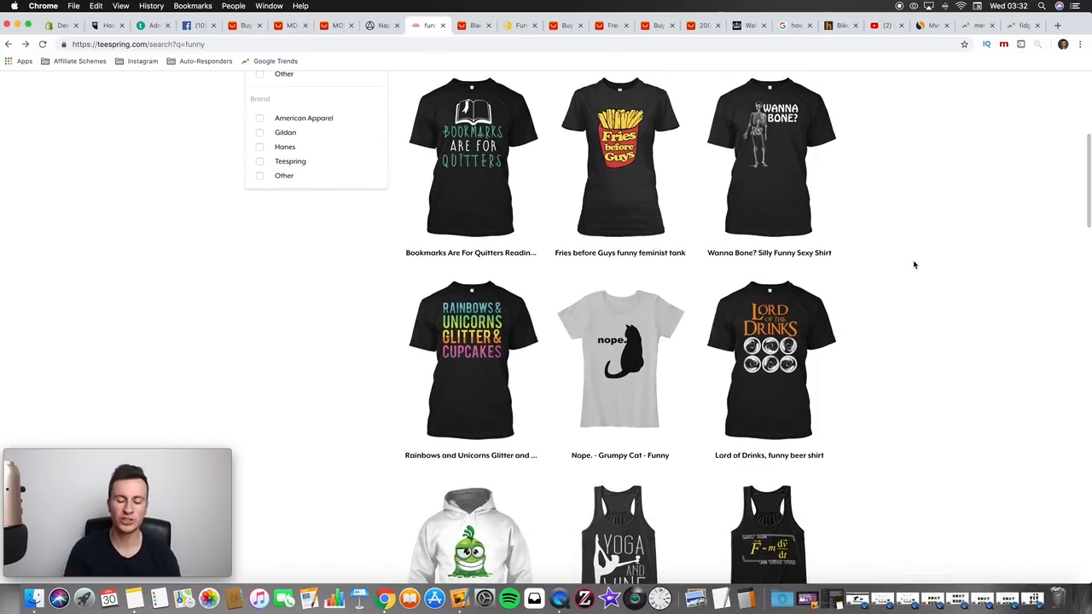
{"action": "scroll", "scroll_direction": "down", "scroll_amount": 3}
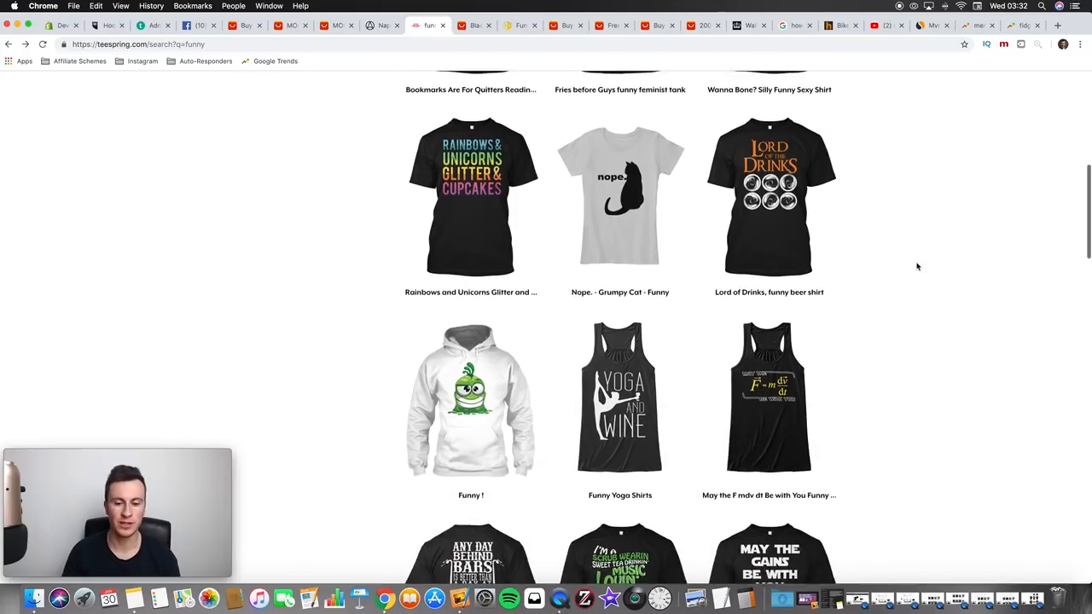
{"action": "scroll", "scroll_direction": "down", "scroll_amount": 3}
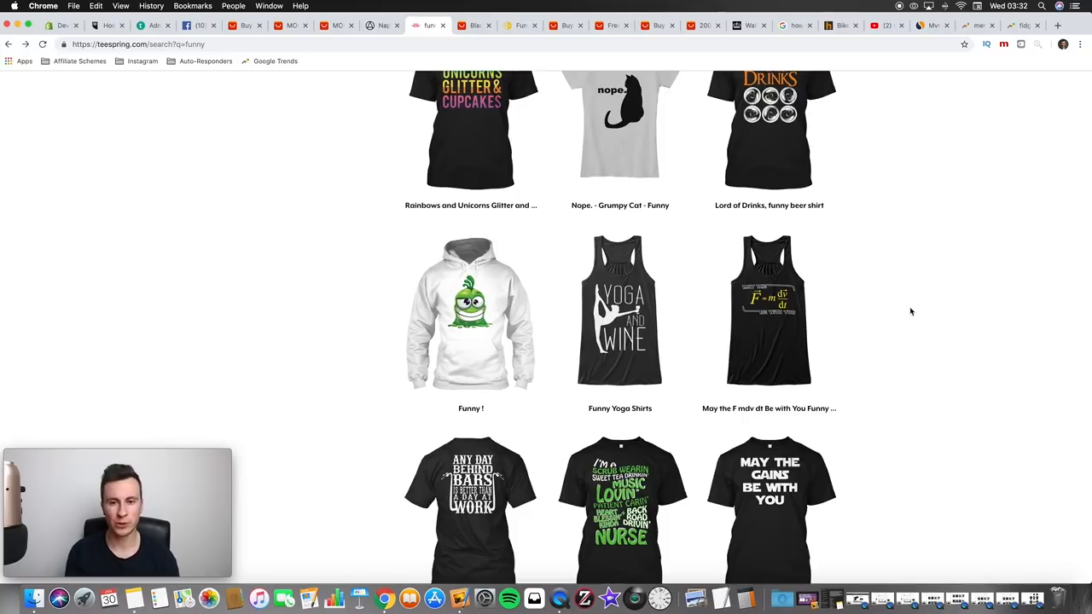
{"action": "scroll", "scroll_direction": "down", "scroll_amount": 3}
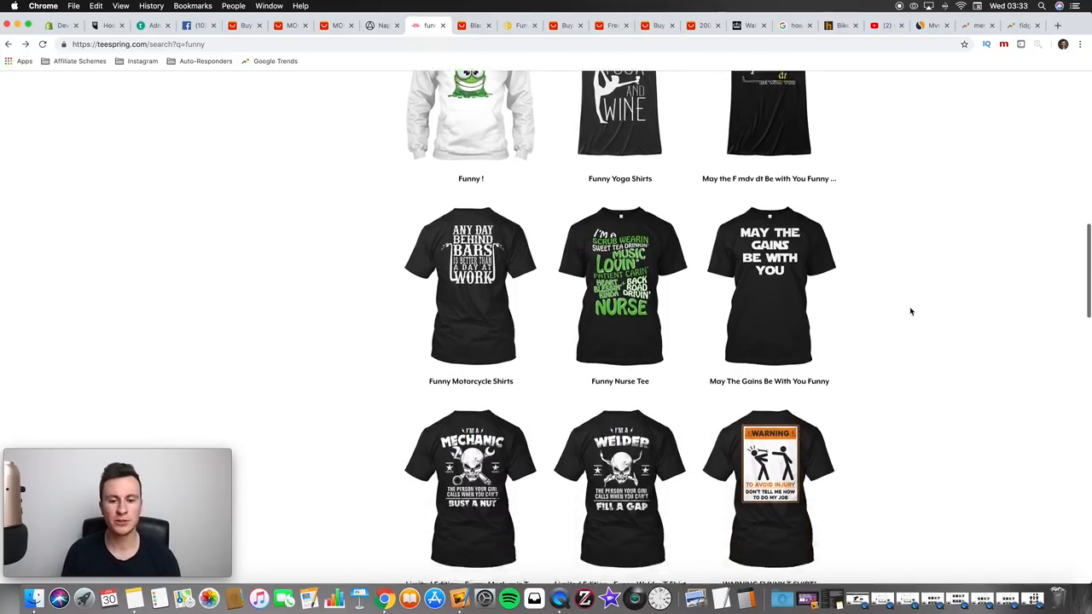
{"action": "scroll", "scroll_direction": "down", "scroll_amount": 3}
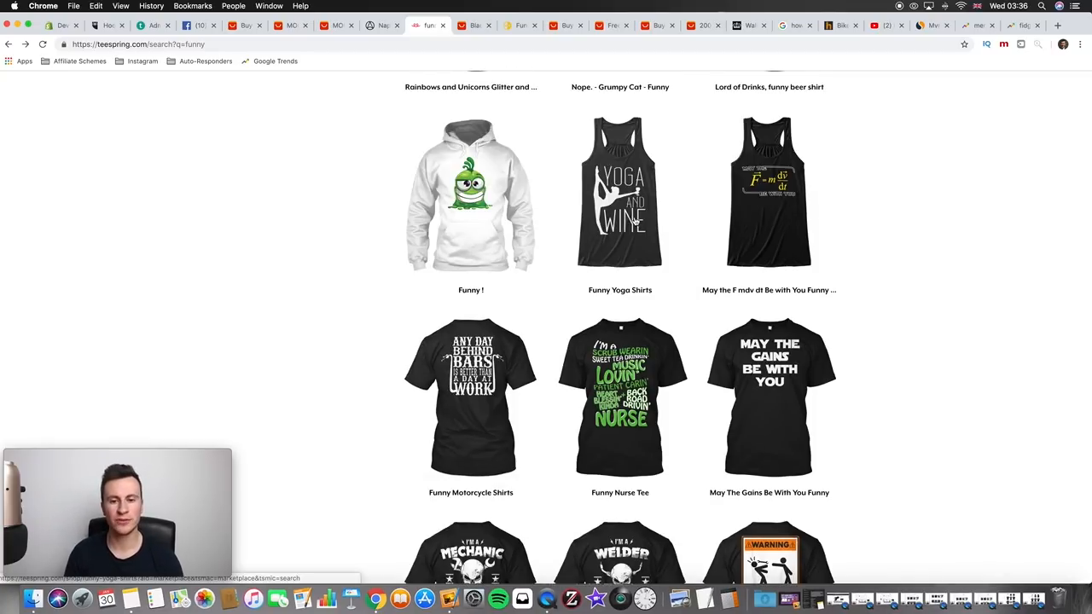
{"action": "mouse_move", "coordinate": [924, 202]}
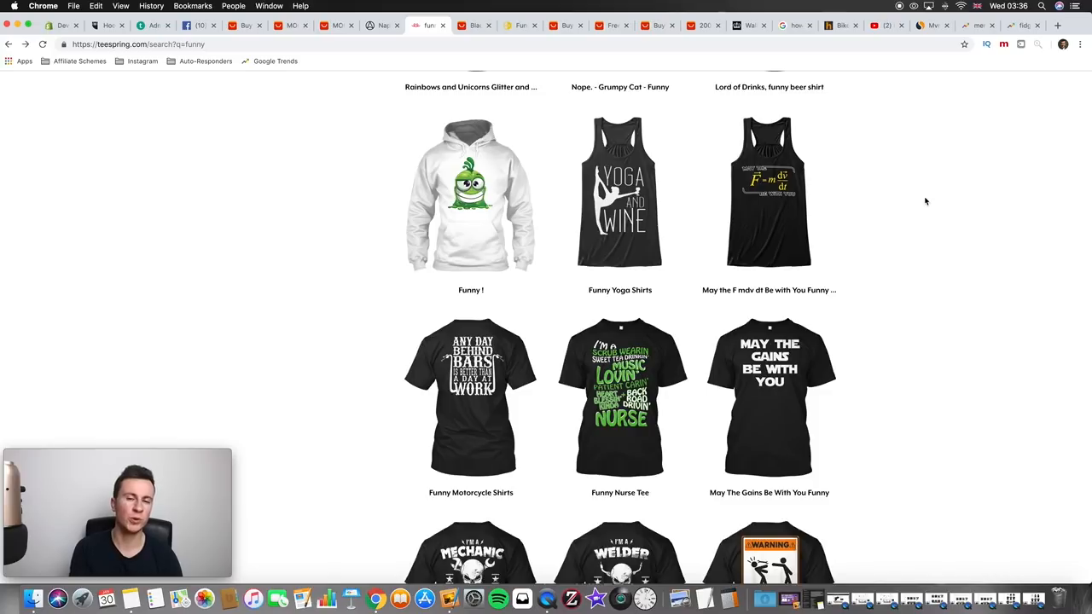
{"action": "mouse_move", "coordinate": [629, 204]}
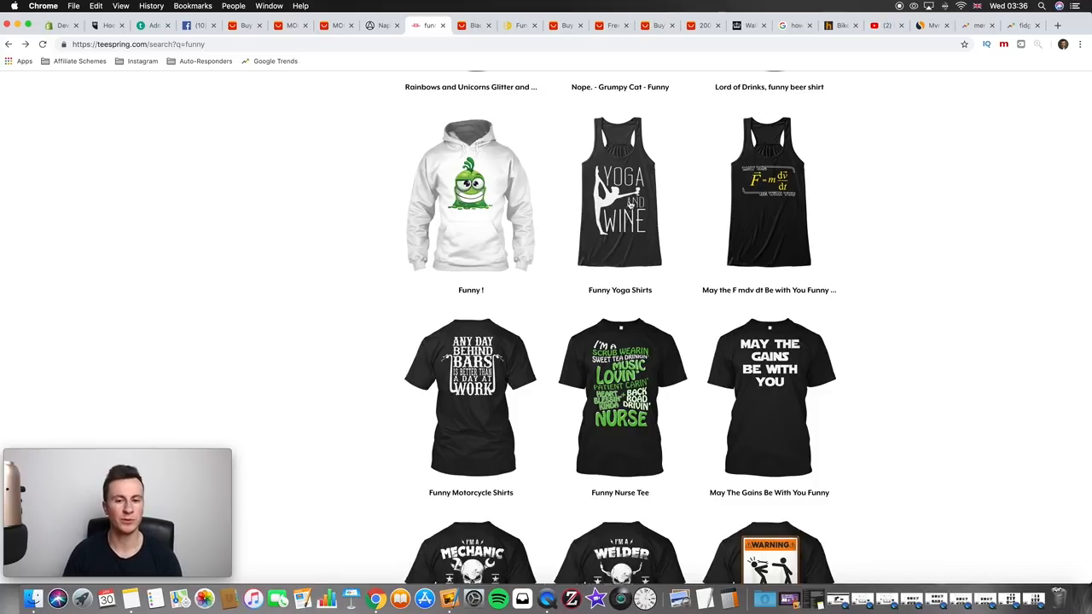
{"action": "mouse_move", "coordinate": [668, 201]}
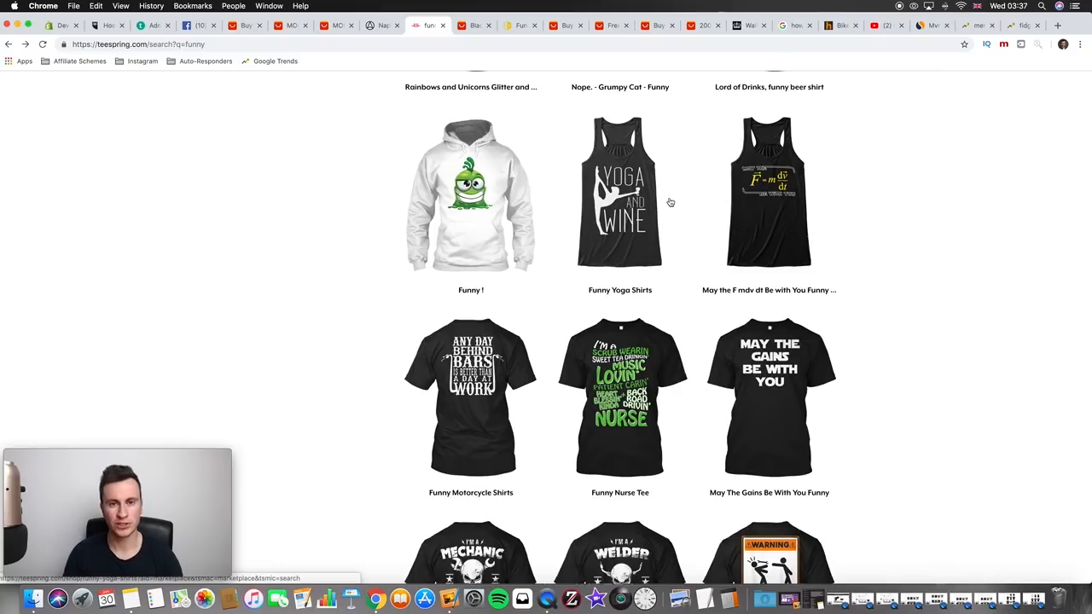
{"action": "scroll", "scroll_direction": "down", "scroll_amount": 3}
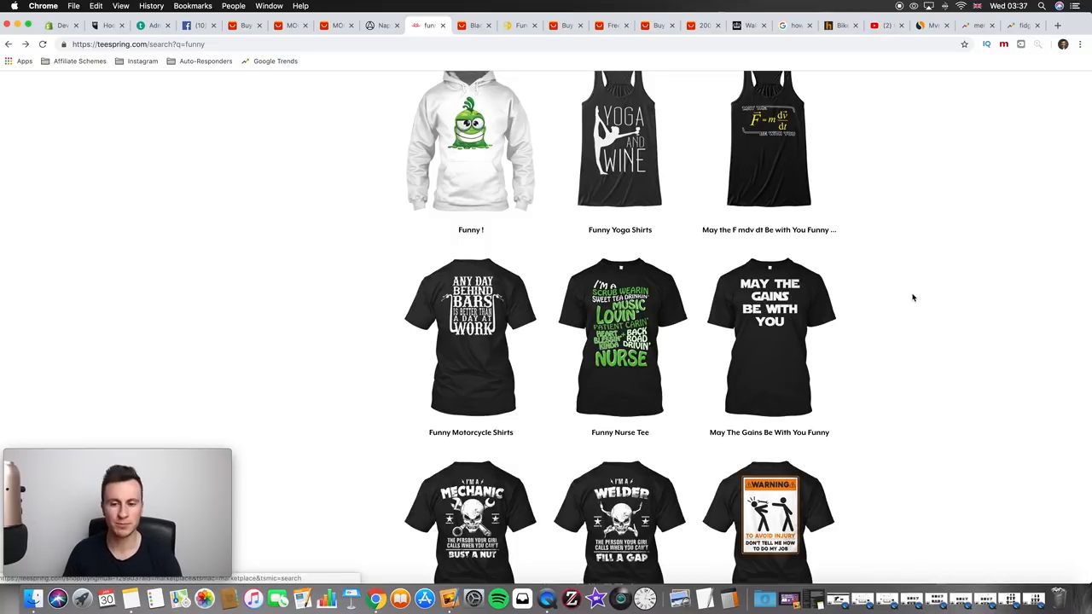
{"action": "scroll", "scroll_direction": "down", "scroll_amount": 3}
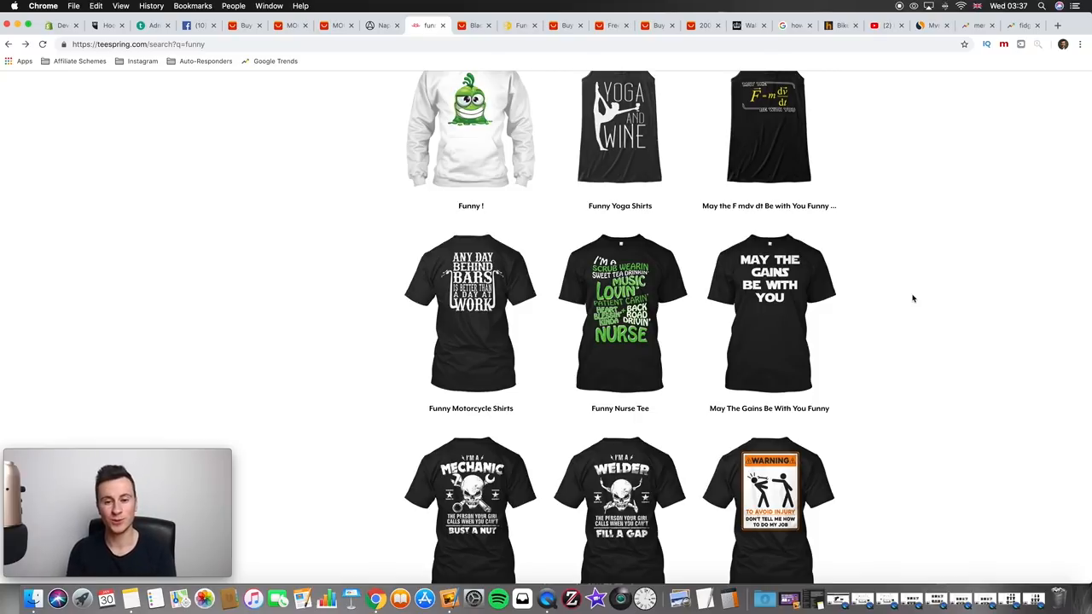
{"action": "mouse_move", "coordinate": [875, 304]}
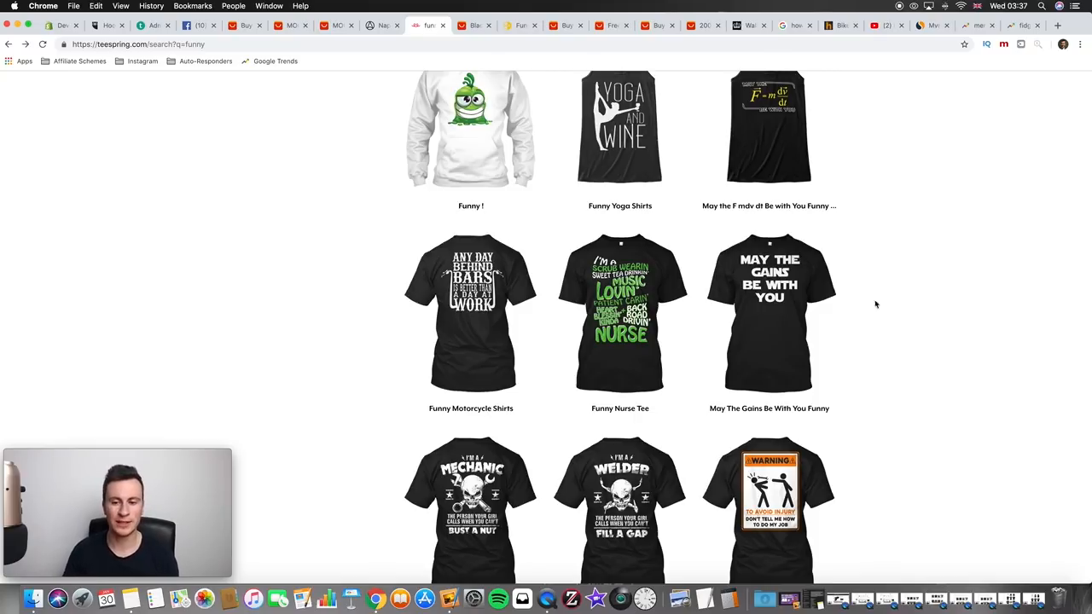
{"action": "mouse_move", "coordinate": [909, 298]}
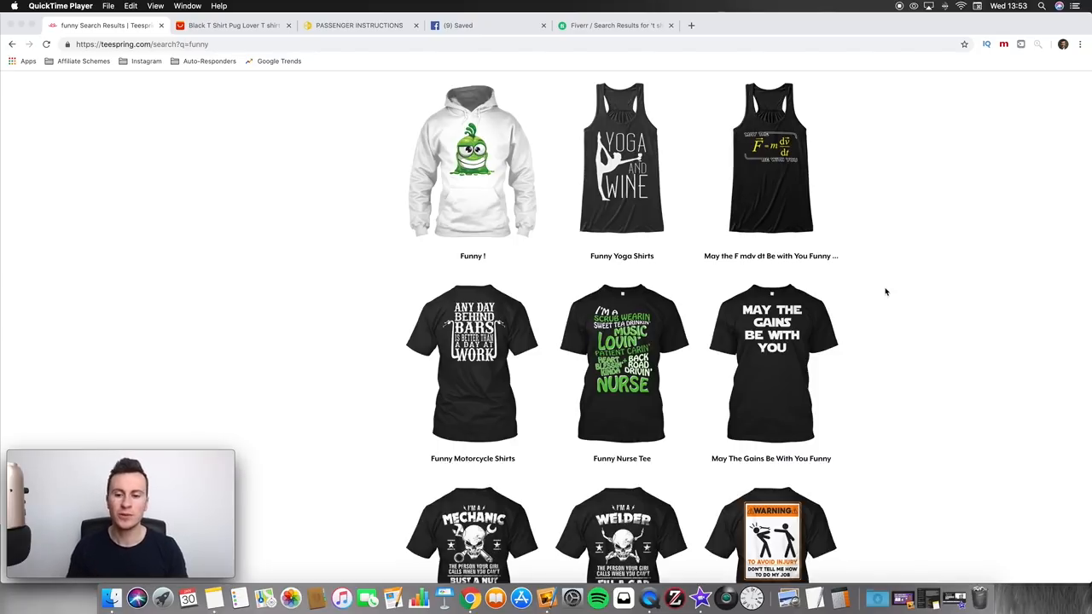
{"action": "mouse_move", "coordinate": [365, 276]}
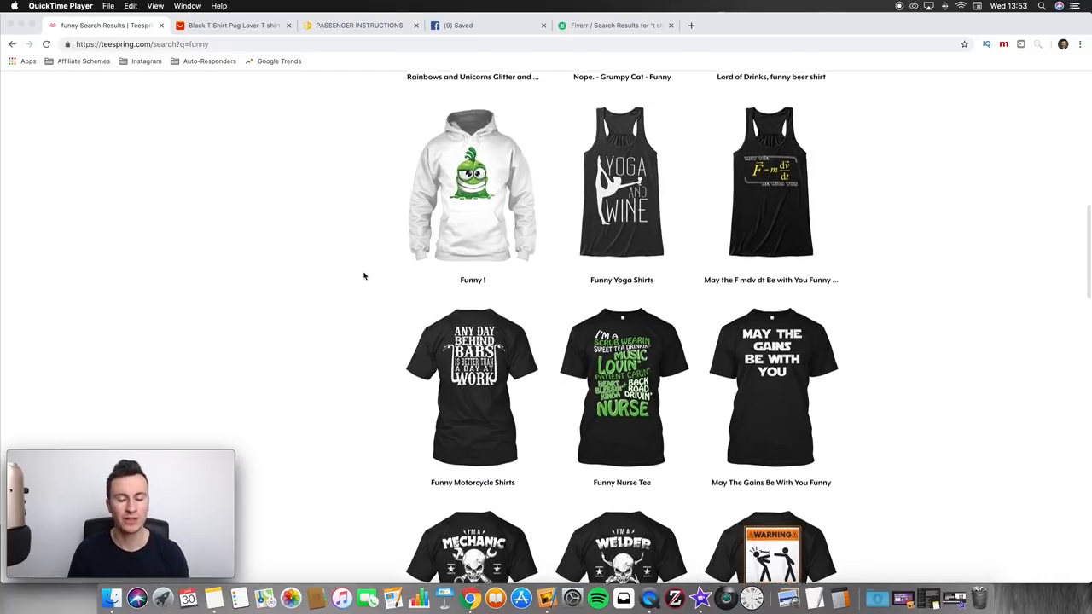
{"action": "scroll", "scroll_direction": "up", "scroll_amount": 3}
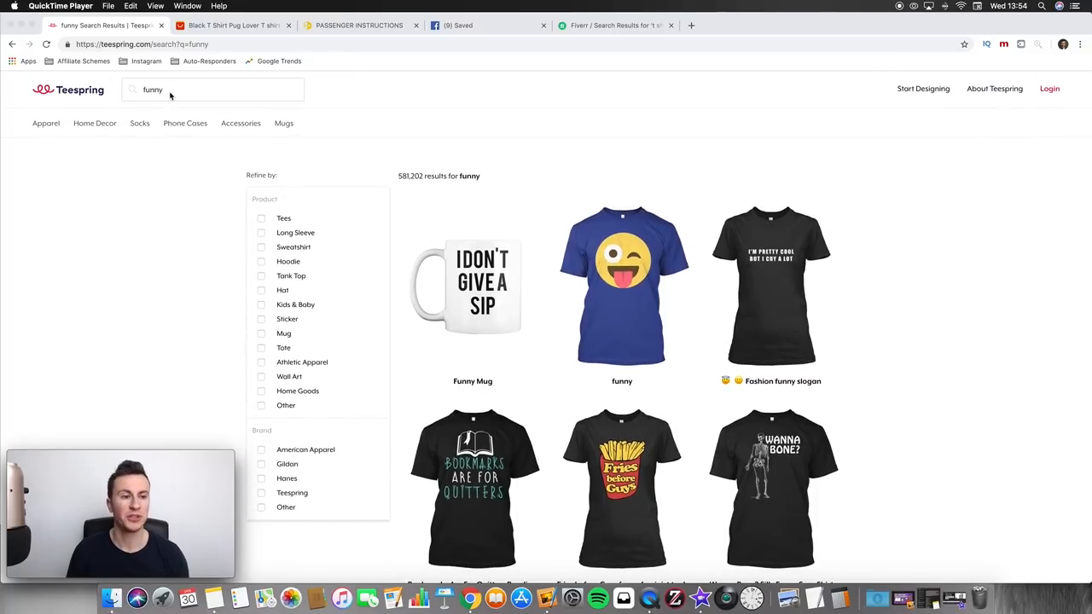
{"action": "scroll", "scroll_direction": "down", "scroll_amount": 3}
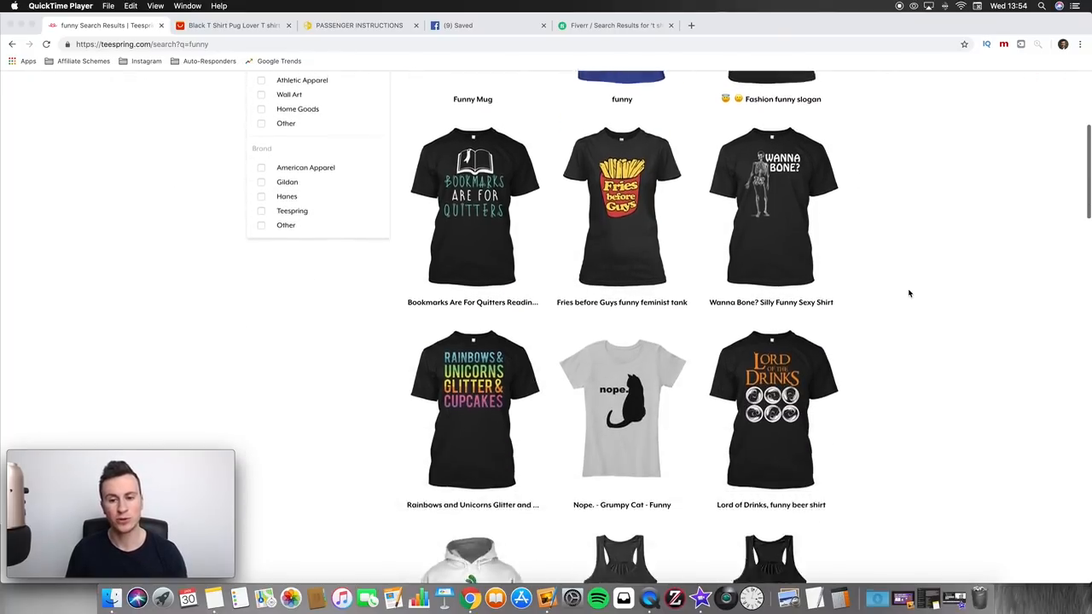
{"action": "scroll", "scroll_direction": "down", "scroll_amount": 3}
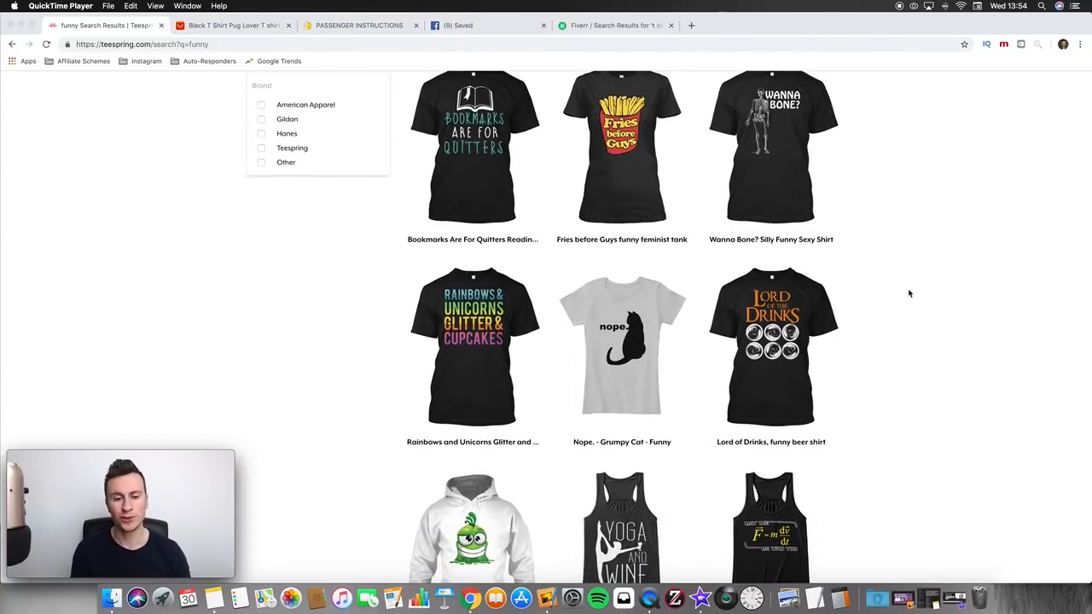
{"action": "mouse_move", "coordinate": [228, 339]}
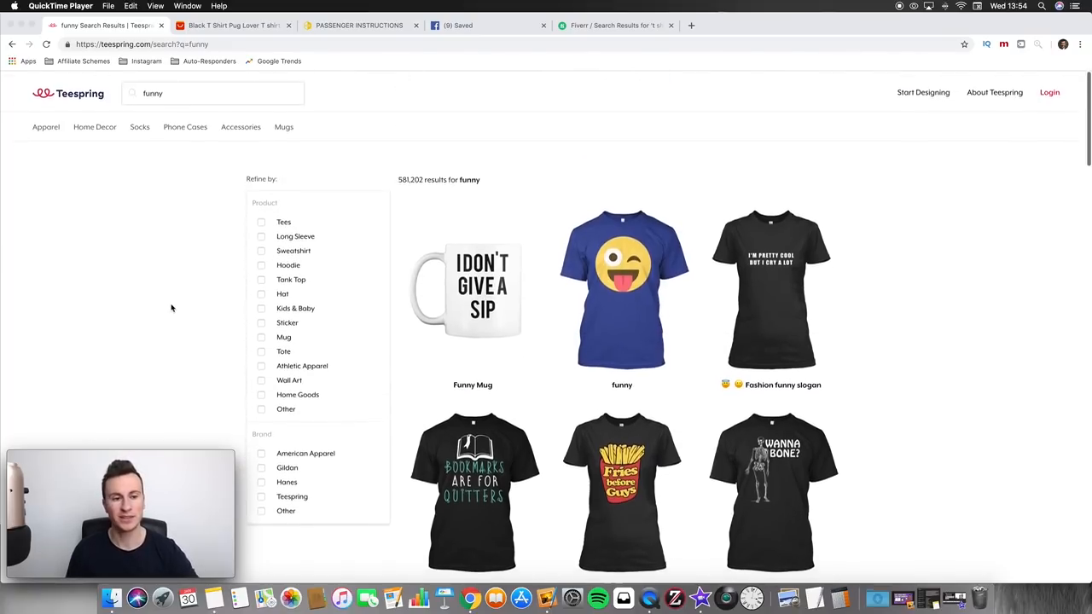
{"action": "left_click", "coordinate": [211, 89]}
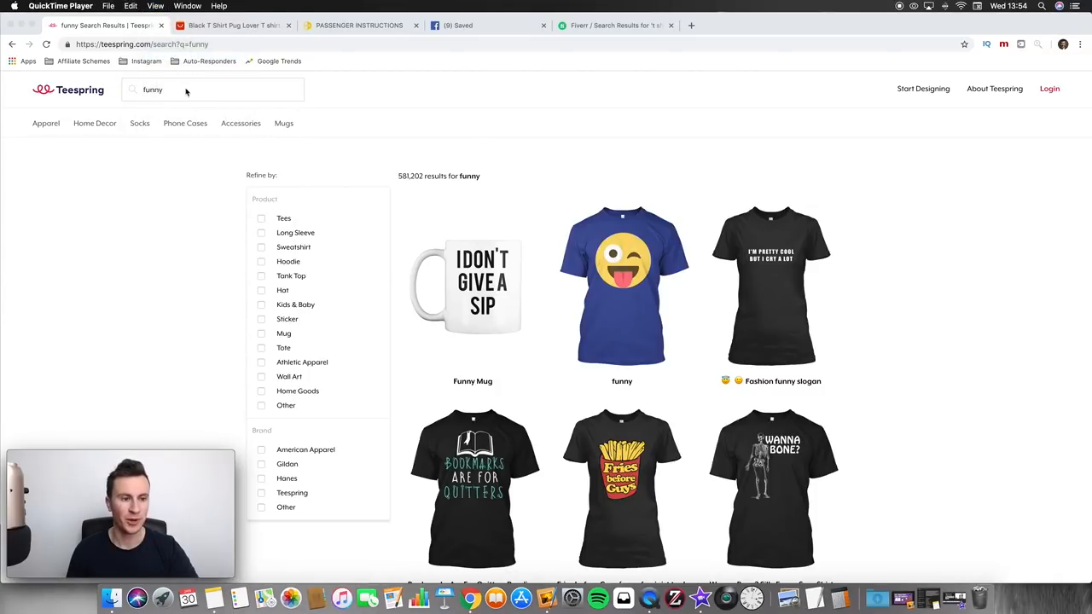
{"action": "left_click", "coordinate": [212, 89]}
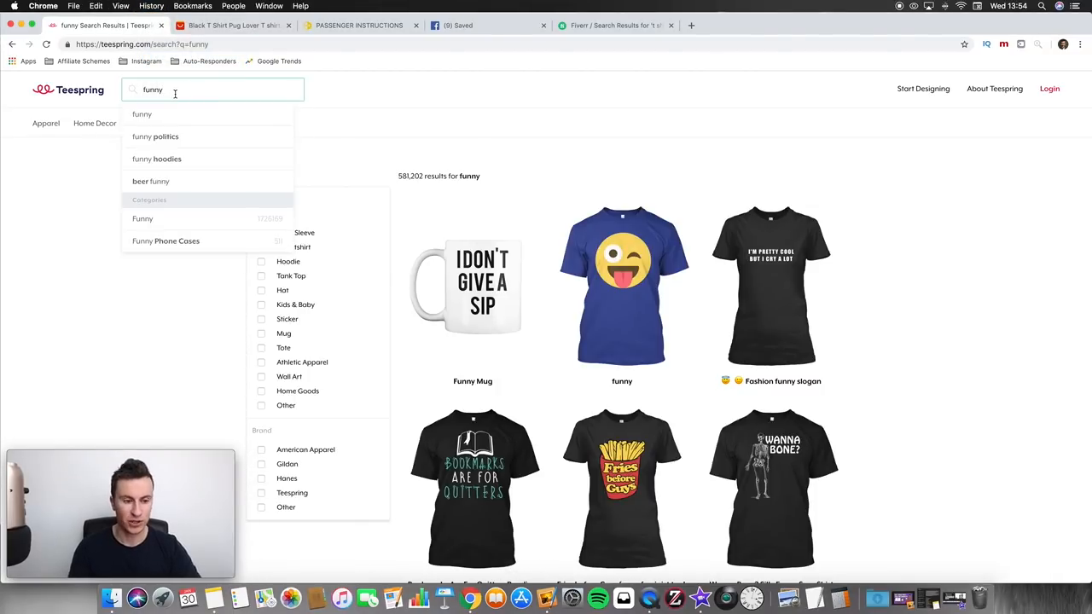
Step: Search Teespring for 'dog', browse the 265,903 results, then switch to the AliExpress pug tee
{"action": "type", "text": "dog"}
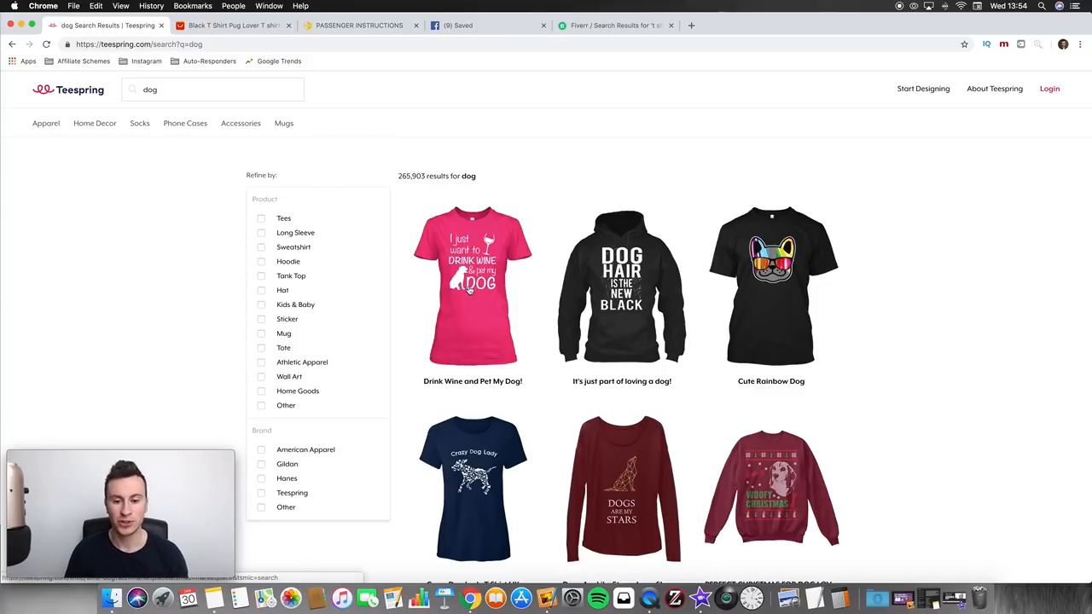
{"action": "scroll", "scroll_direction": "down", "scroll_amount": 3}
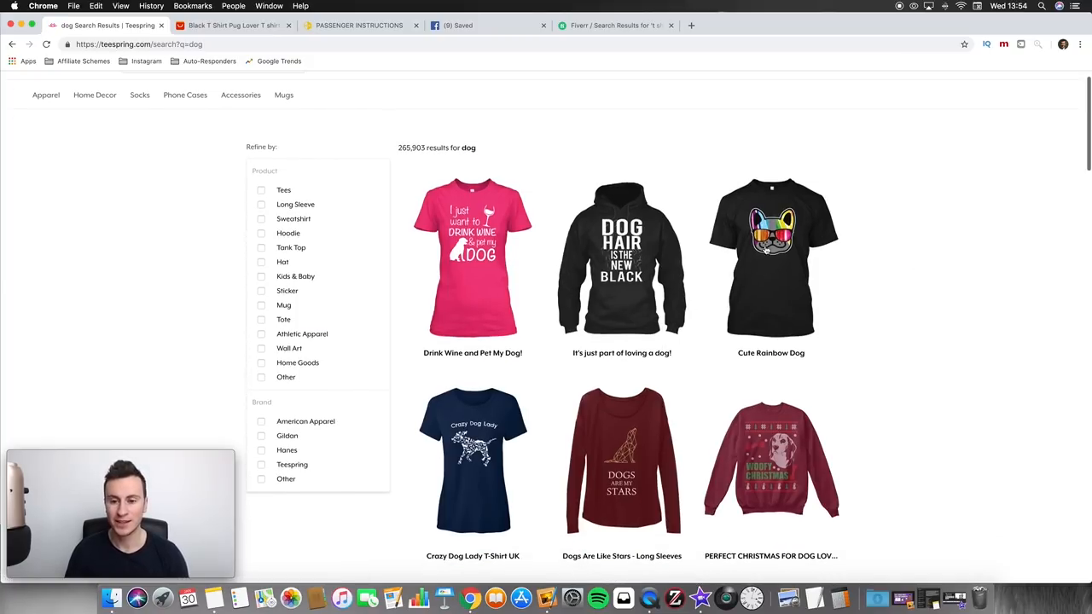
{"action": "scroll", "scroll_direction": "down", "scroll_amount": 3}
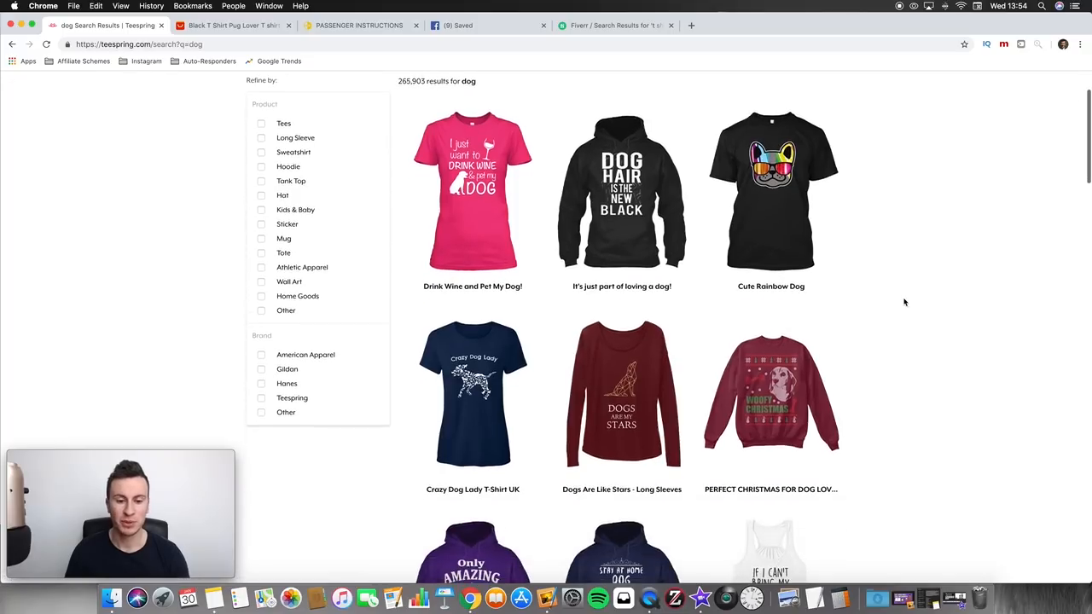
{"action": "scroll", "scroll_direction": "down", "scroll_amount": 3}
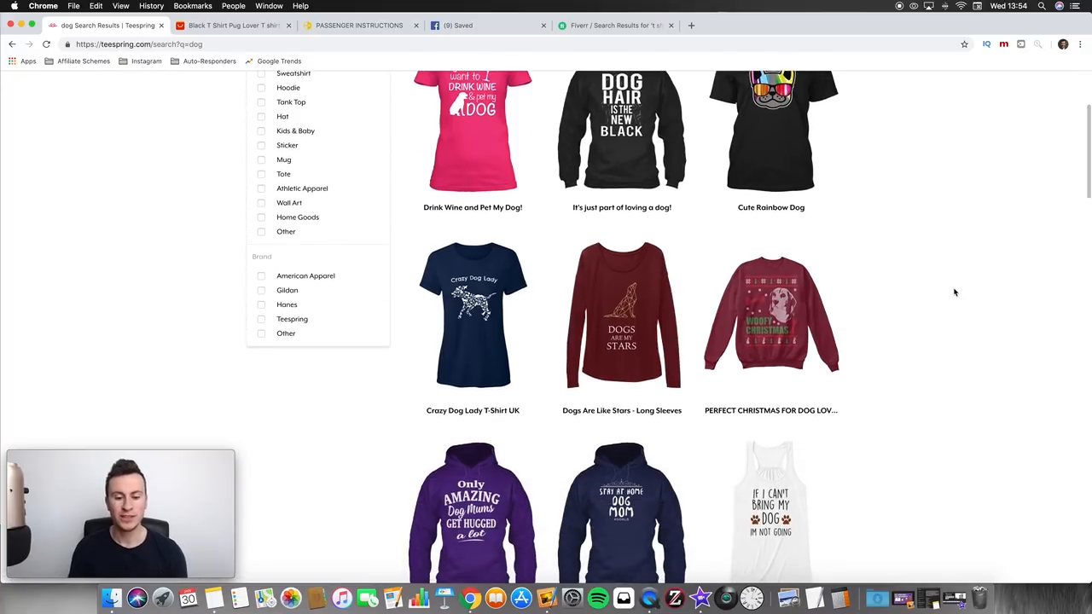
{"action": "scroll", "scroll_direction": "down", "scroll_amount": 3}
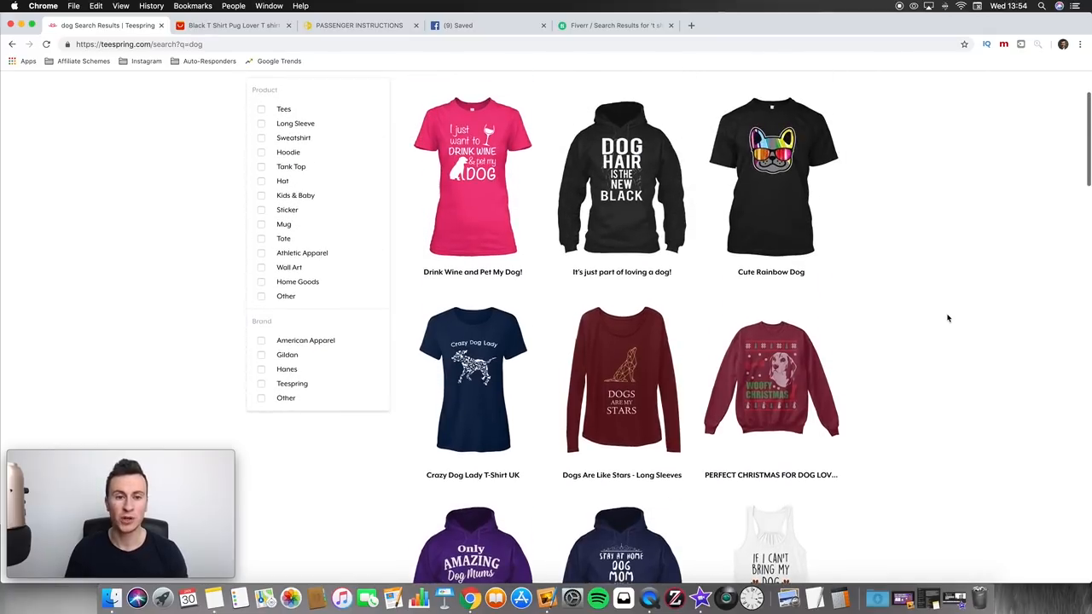
{"action": "left_click", "coordinate": [232, 26]}
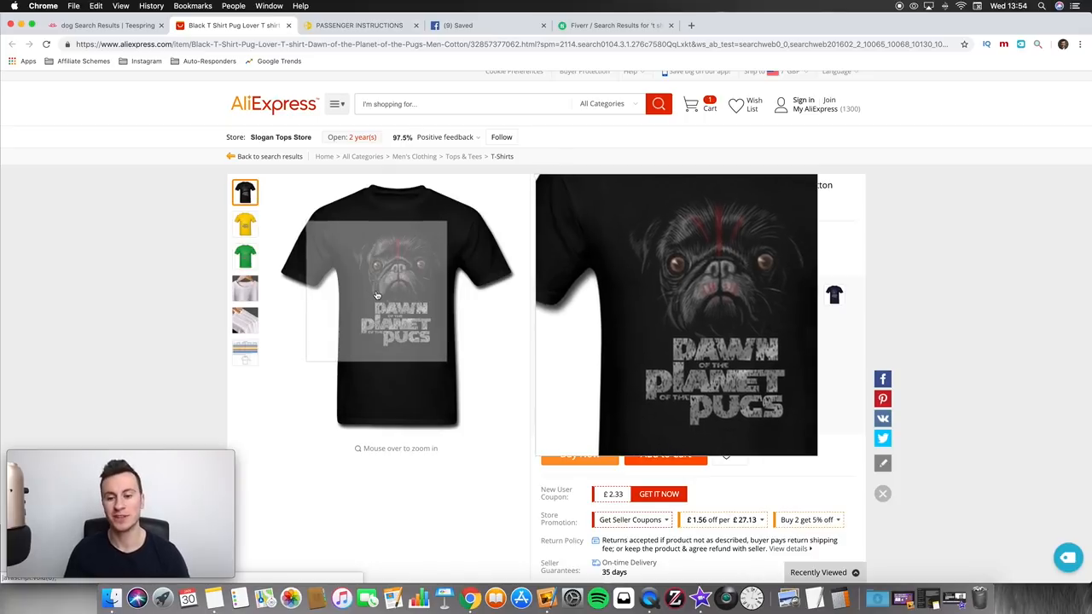
{"action": "mouse_move", "coordinate": [386, 322]}
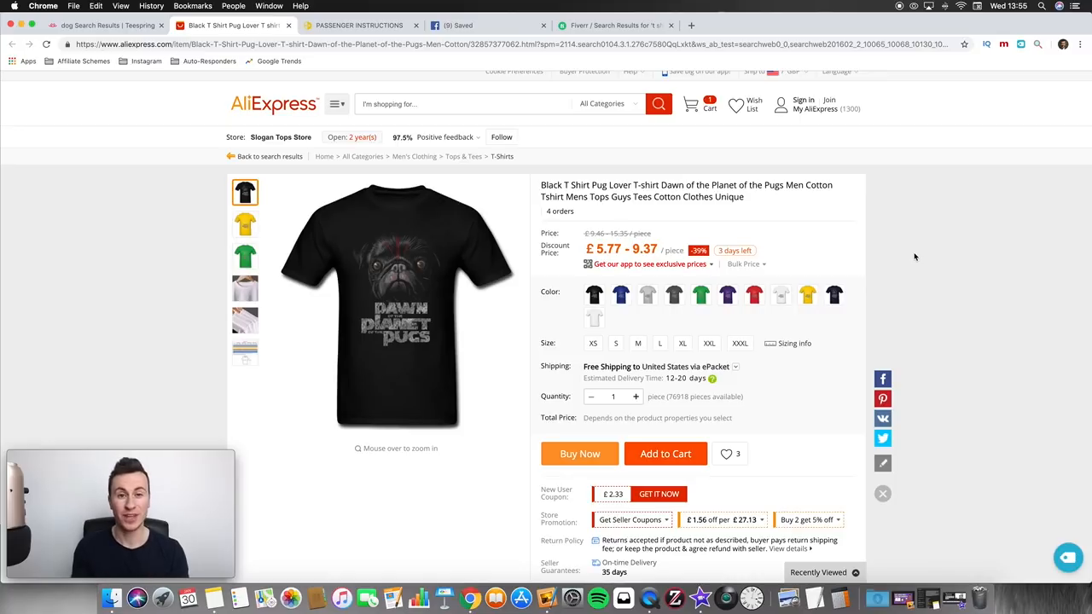
{"action": "mouse_move", "coordinate": [894, 240]}
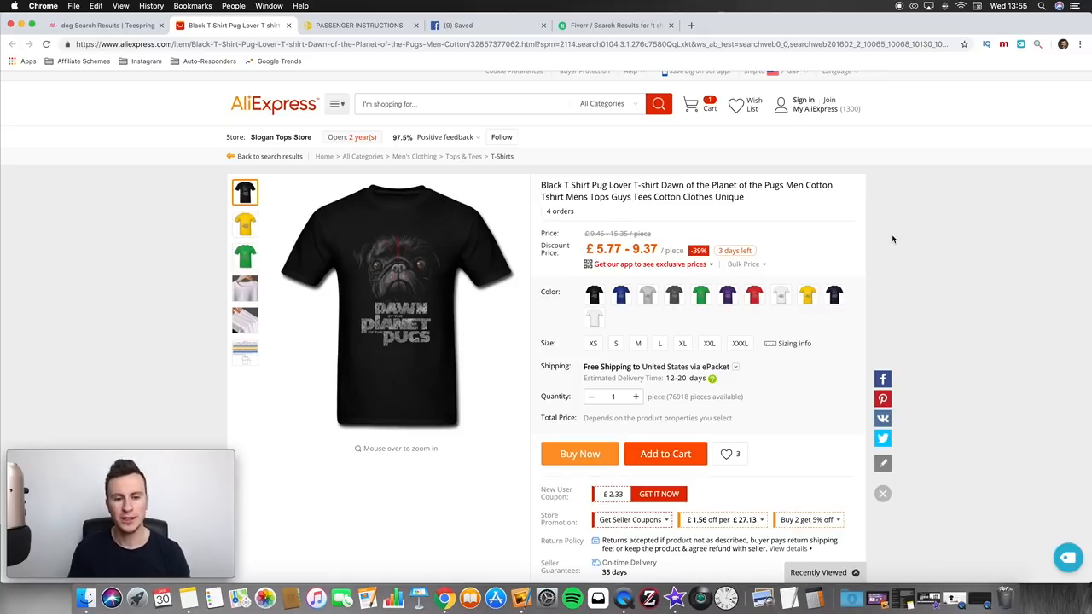
{"action": "mouse_move", "coordinate": [396, 307]}
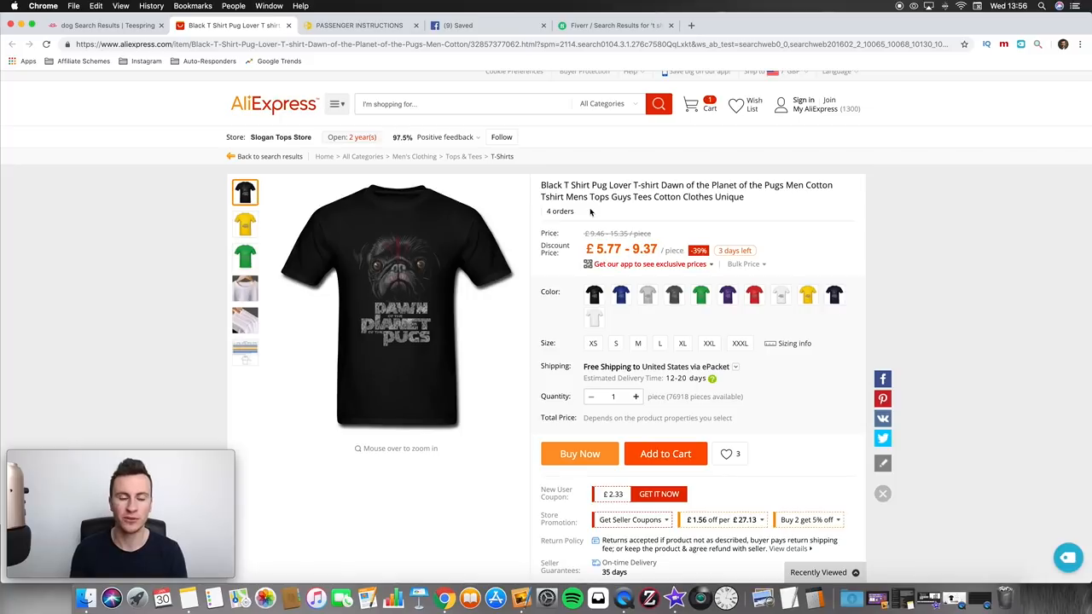
Step: Leave the AliExpress pug t-shirt listing for the Facebook saved items page
{"action": "left_click", "coordinate": [358, 25]}
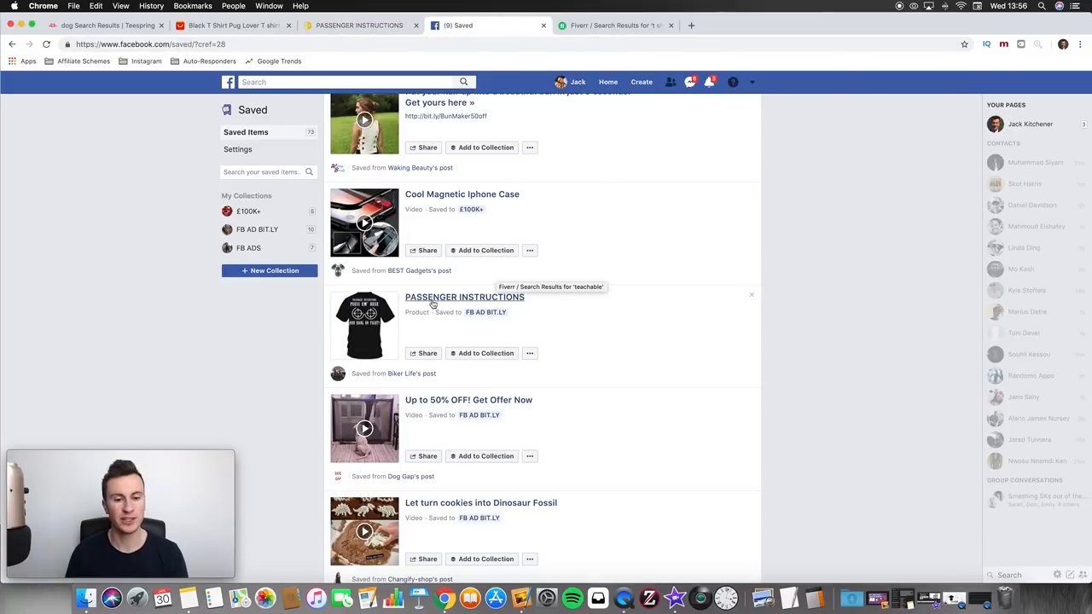
{"action": "mouse_move", "coordinate": [416, 63]}
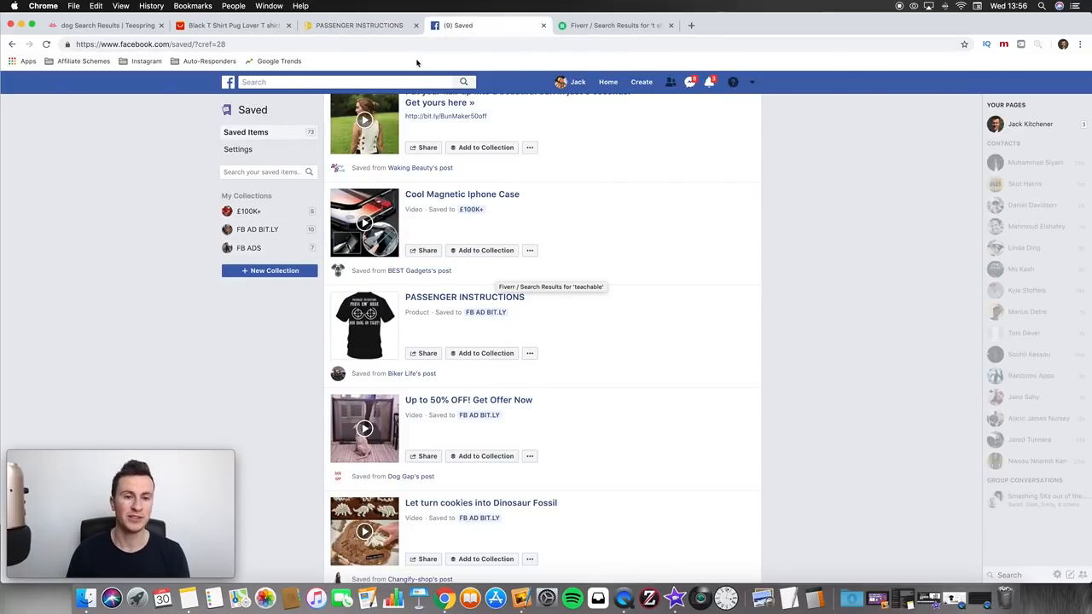
Step: Open the saved PASSENGER INSTRUCTIONS t-shirt product page from Facebook's saved items
{"action": "left_click", "coordinate": [359, 26]}
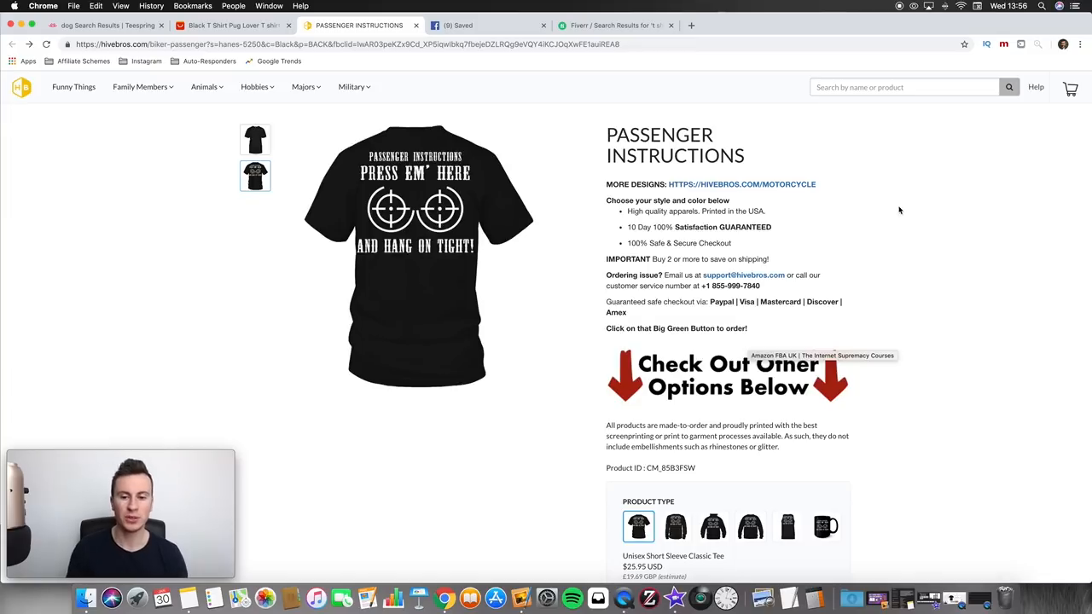
Step: Review the Hivebros Passenger Instructions tee page, then return to Teespring's dog results
{"action": "scroll", "scroll_direction": "down", "scroll_amount": 3}
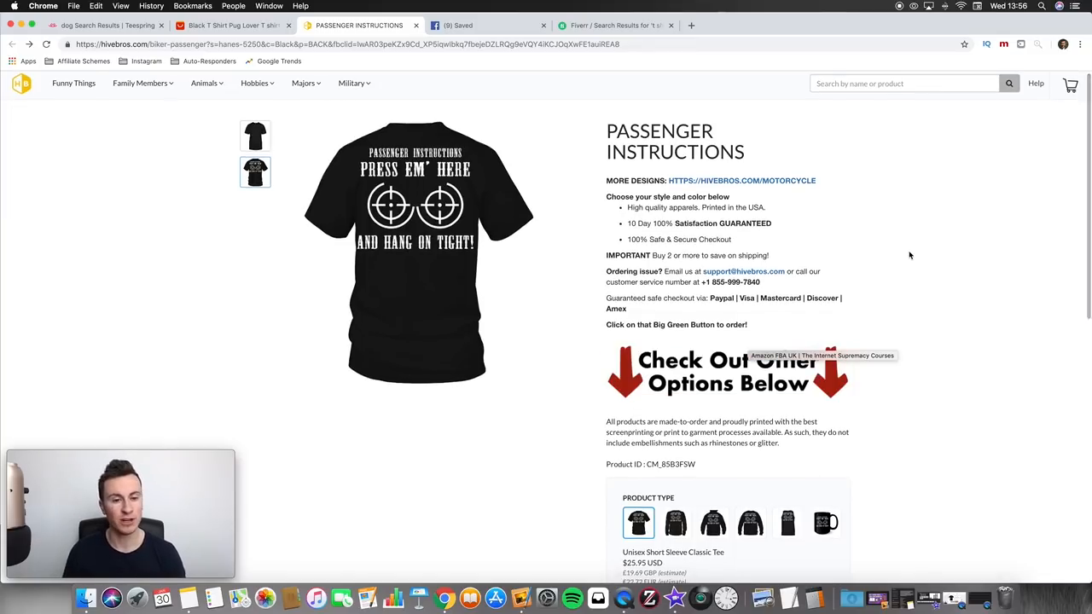
{"action": "scroll", "scroll_direction": "down", "scroll_amount": 3}
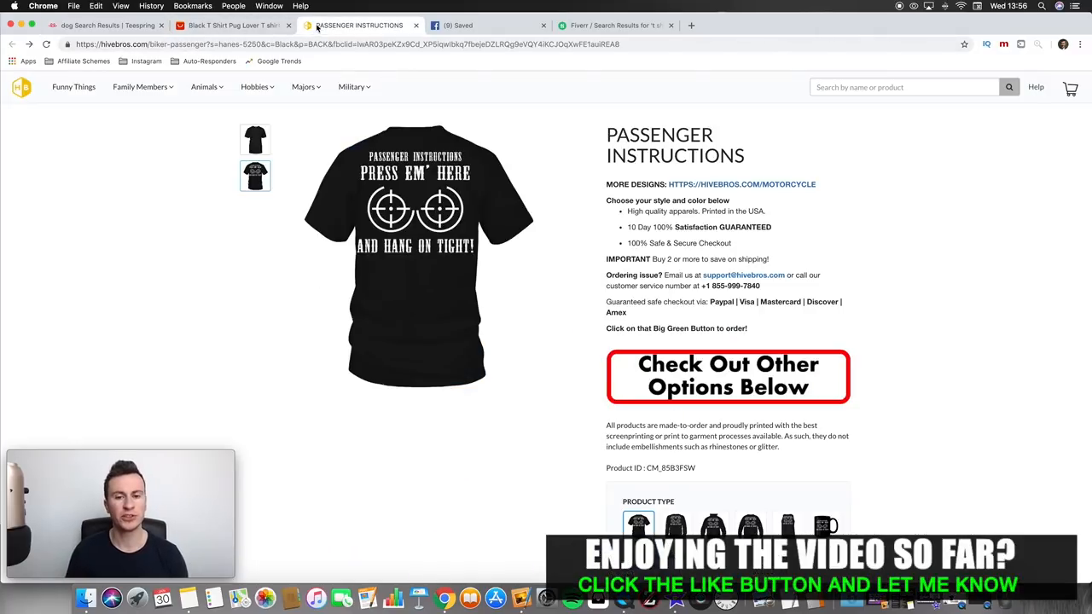
{"action": "left_click", "coordinate": [106, 25]}
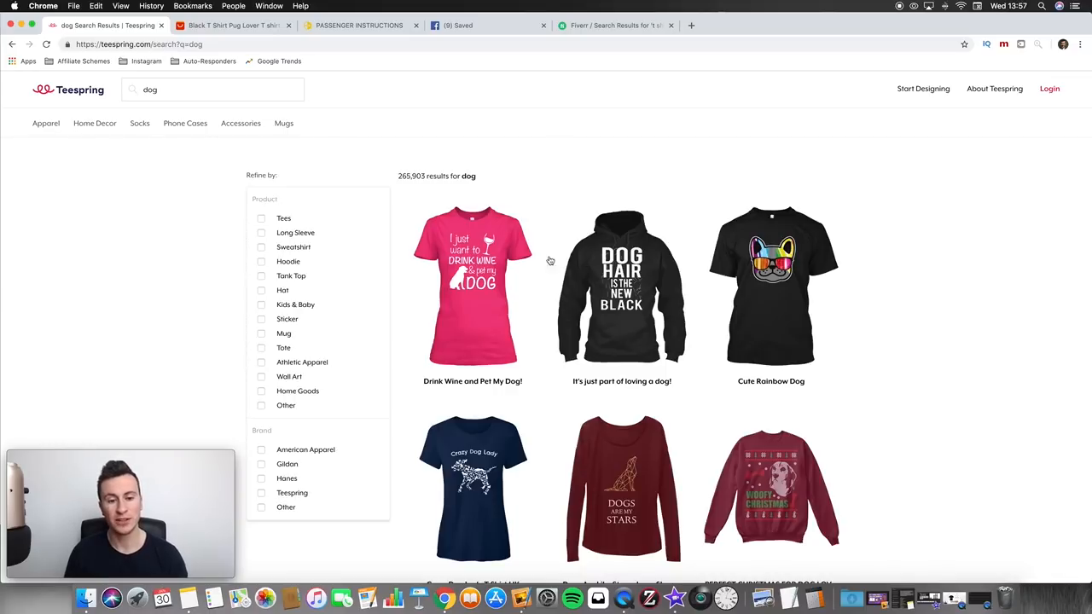
Step: Scroll the dog results briefly, then switch to Fiverr's 't shirt designer' results
{"action": "scroll", "scroll_direction": "down", "scroll_amount": 3}
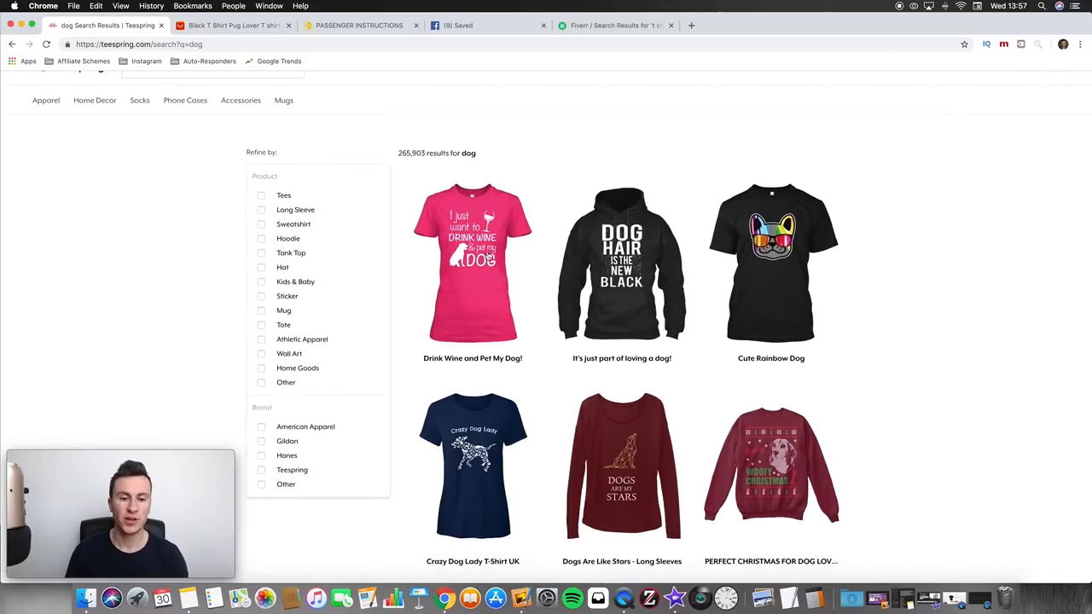
{"action": "left_click", "coordinate": [614, 26]}
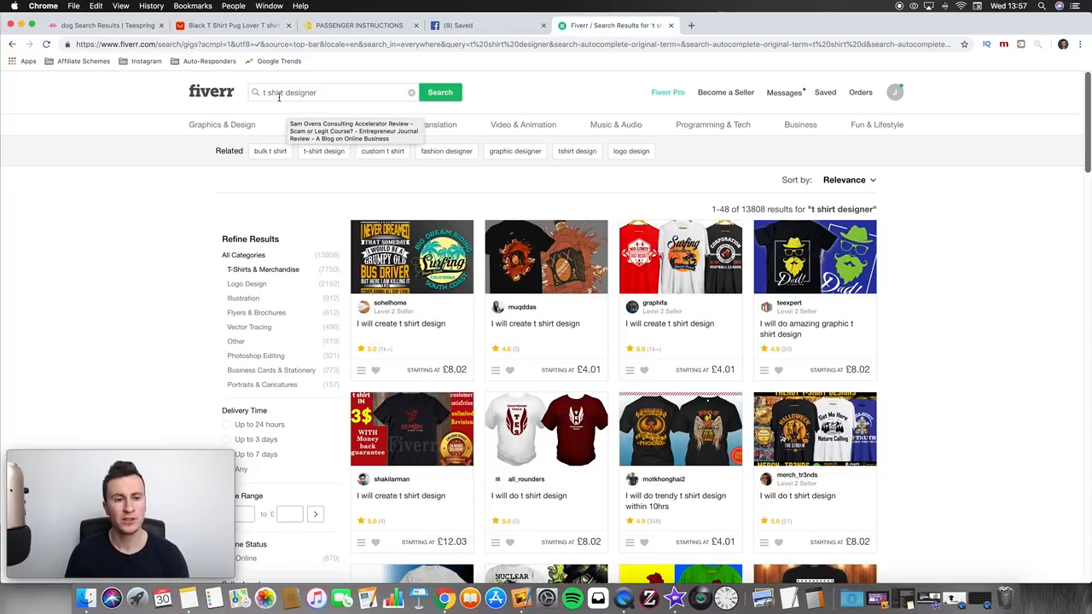
Step: Scroll Fiverr's 13,808 t-shirt designer gigs, glancing back at the dog results in between
{"action": "scroll", "scroll_direction": "down", "scroll_amount": 3}
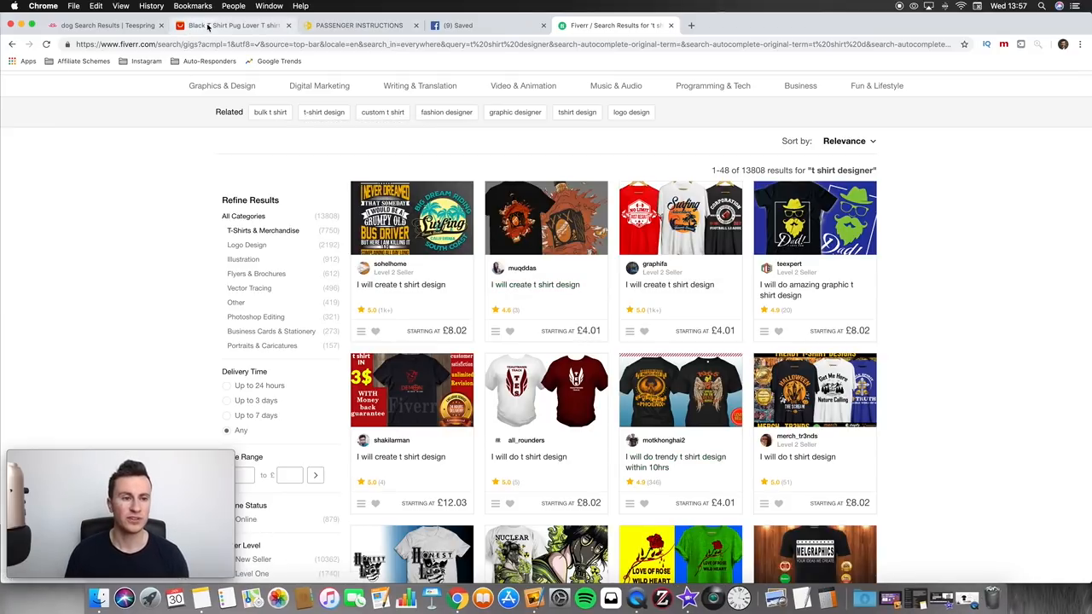
{"action": "left_click", "coordinate": [106, 25]}
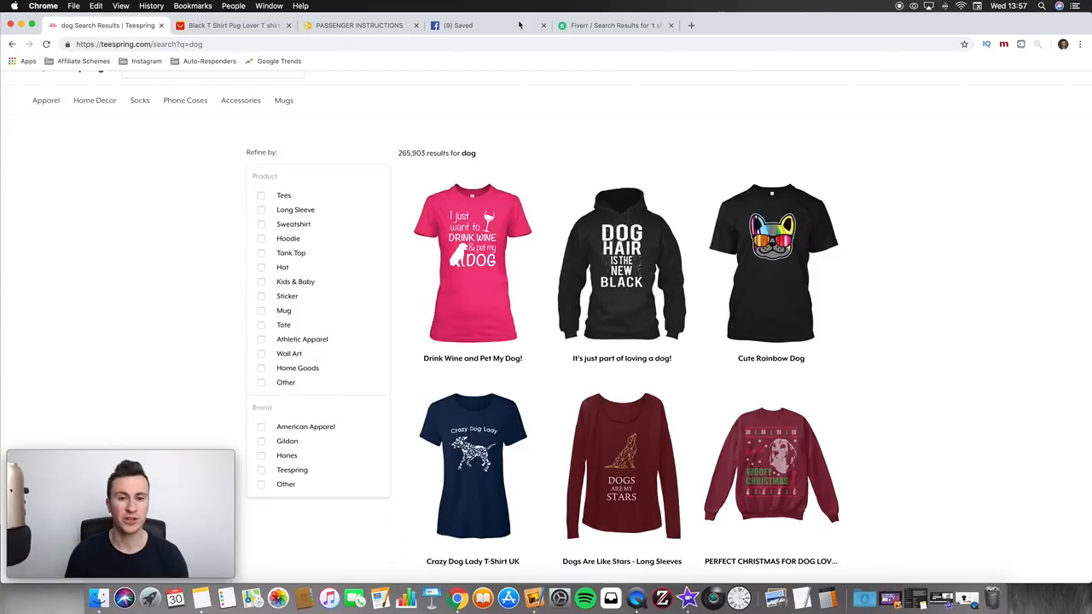
{"action": "left_click", "coordinate": [614, 25]}
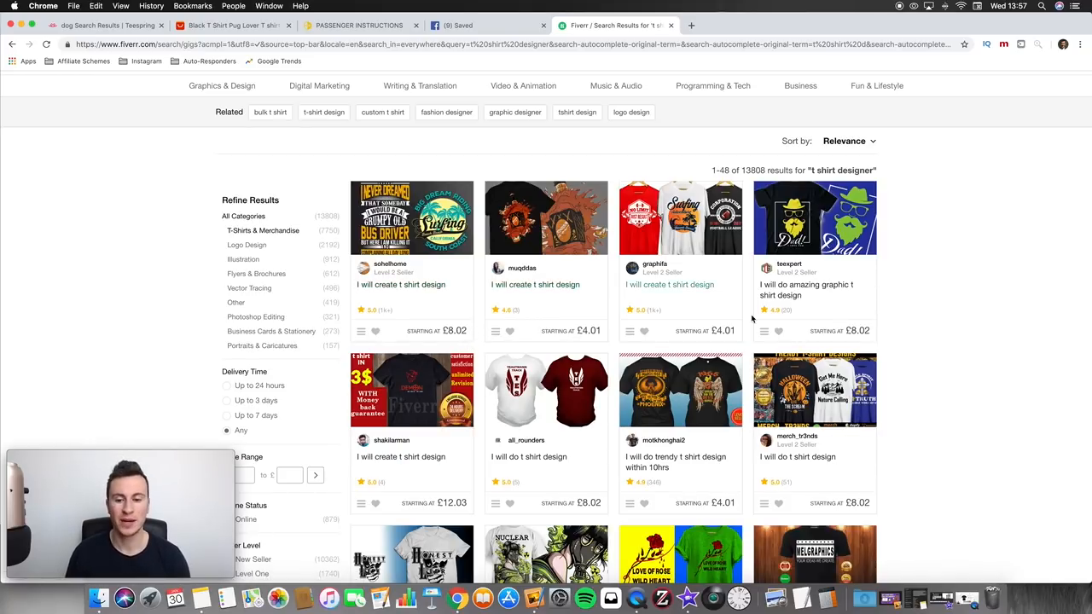
{"action": "scroll", "scroll_direction": "down", "scroll_amount": 3}
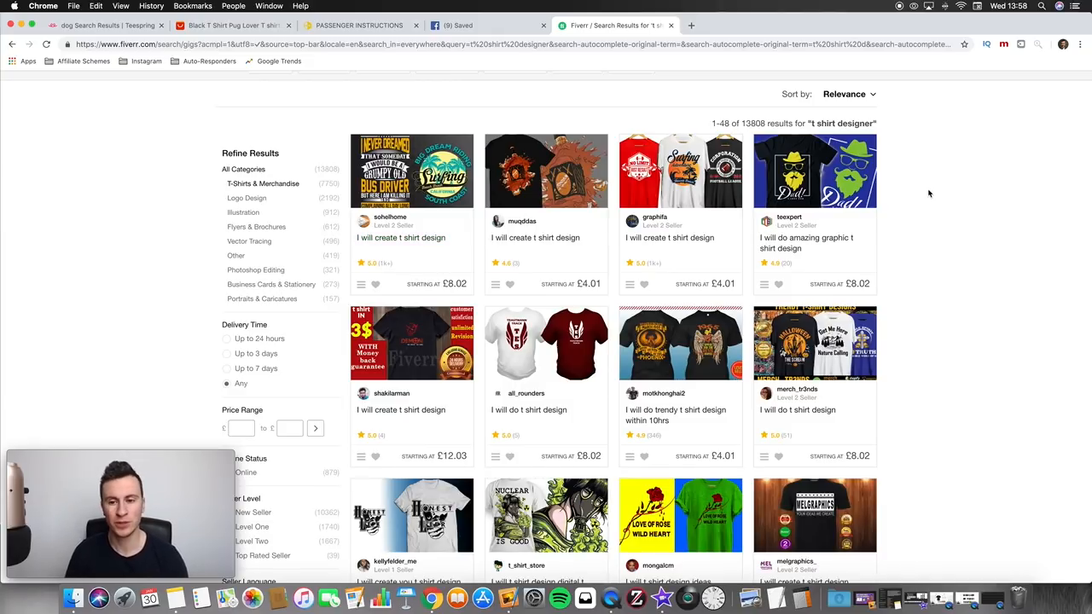
{"action": "scroll", "scroll_direction": "down", "scroll_amount": 3}
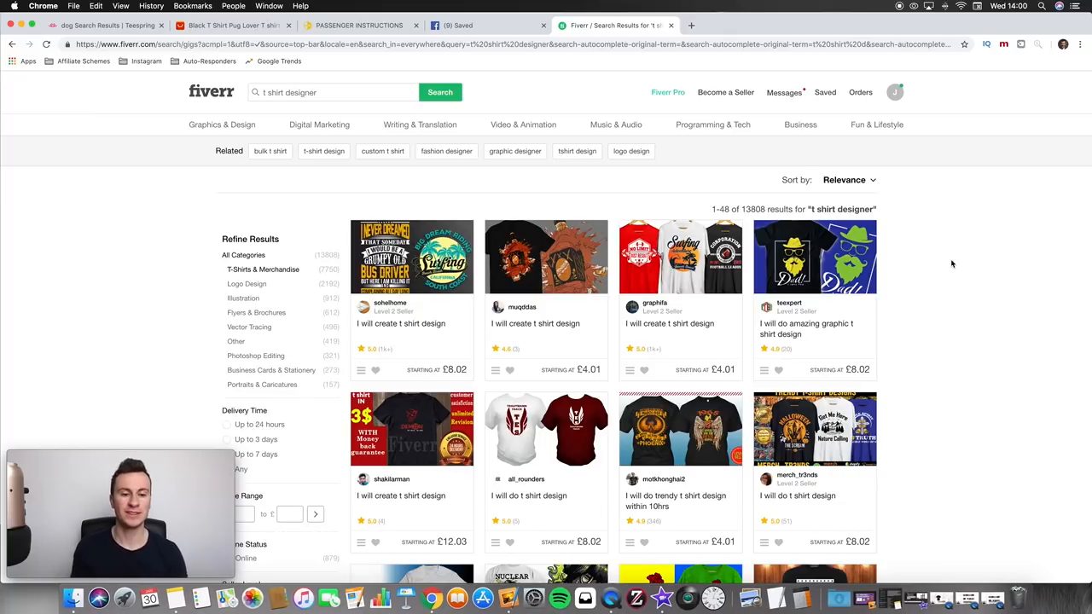
{"action": "mouse_move", "coordinate": [116, 283]}
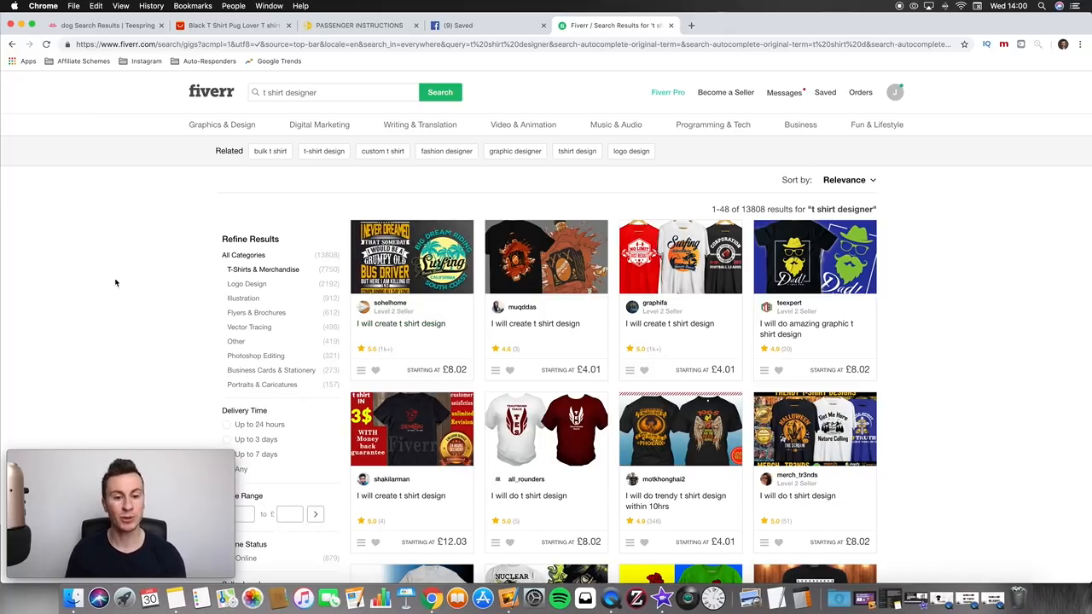